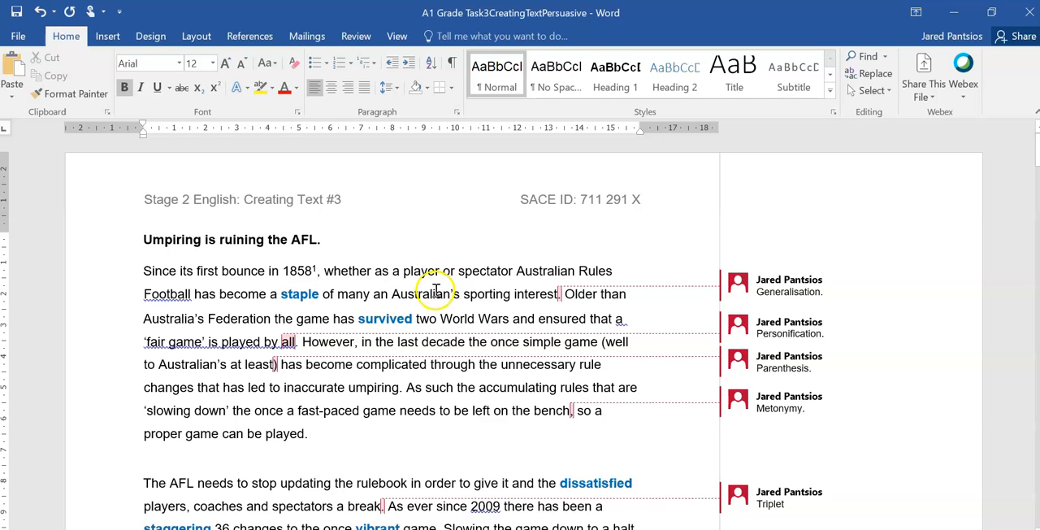
{"action": "mouse_move", "coordinate": [375, 250]}
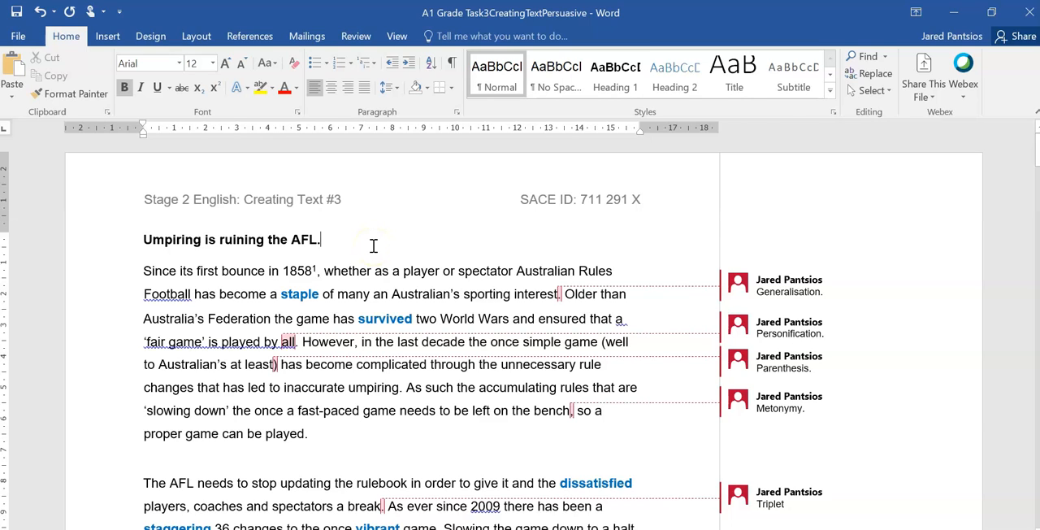
- Point out the essay title 'Umpiring is ruining the AFL' and the opening paragraph
{"action": "triple_click", "coordinate": [230, 239]}
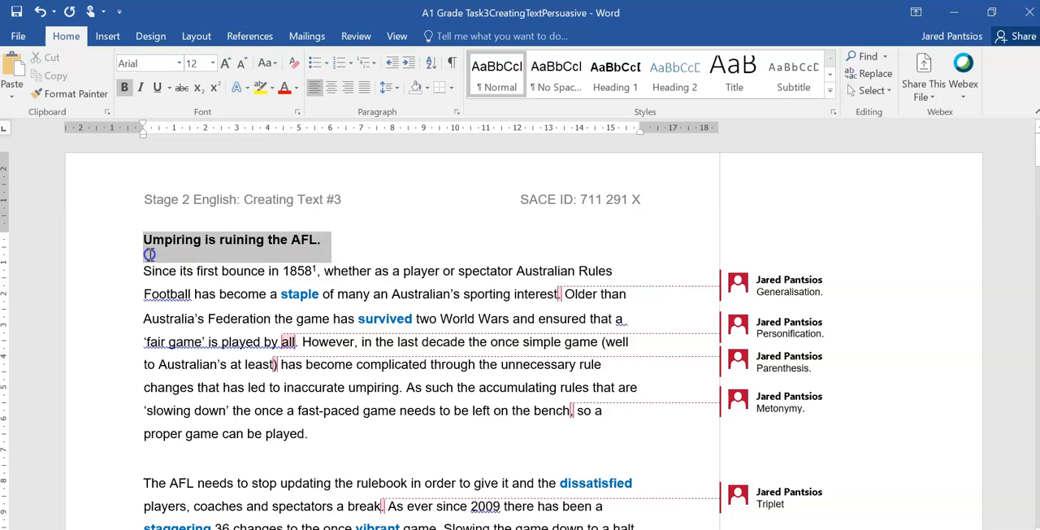
{"action": "left_click", "coordinate": [380, 244]}
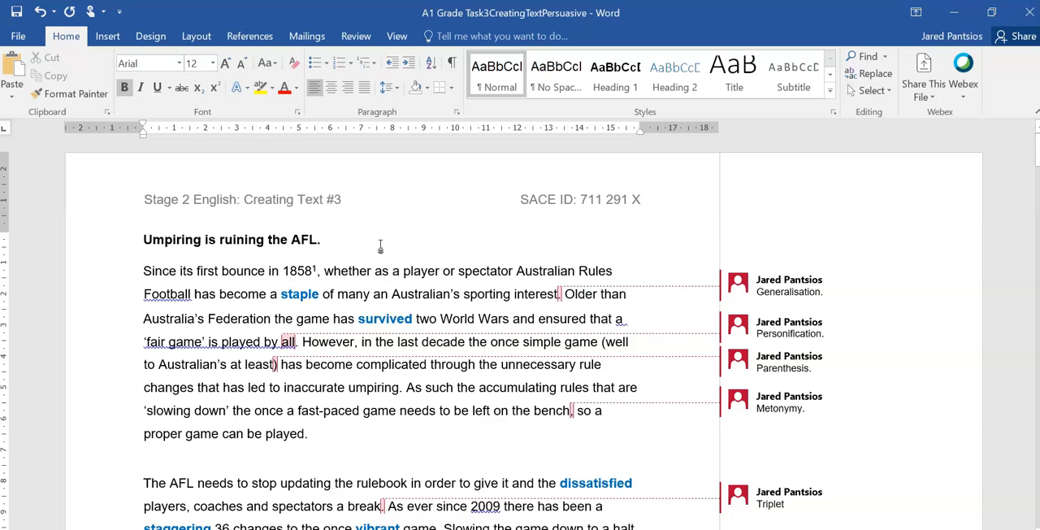
{"action": "left_click", "coordinate": [325, 239]}
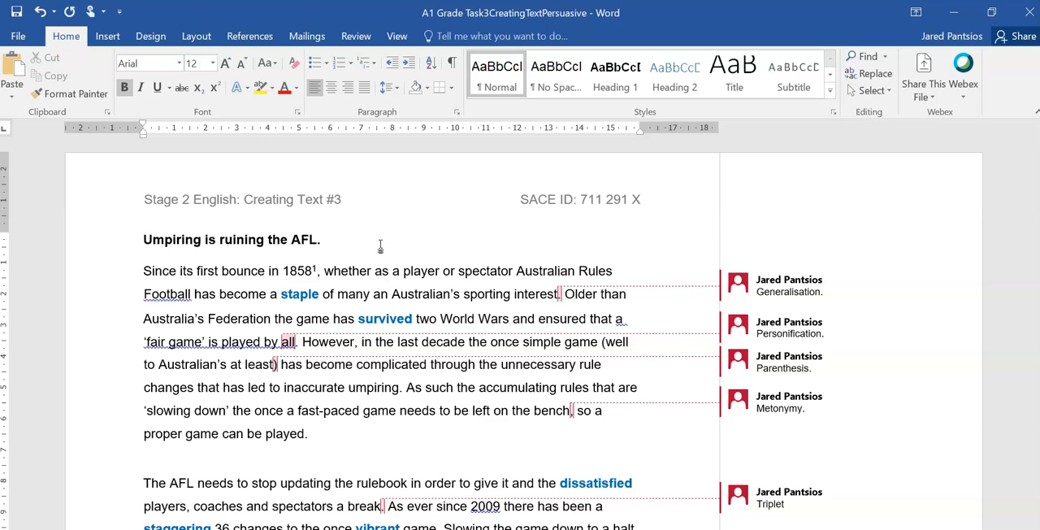
{"action": "left_click", "coordinate": [325, 239]}
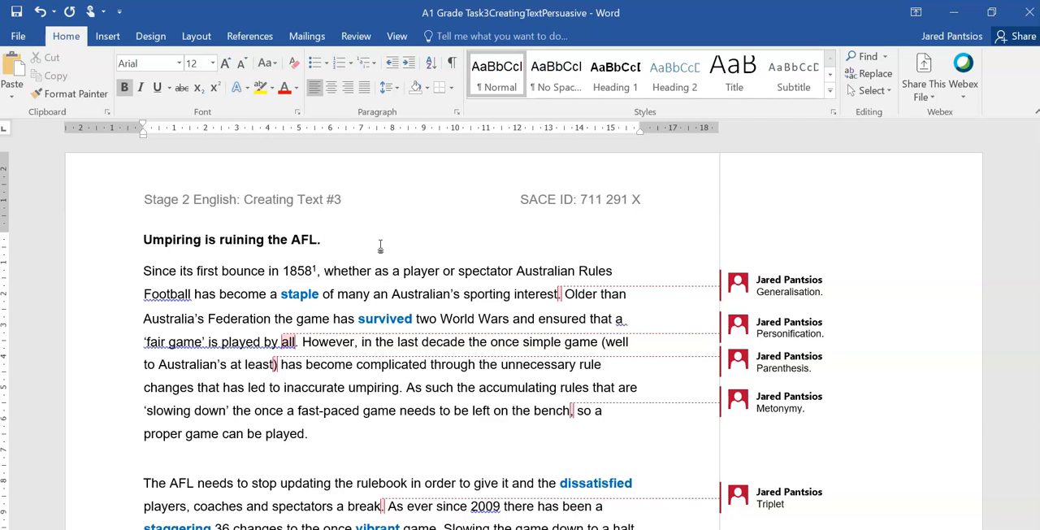
{"action": "left_click", "coordinate": [325, 239]}
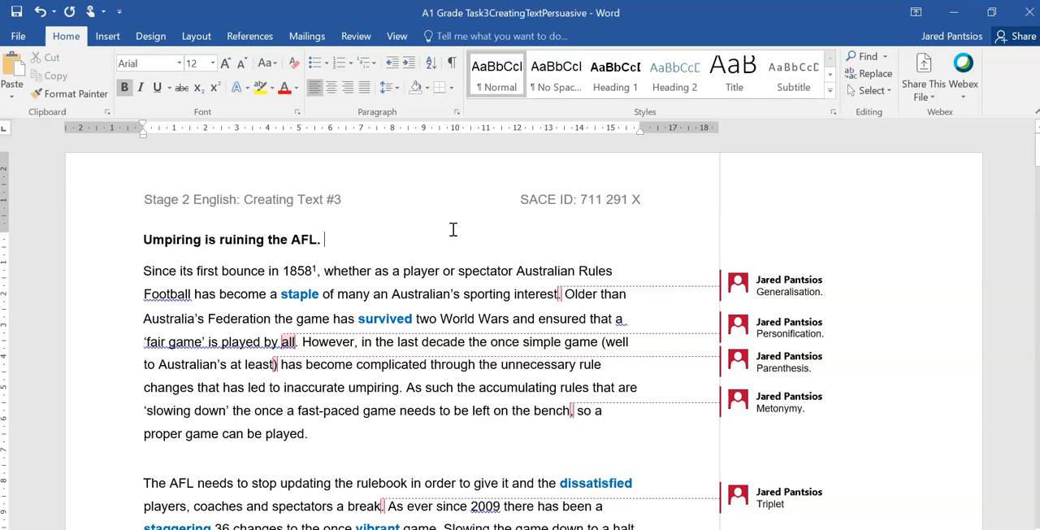
{"action": "scroll", "scroll_direction": "down", "scroll_amount": 3}
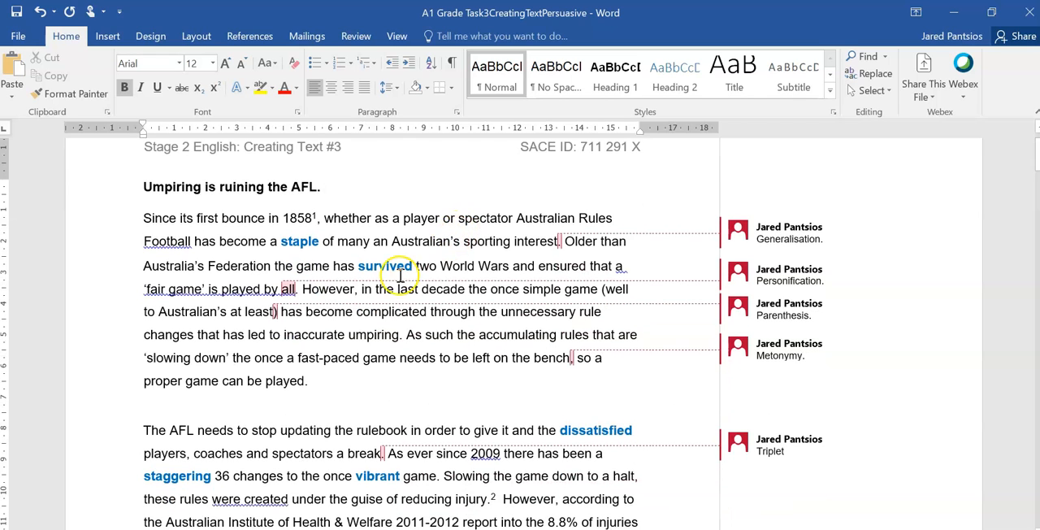
{"action": "mouse_move", "coordinate": [361, 393]}
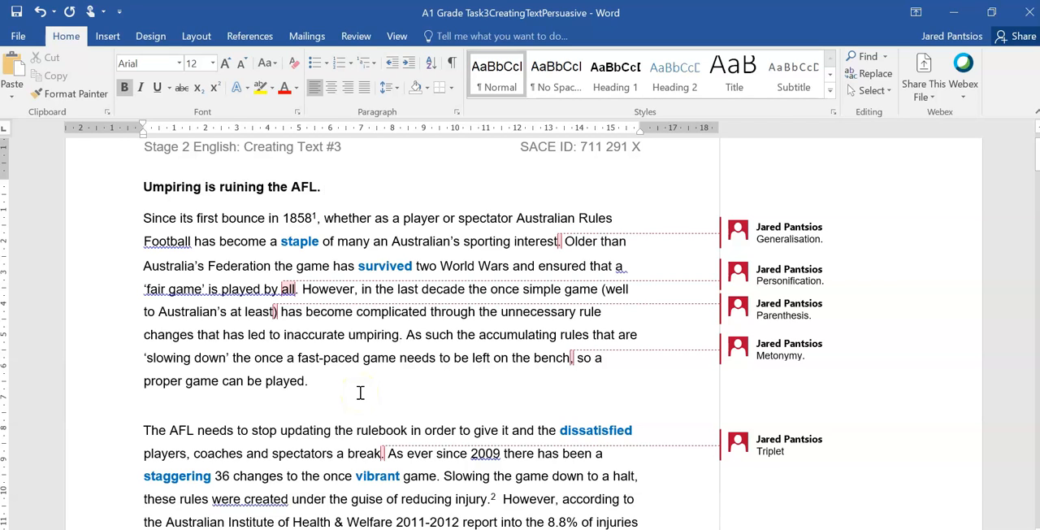
{"action": "left_click", "coordinate": [323, 187]}
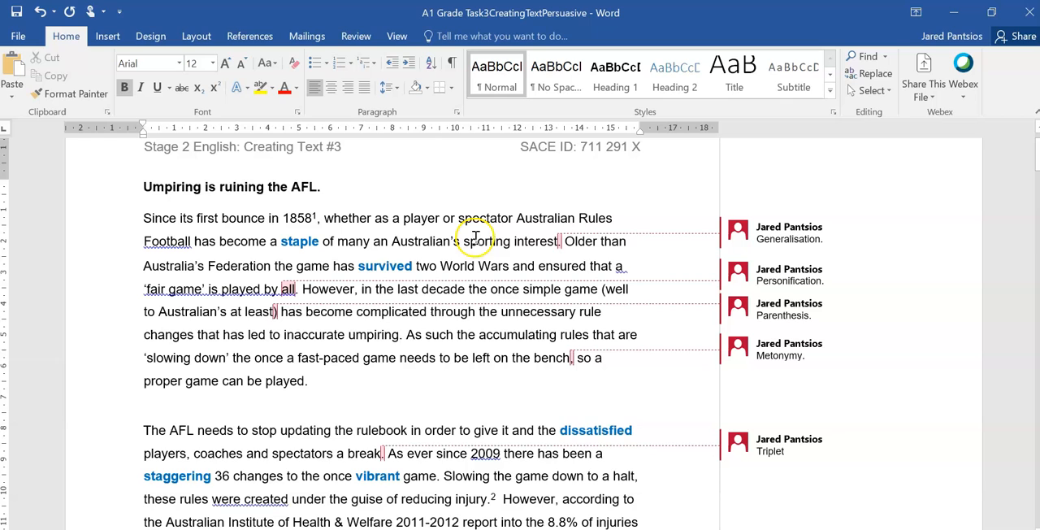
{"action": "mouse_move", "coordinate": [243, 254]}
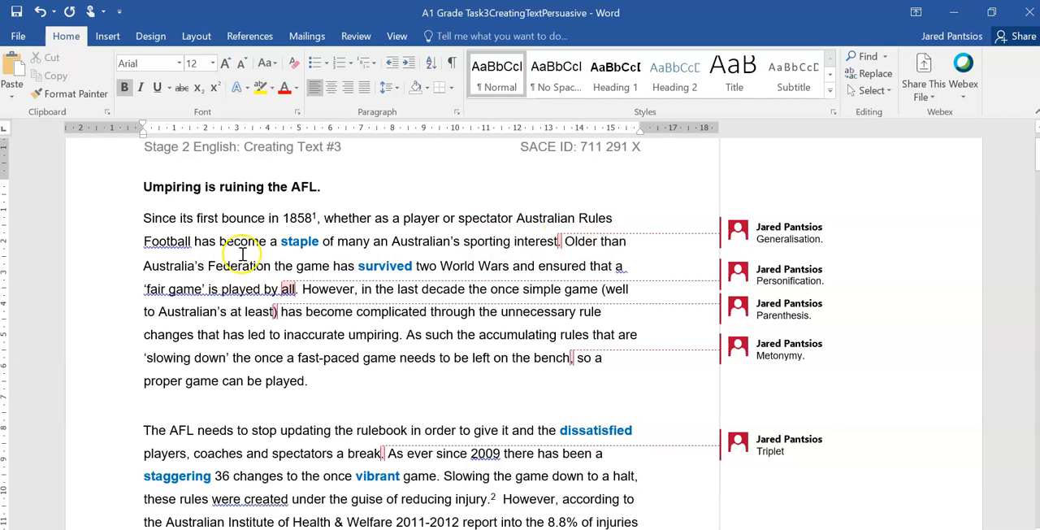
{"action": "mouse_move", "coordinate": [367, 259]}
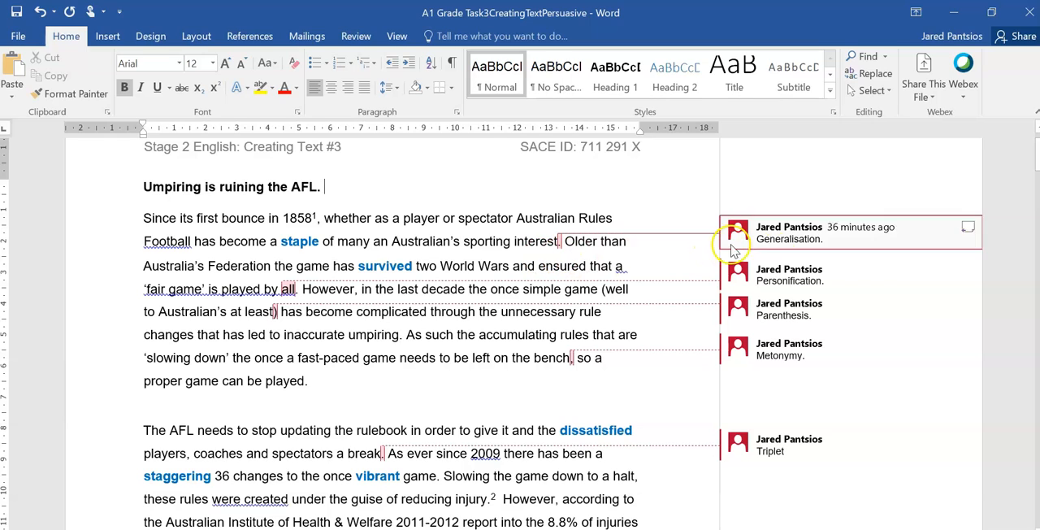
{"action": "mouse_move", "coordinate": [777, 258]}
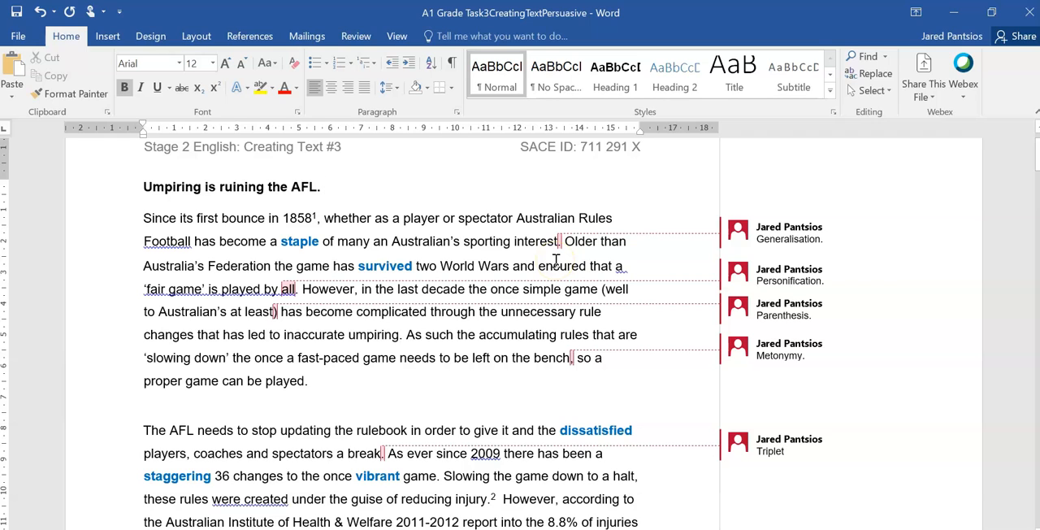
{"action": "mouse_move", "coordinate": [184, 281]}
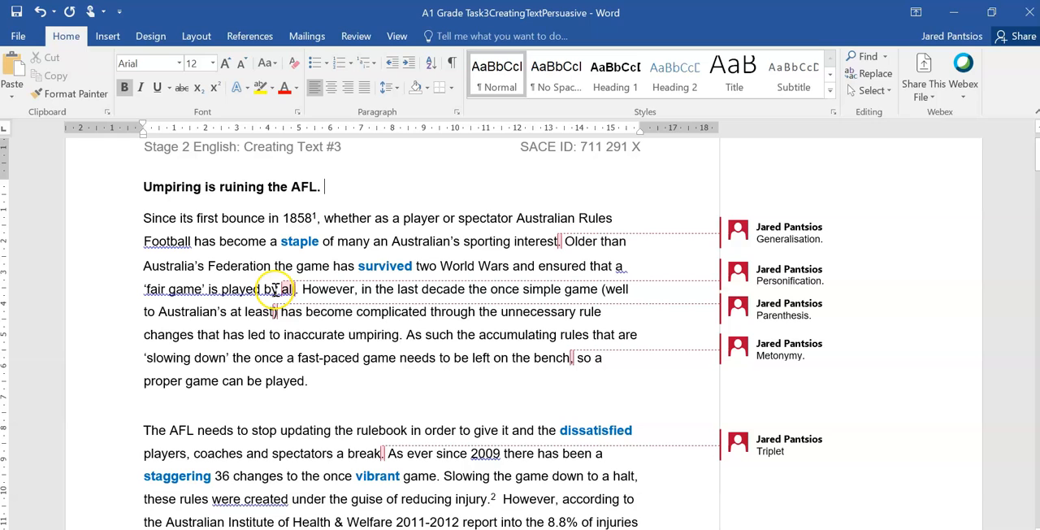
{"action": "mouse_move", "coordinate": [396, 295]}
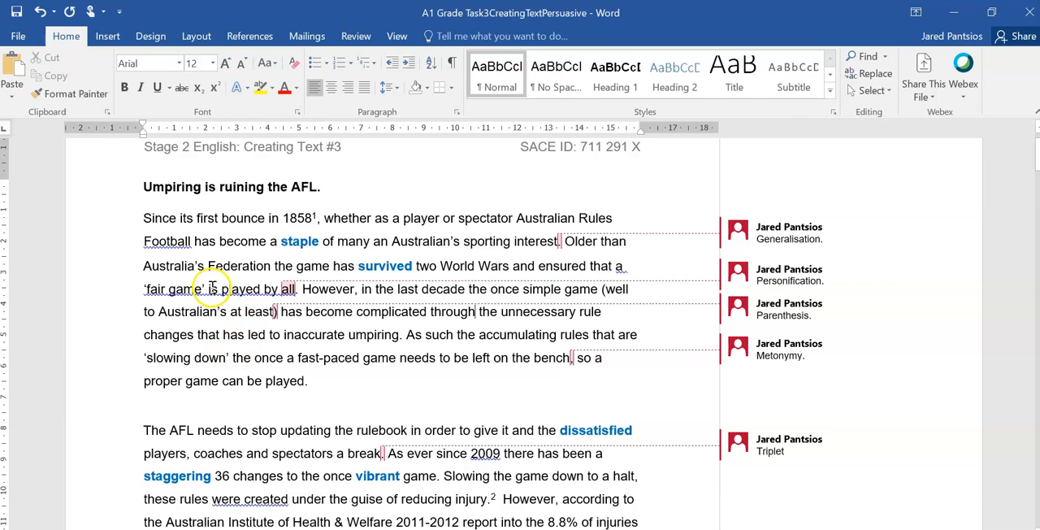
{"action": "mouse_move", "coordinate": [219, 319]}
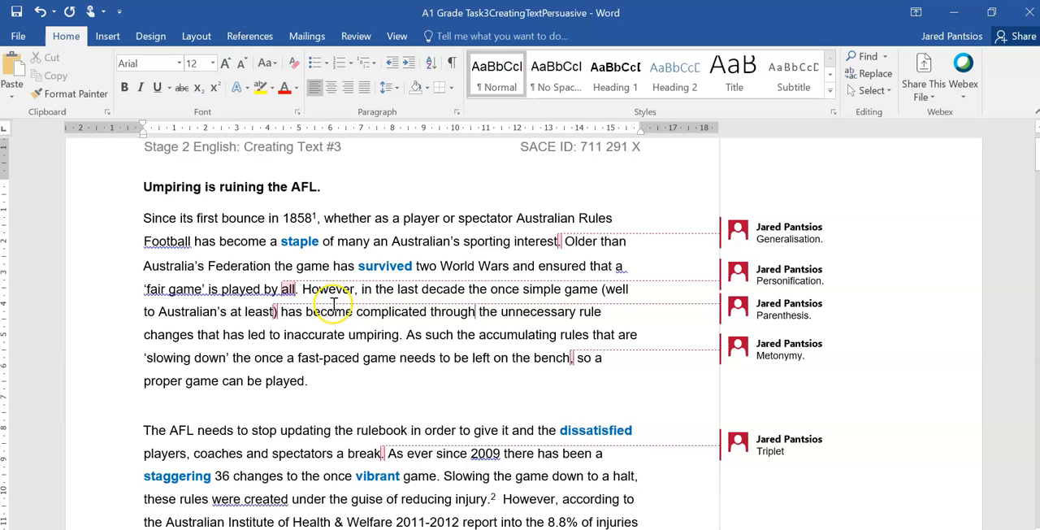
{"action": "mouse_move", "coordinate": [566, 308]}
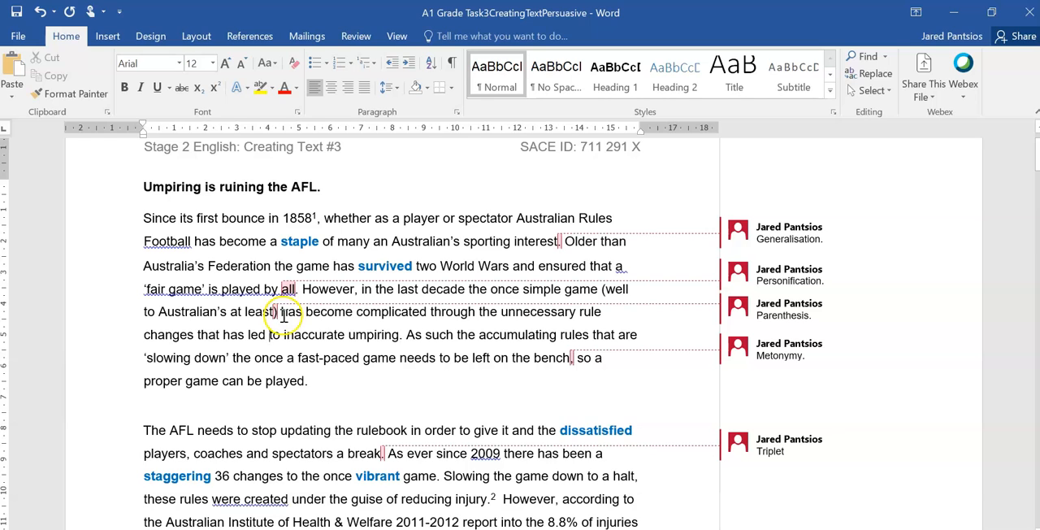
{"action": "mouse_move", "coordinate": [494, 328]}
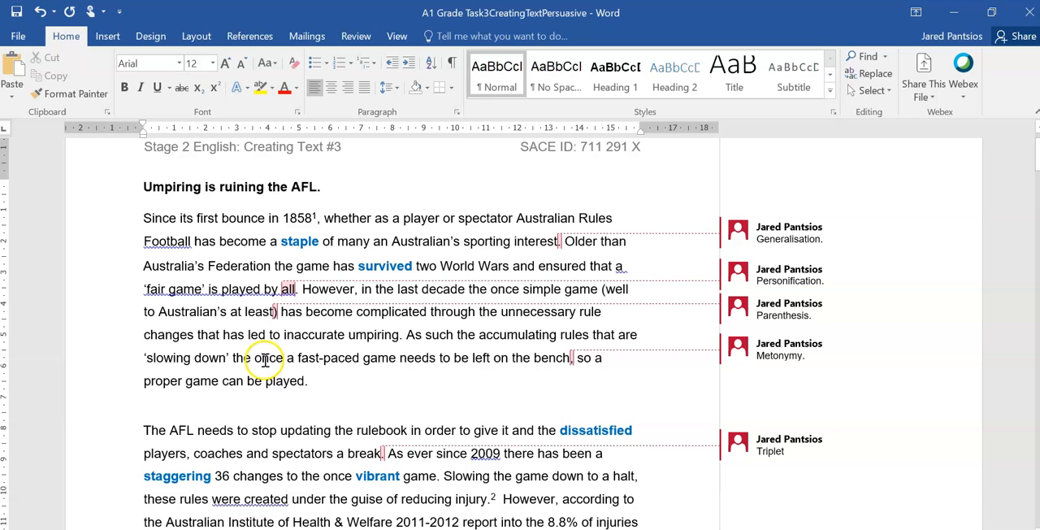
{"action": "mouse_move", "coordinate": [364, 351]}
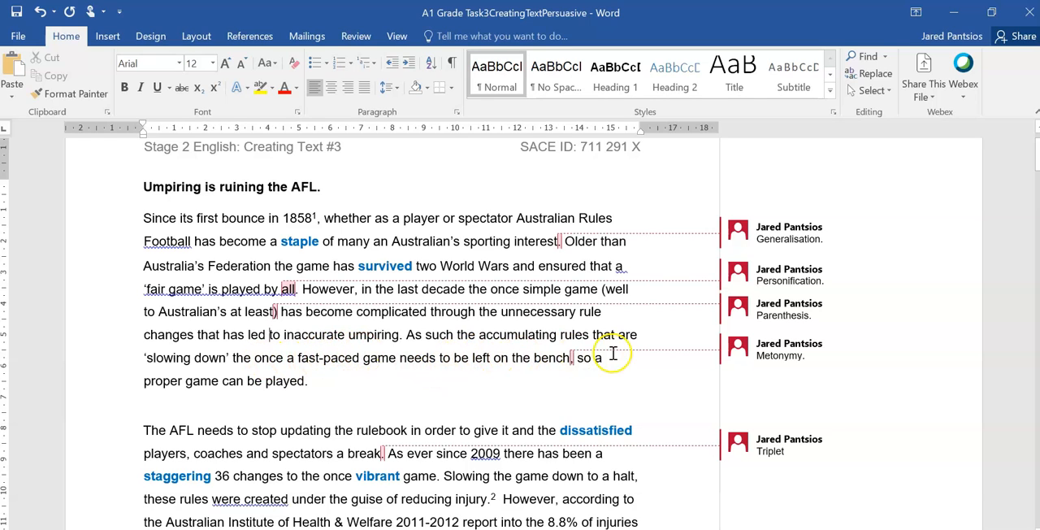
{"action": "mouse_move", "coordinate": [330, 377]}
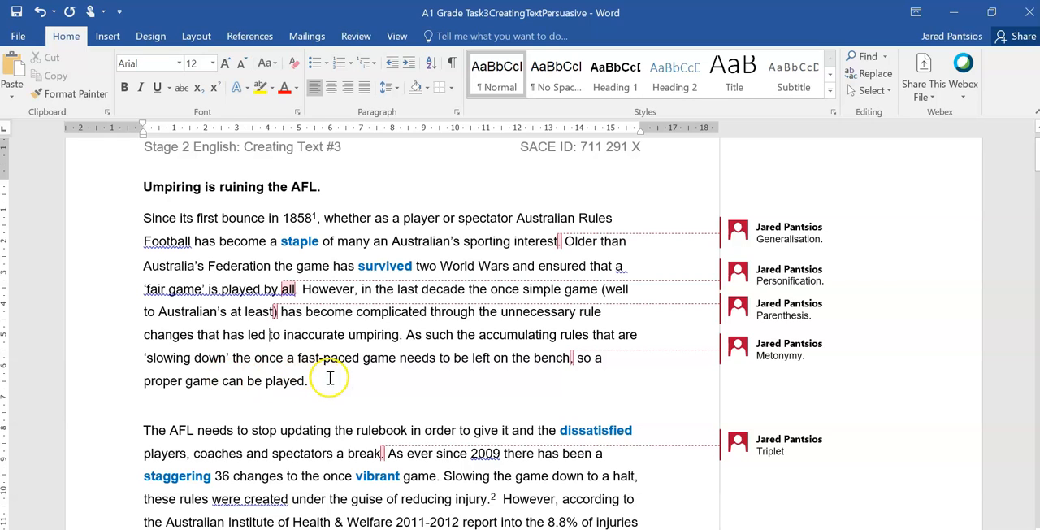
{"action": "mouse_move", "coordinate": [575, 376]}
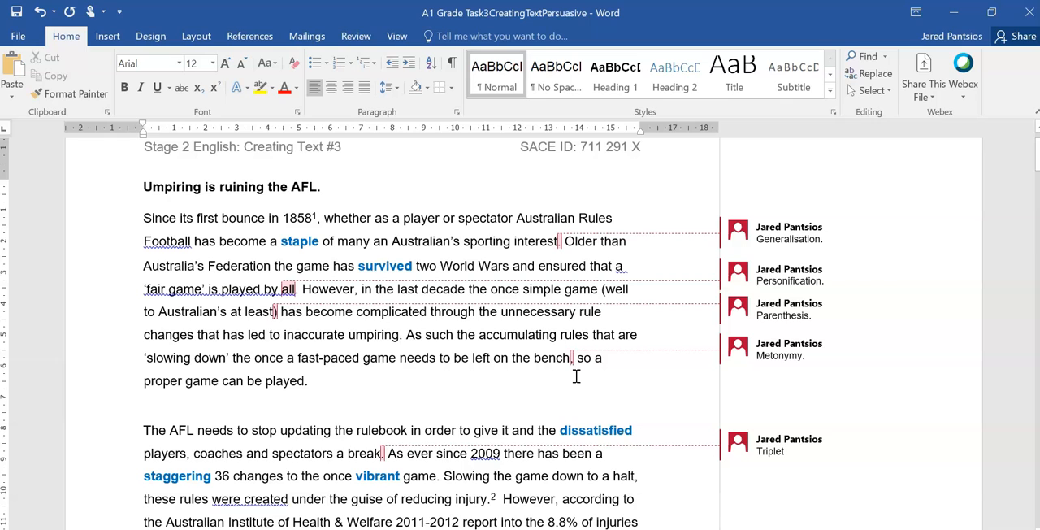
- Highlight the phrase 'be left on the bench' while discussing its comment
{"action": "left_click_drag", "start_coordinate": [471, 358], "coordinate": [572, 358]}
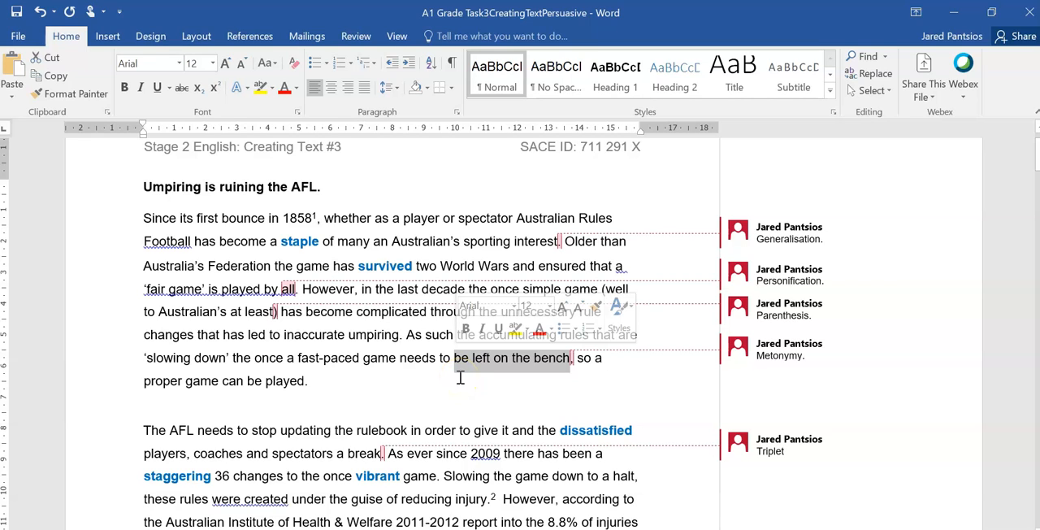
{"action": "left_click", "coordinate": [459, 364]}
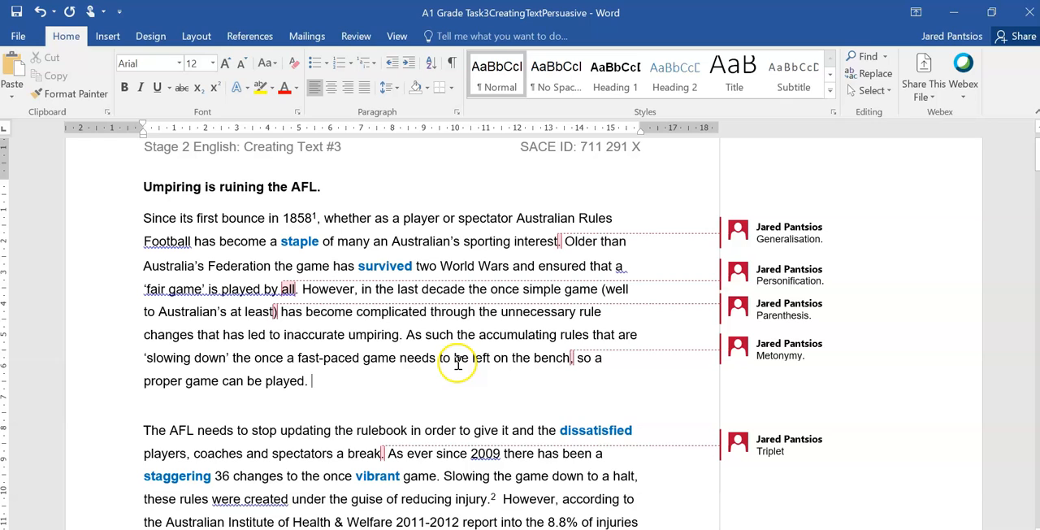
{"action": "left_click_drag", "start_coordinate": [438, 357], "coordinate": [572, 358]}
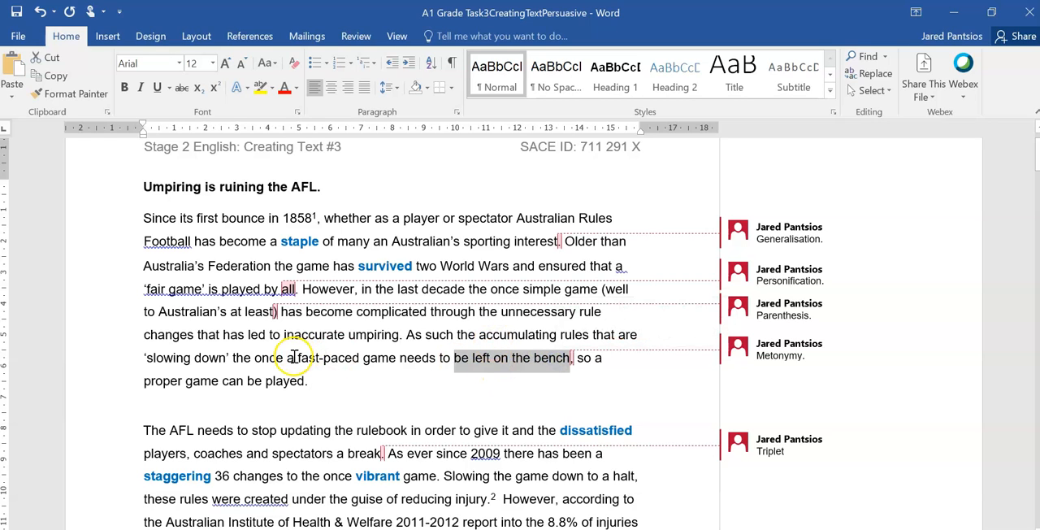
{"action": "mouse_move", "coordinate": [374, 380]}
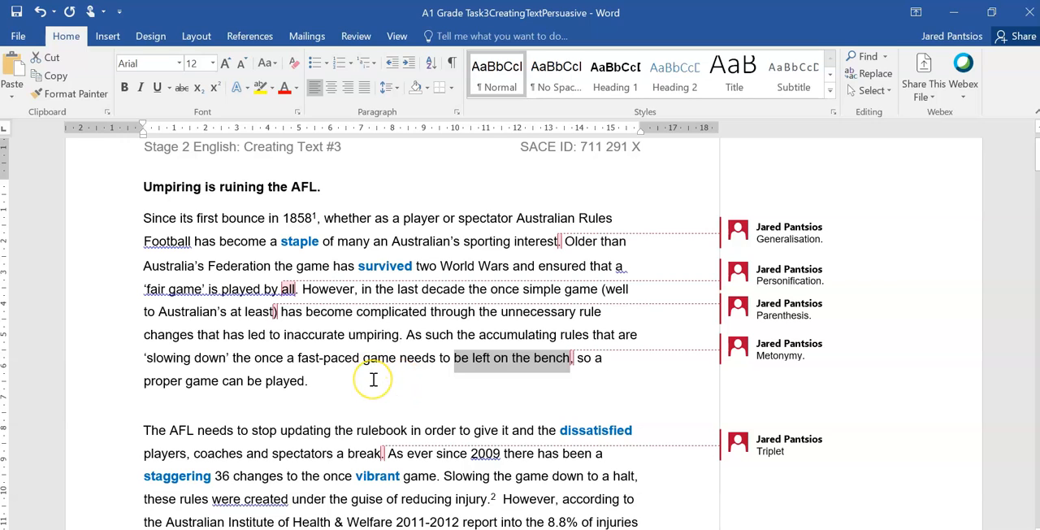
{"action": "mouse_move", "coordinate": [375, 367]}
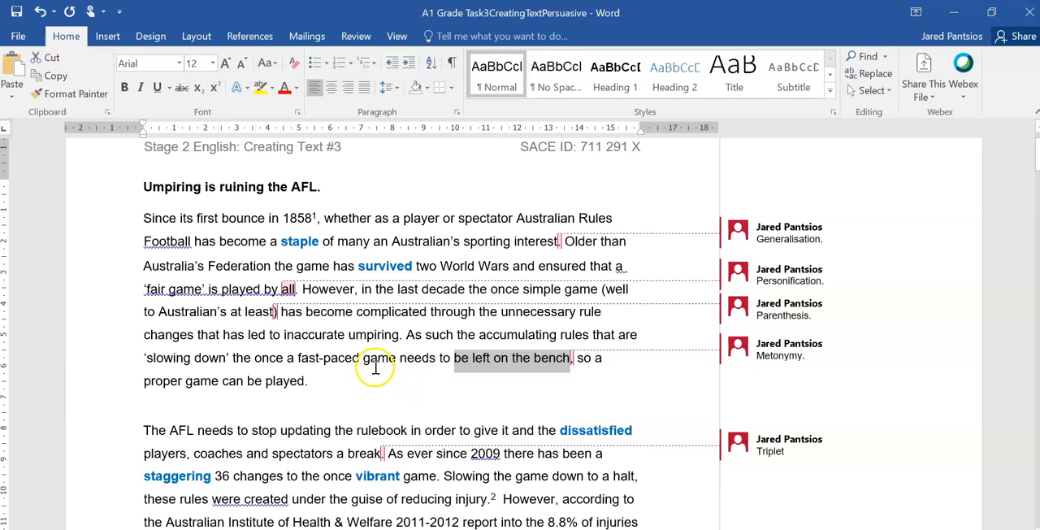
{"action": "mouse_move", "coordinate": [286, 397]}
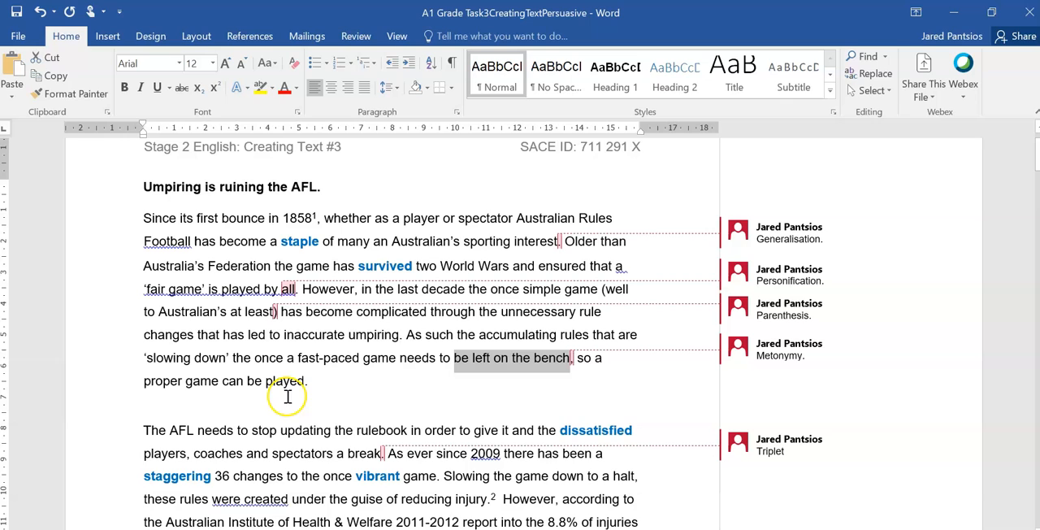
{"action": "mouse_move", "coordinate": [379, 303]}
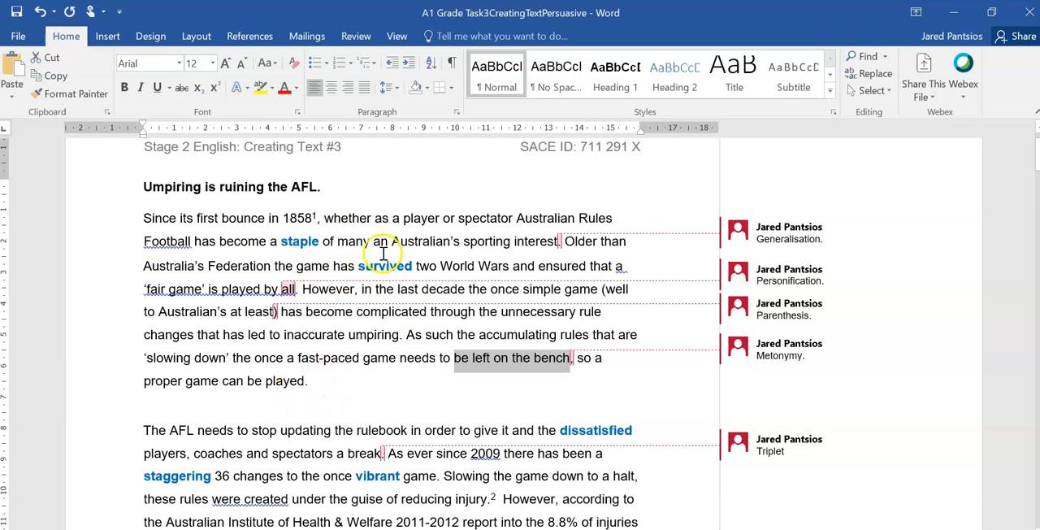
{"action": "mouse_move", "coordinate": [371, 289]}
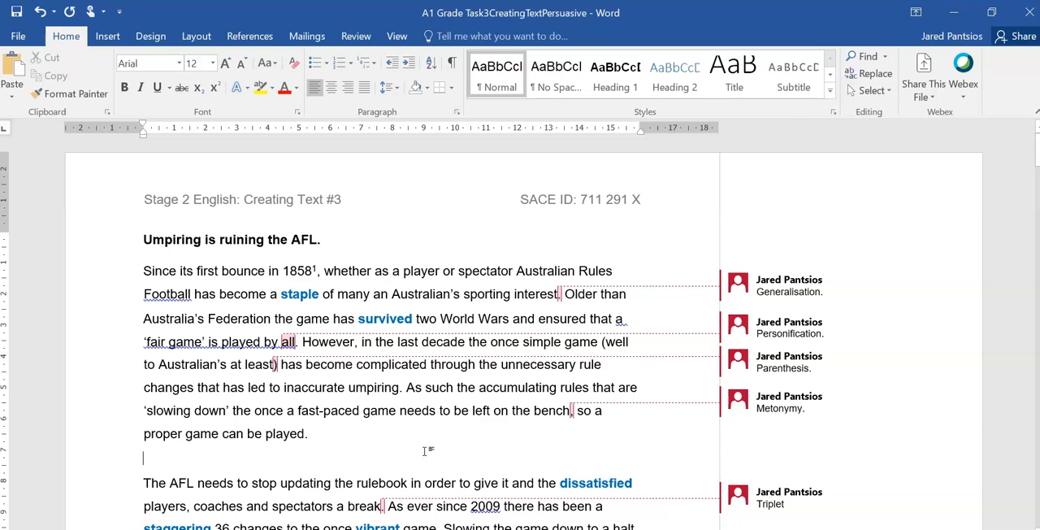
{"action": "mouse_move", "coordinate": [446, 431]}
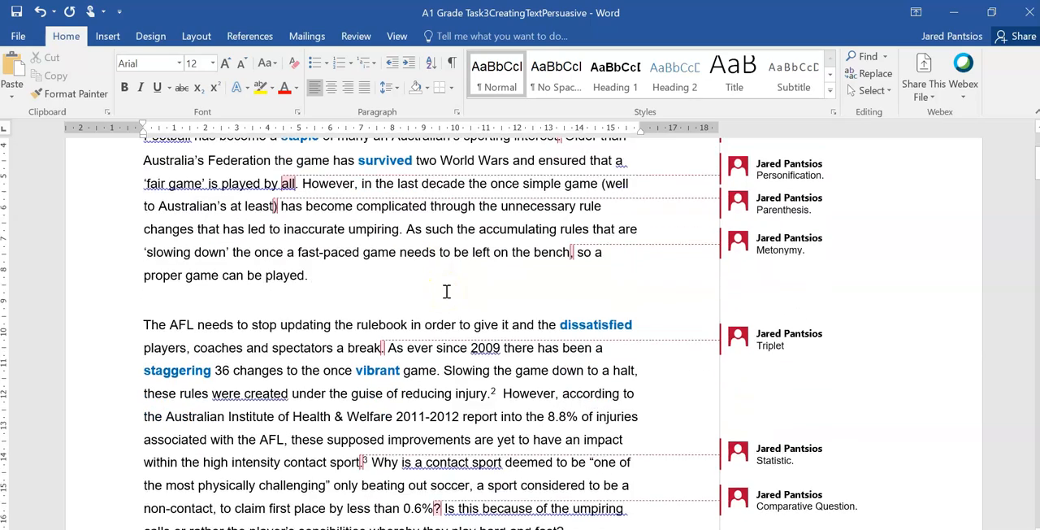
{"action": "scroll", "scroll_direction": "down", "scroll_amount": 3}
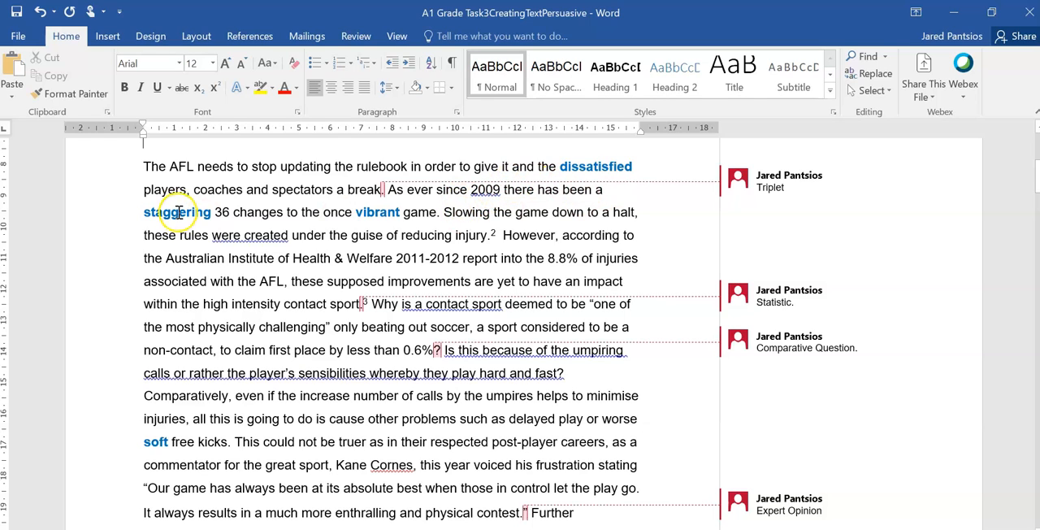
{"action": "mouse_move", "coordinate": [332, 200]}
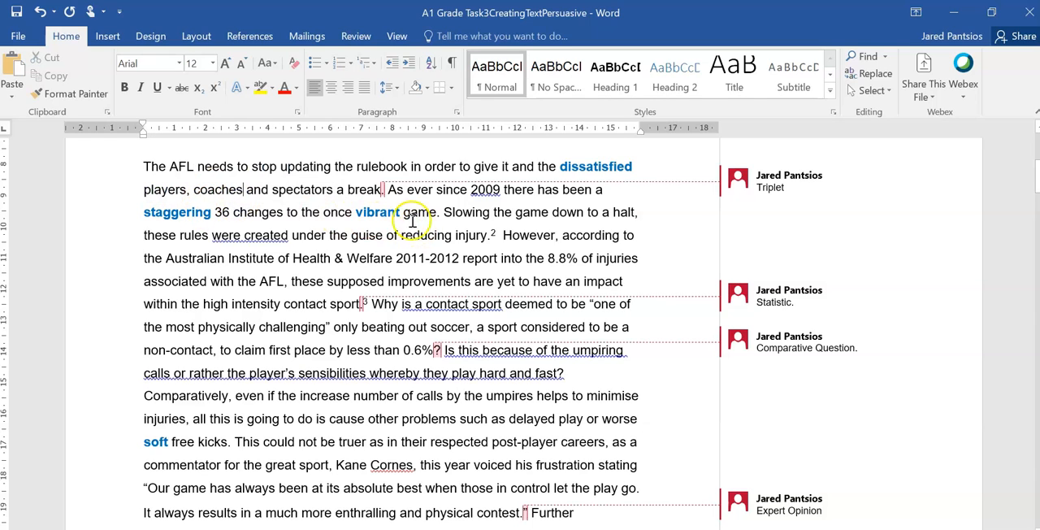
{"action": "mouse_move", "coordinate": [500, 211]}
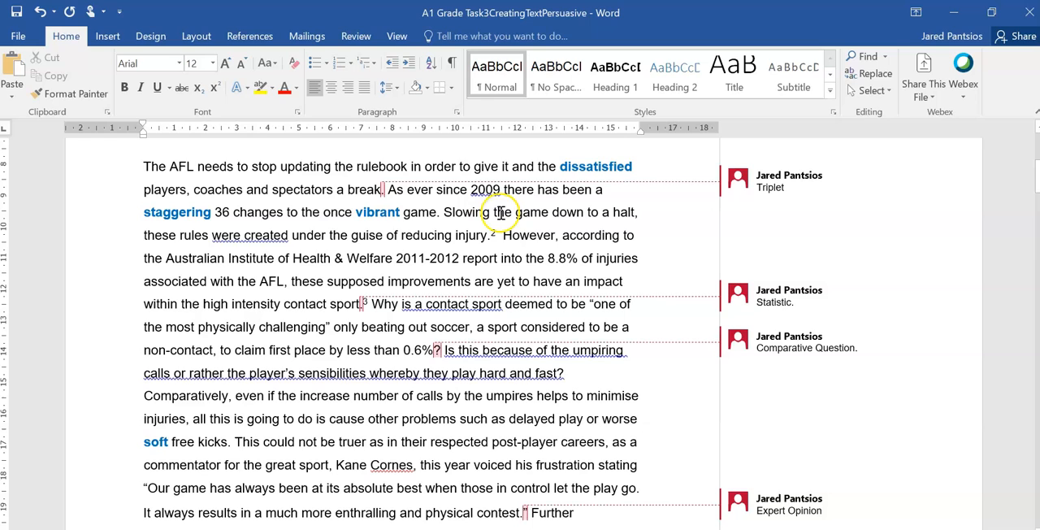
{"action": "mouse_move", "coordinate": [286, 234]}
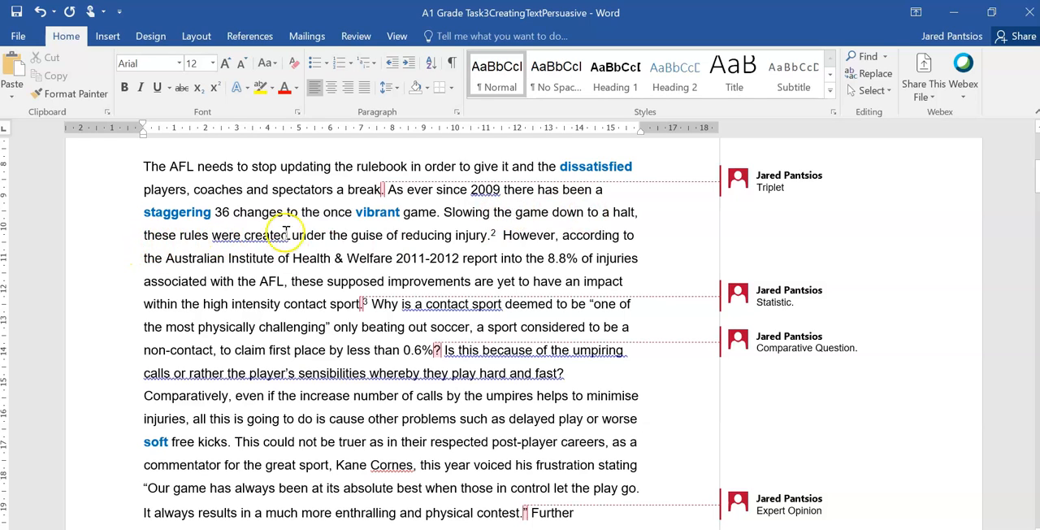
{"action": "mouse_move", "coordinate": [414, 234]}
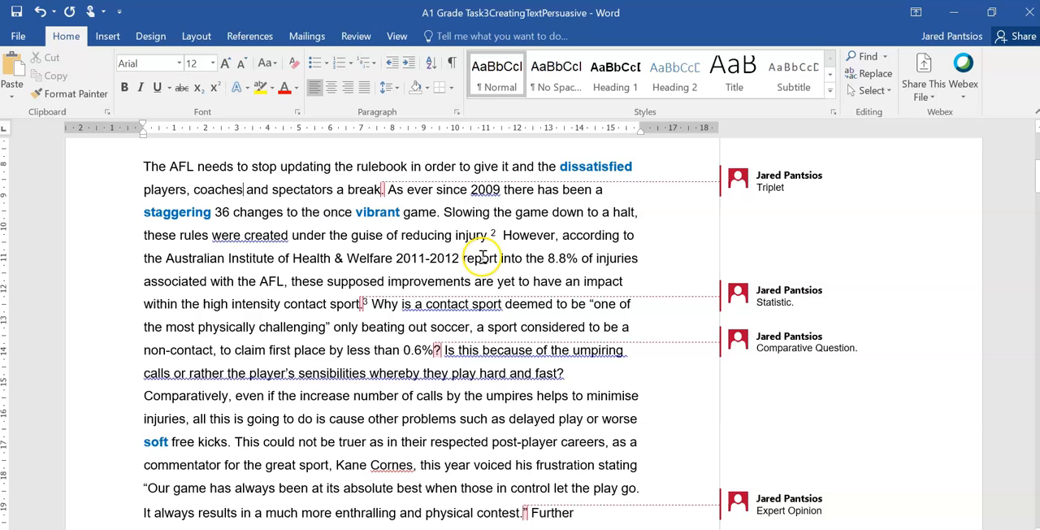
{"action": "mouse_move", "coordinate": [228, 274]}
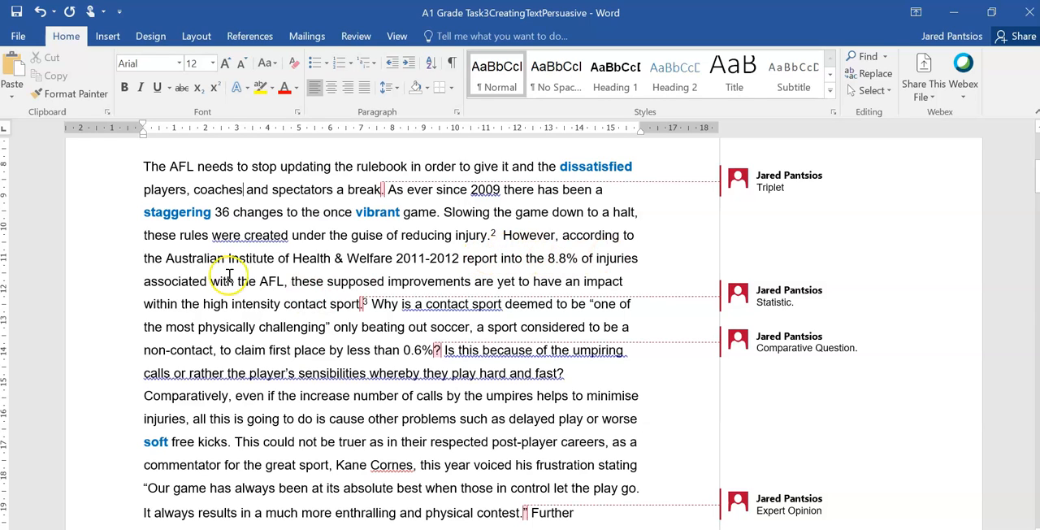
{"action": "mouse_move", "coordinate": [399, 273]}
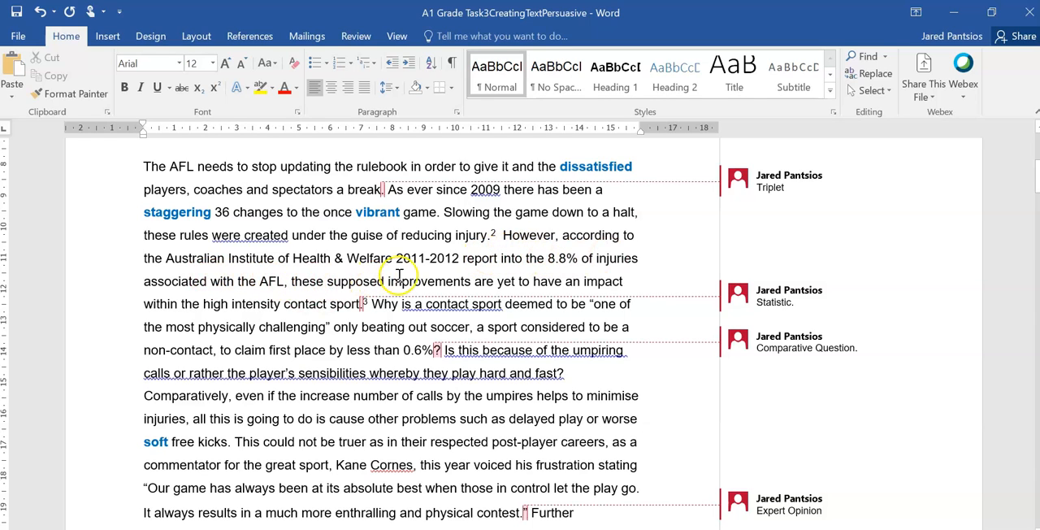
{"action": "mouse_move", "coordinate": [507, 276]}
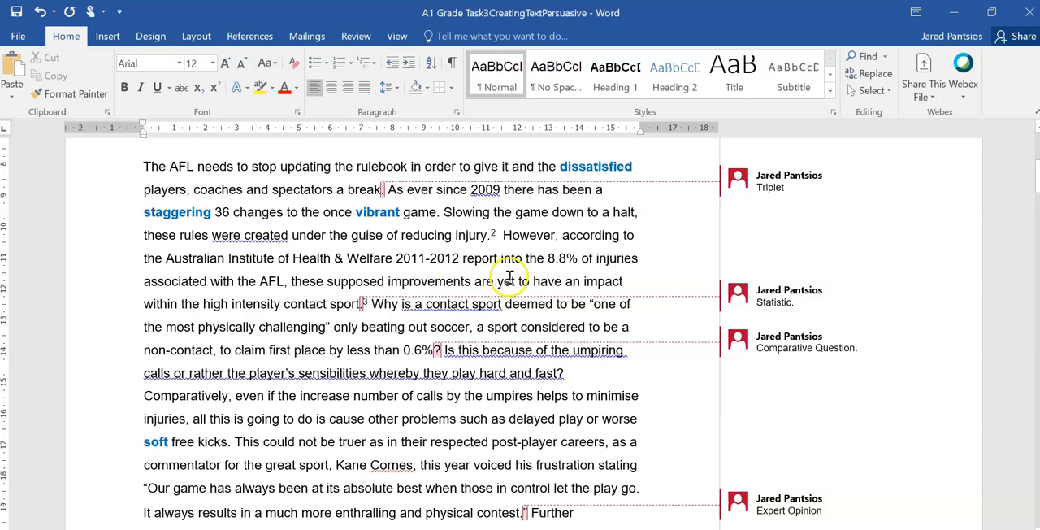
{"action": "mouse_move", "coordinate": [600, 279]}
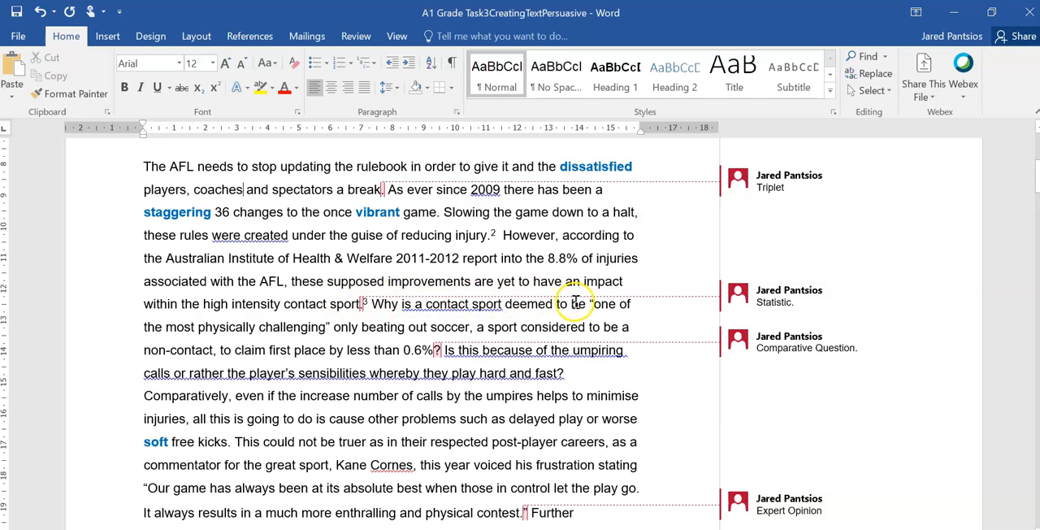
{"action": "mouse_move", "coordinate": [312, 326]}
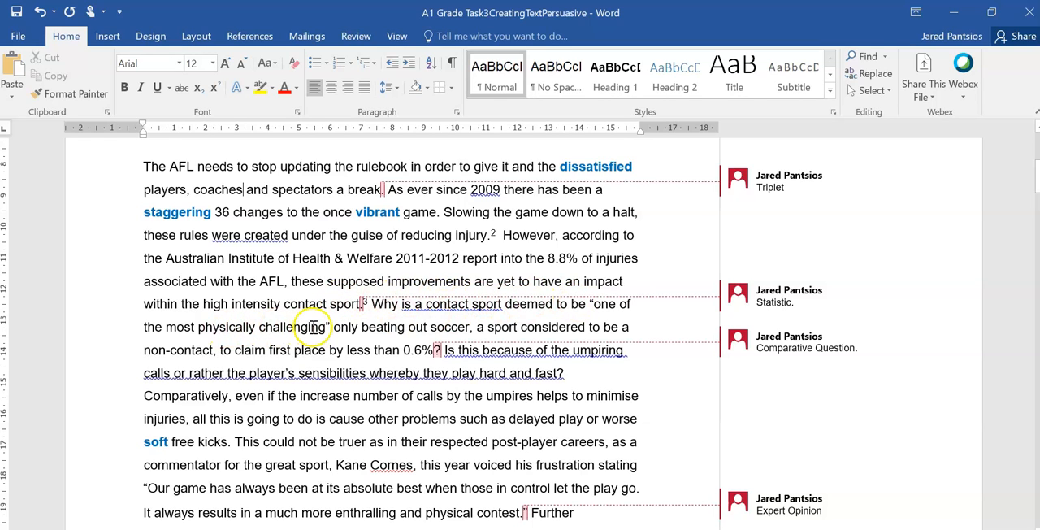
{"action": "scroll", "scroll_direction": "down", "scroll_amount": 3}
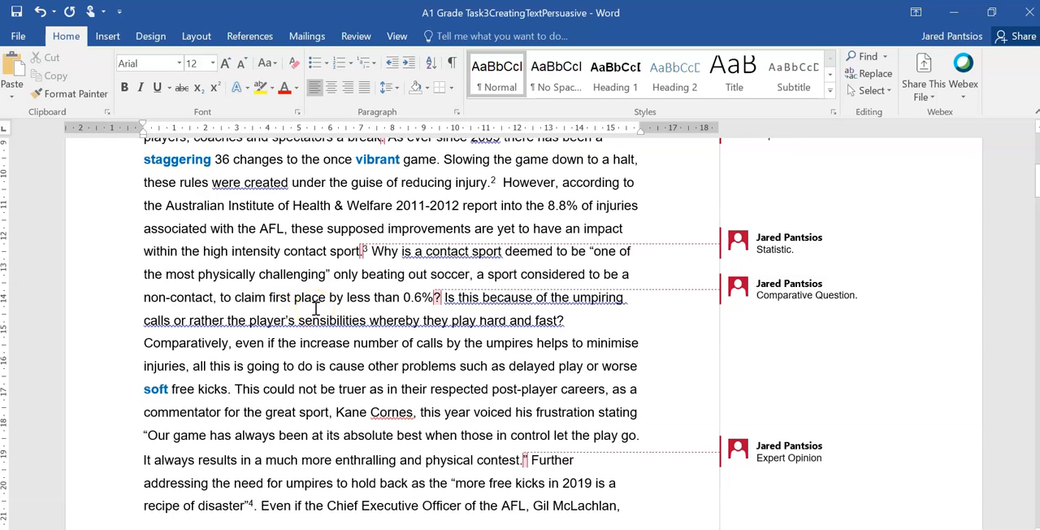
{"action": "mouse_move", "coordinate": [377, 272]}
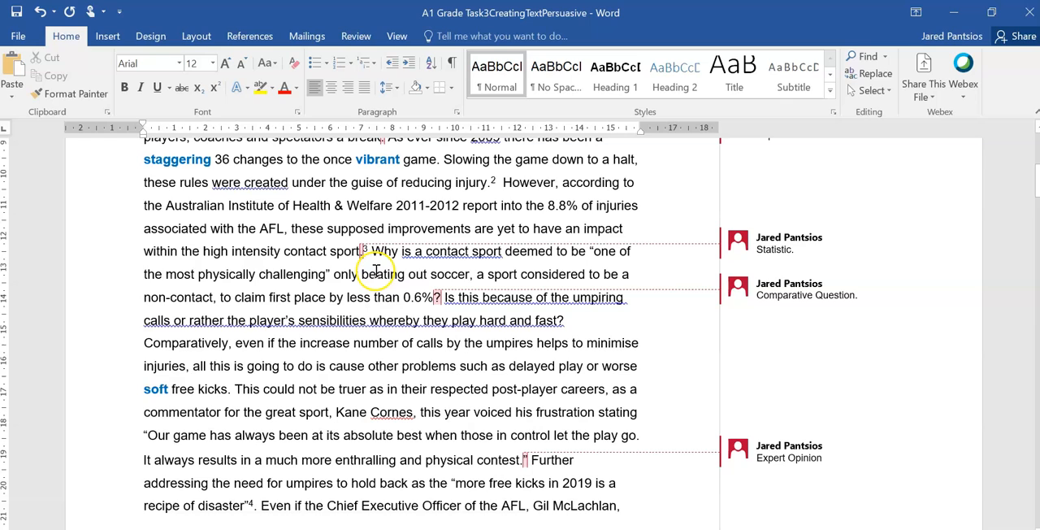
{"action": "mouse_move", "coordinate": [539, 273]}
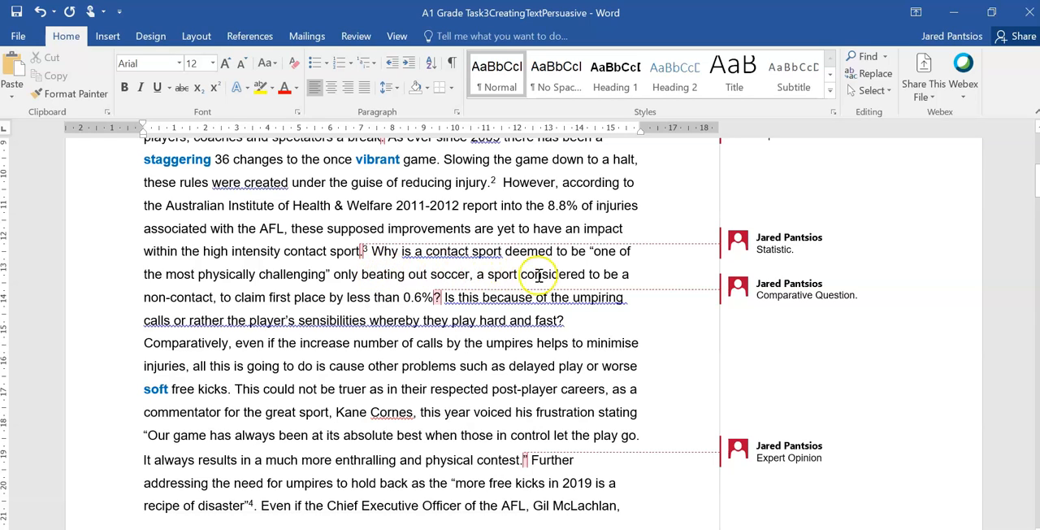
{"action": "mouse_move", "coordinate": [221, 296]}
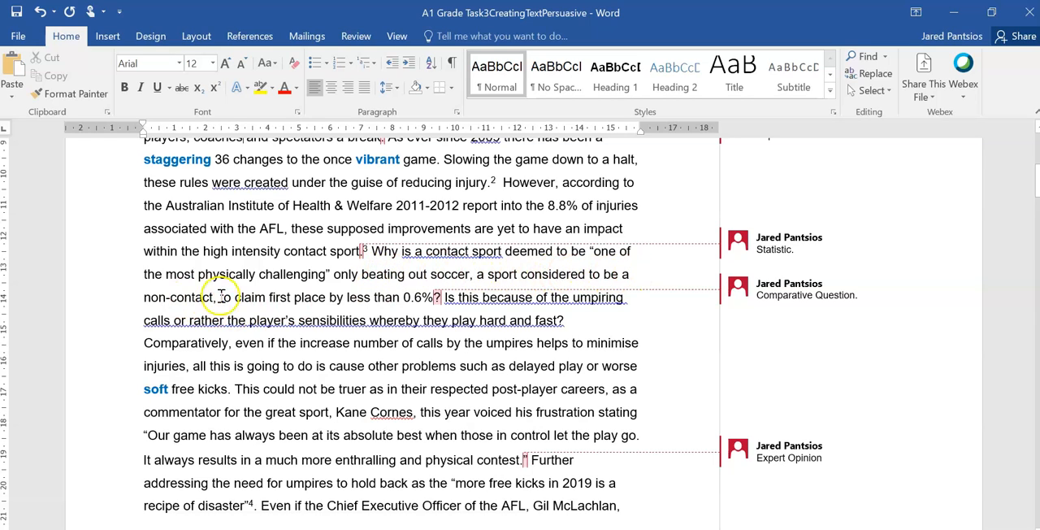
{"action": "mouse_move", "coordinate": [449, 296]}
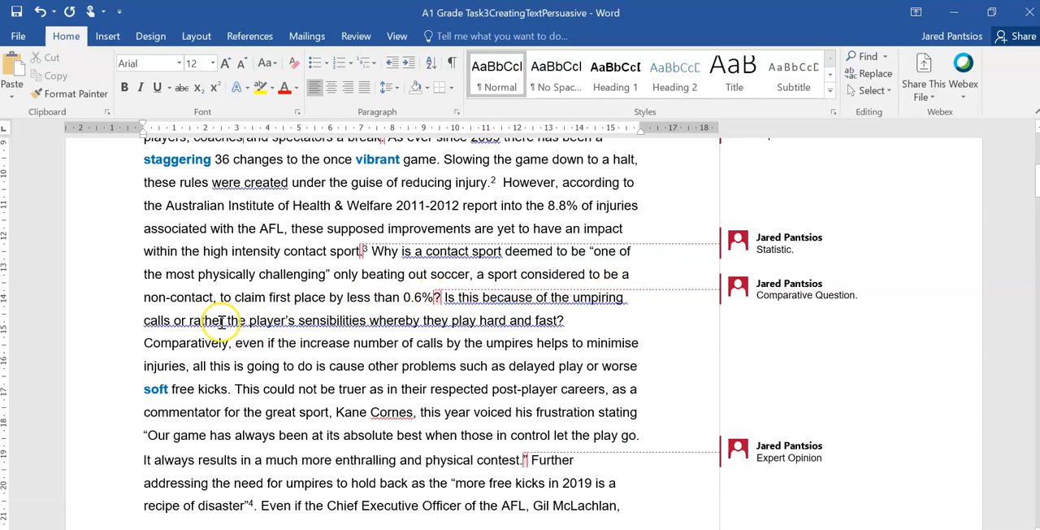
{"action": "mouse_move", "coordinate": [408, 317]}
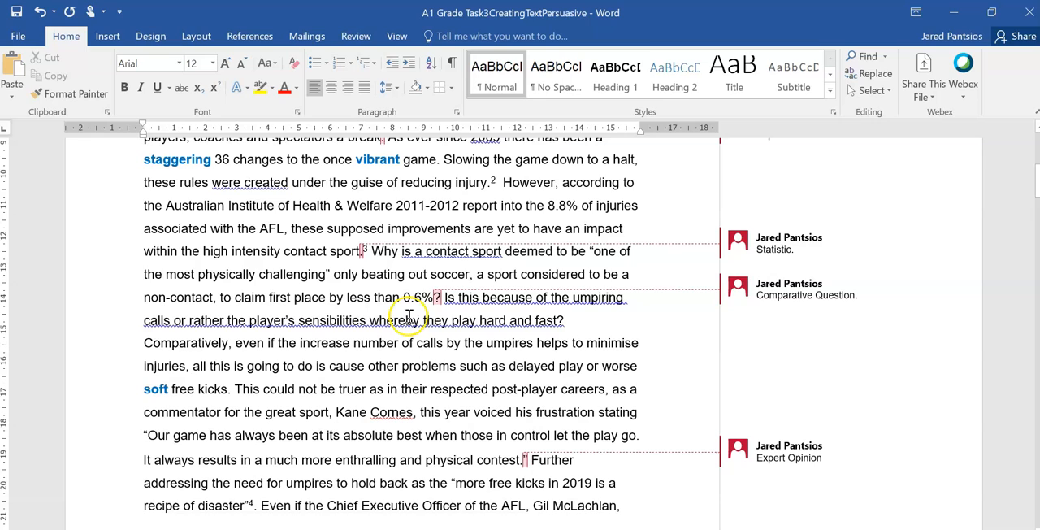
{"action": "mouse_move", "coordinate": [445, 316]}
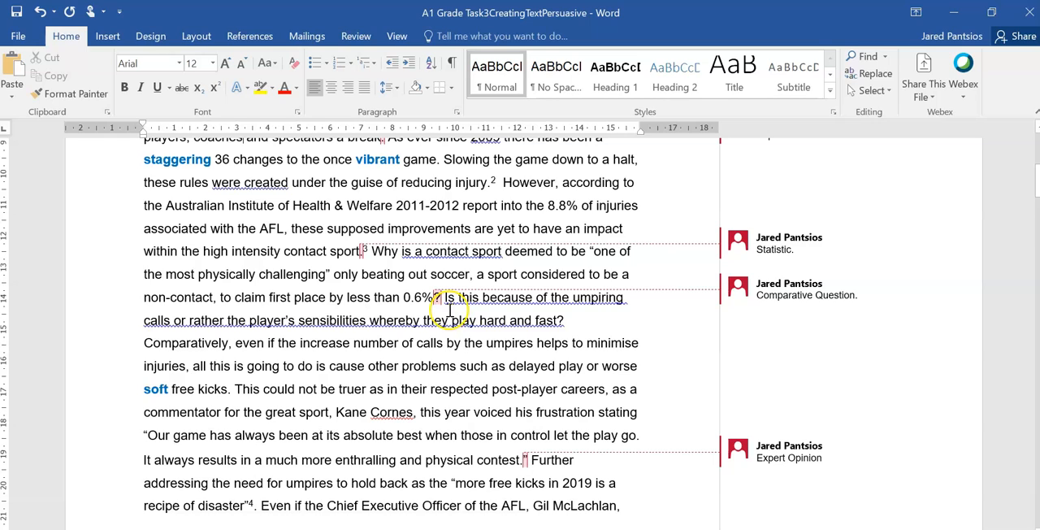
{"action": "mouse_move", "coordinate": [512, 273]}
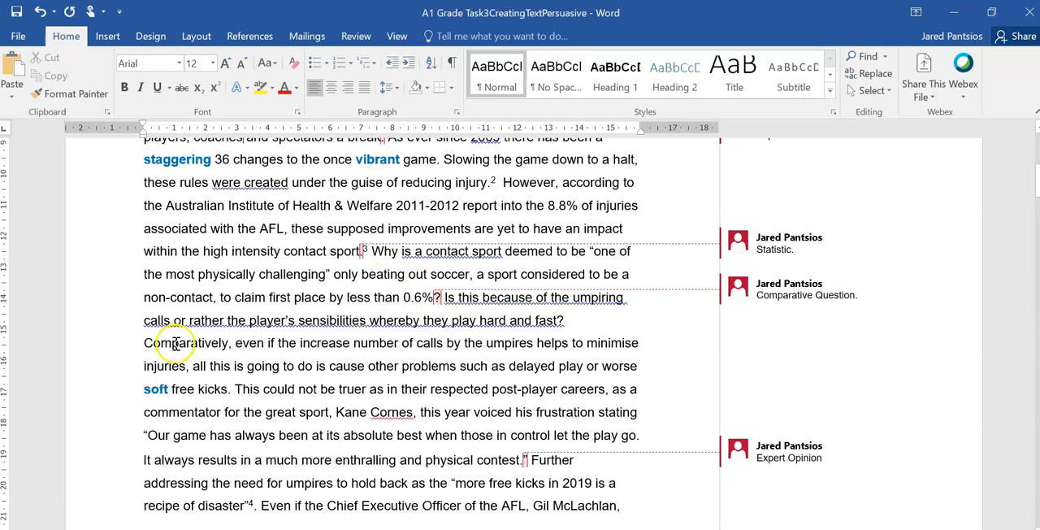
{"action": "mouse_move", "coordinate": [421, 343]}
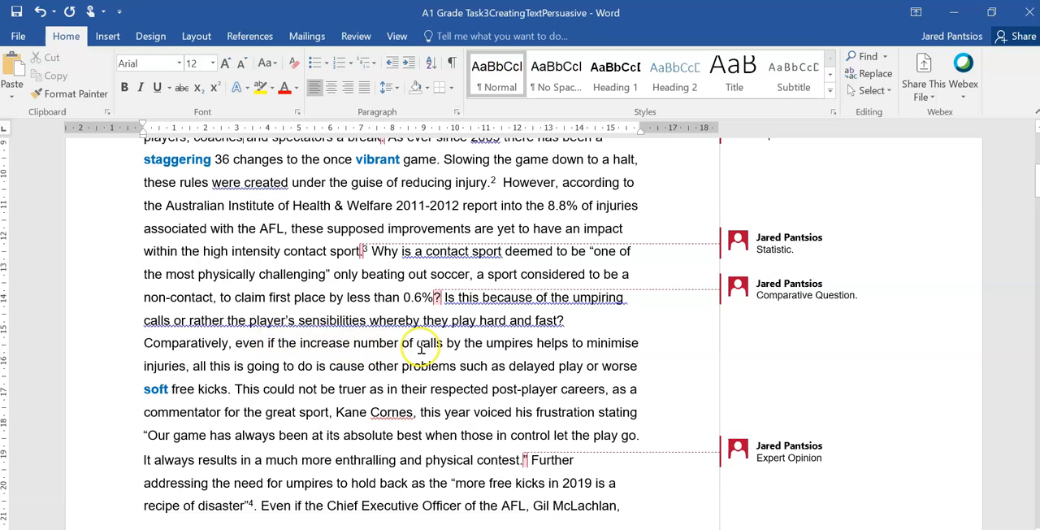
- Scroll past the page 1 footnotes to the Rebuttal and Hypophora comments on page 2
{"action": "scroll", "scroll_direction": "down", "scroll_amount": 3}
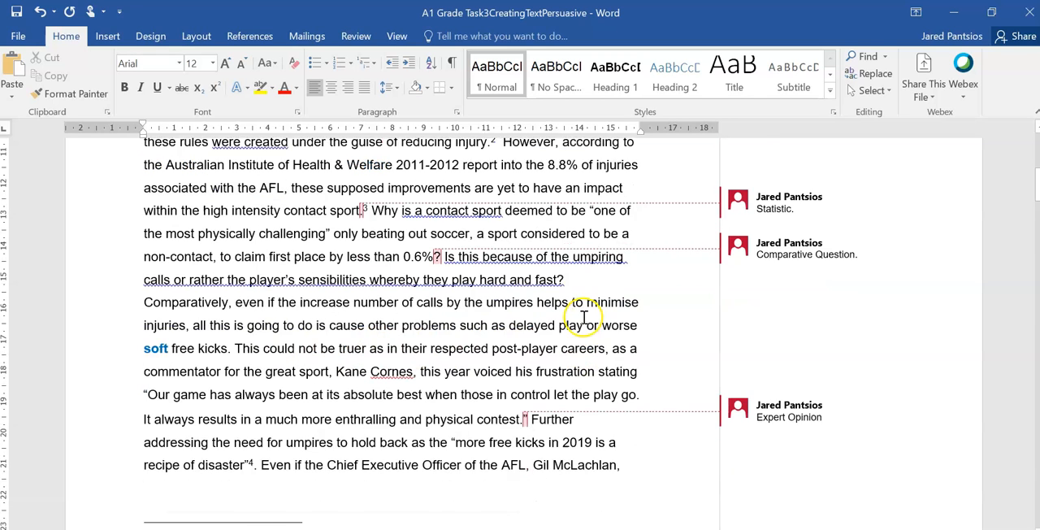
{"action": "scroll", "scroll_direction": "down", "scroll_amount": 3}
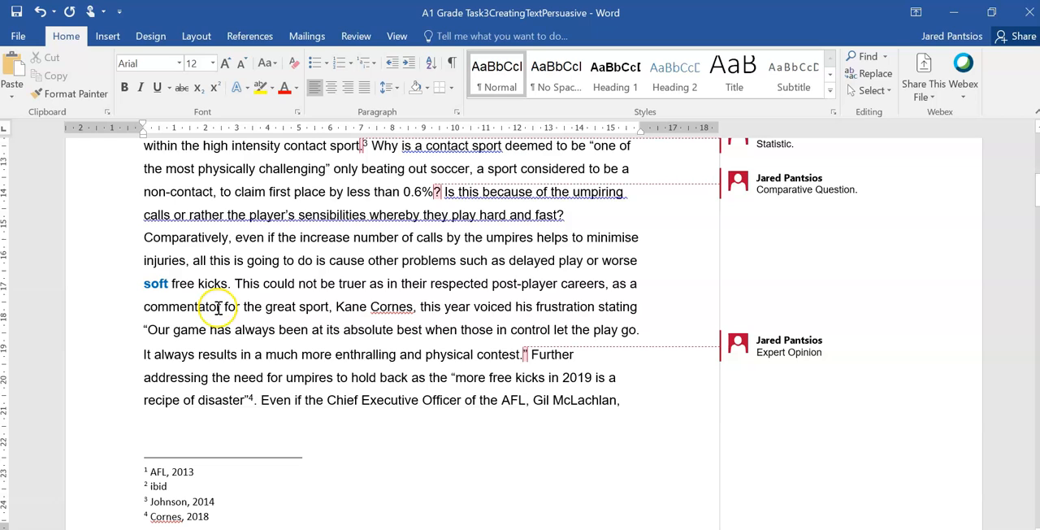
{"action": "mouse_move", "coordinate": [314, 294]}
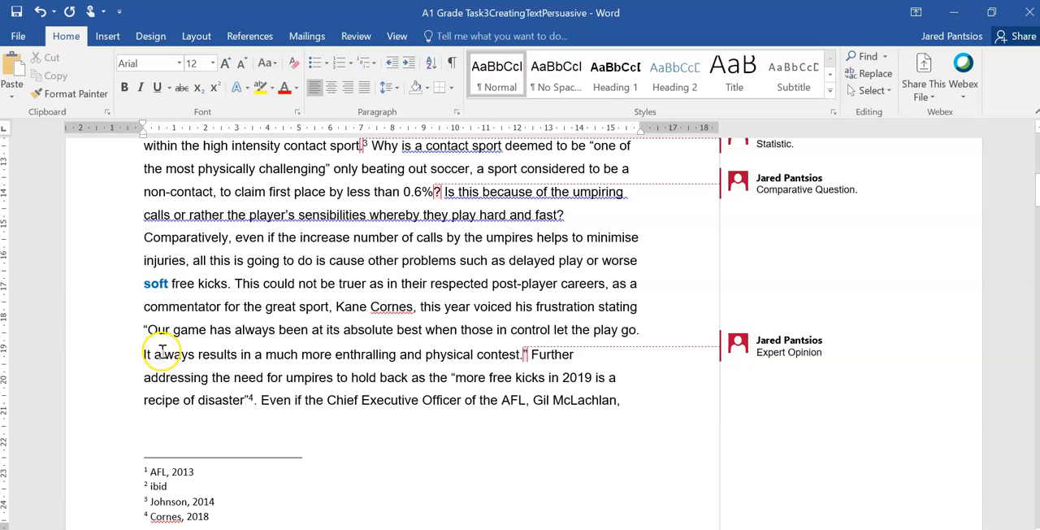
{"action": "mouse_move", "coordinate": [299, 351]}
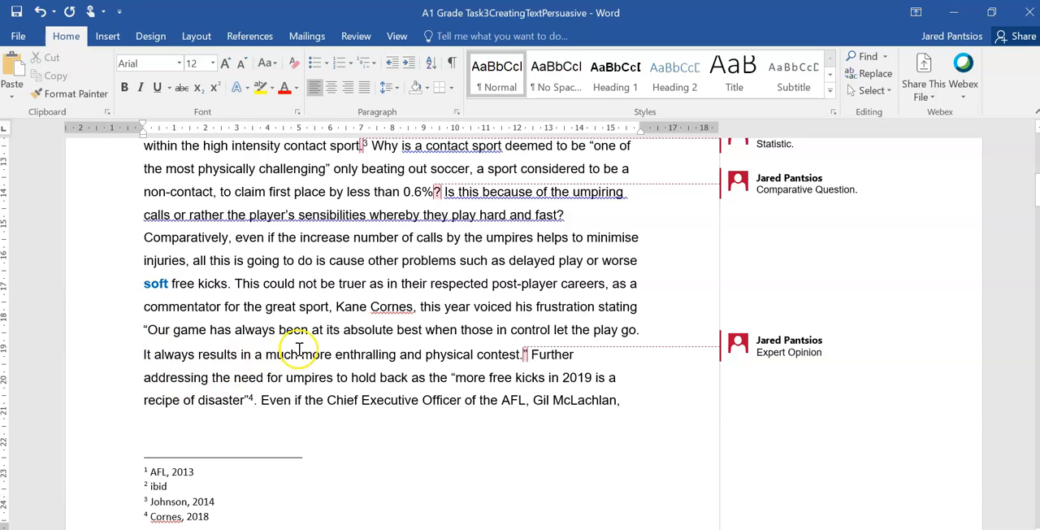
{"action": "mouse_move", "coordinate": [321, 343]}
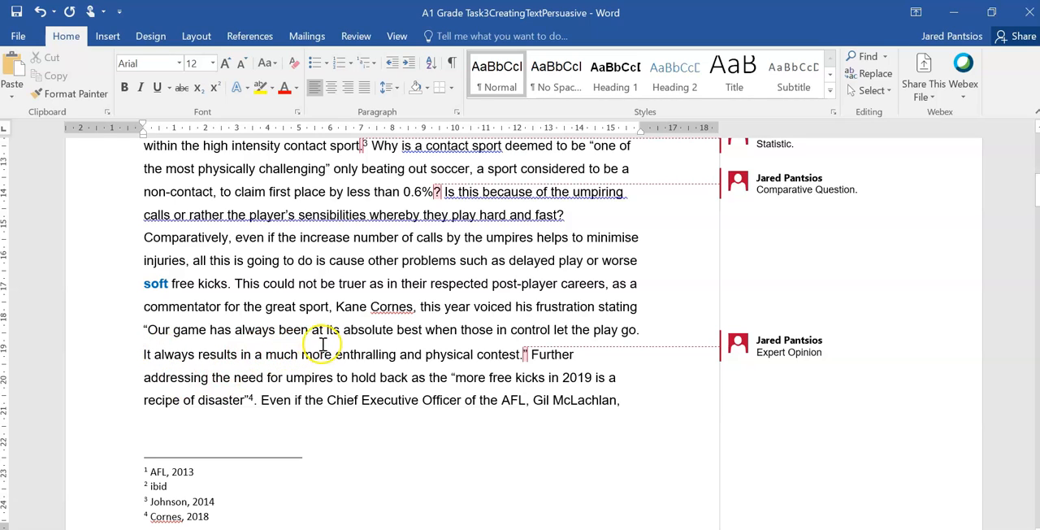
{"action": "mouse_move", "coordinate": [543, 355]}
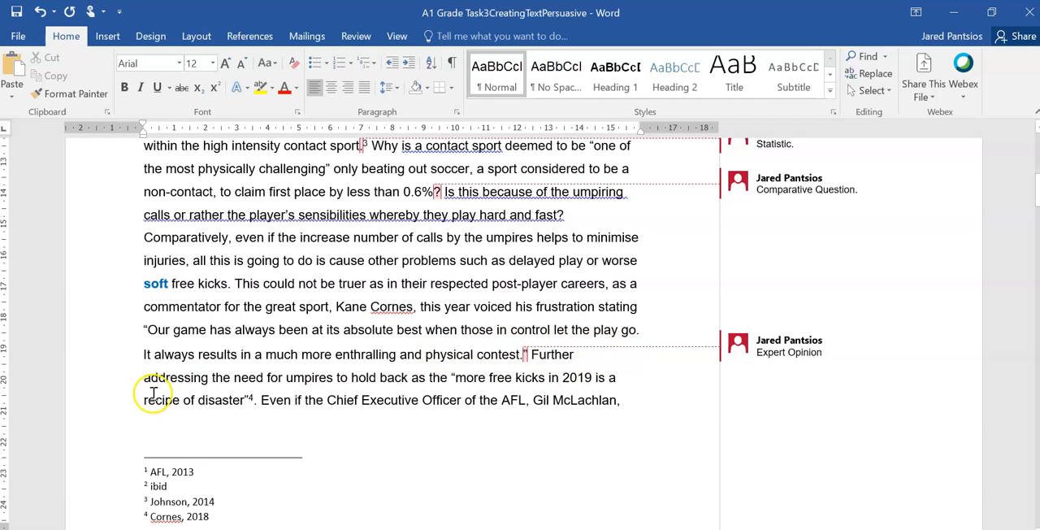
{"action": "mouse_move", "coordinate": [259, 380]}
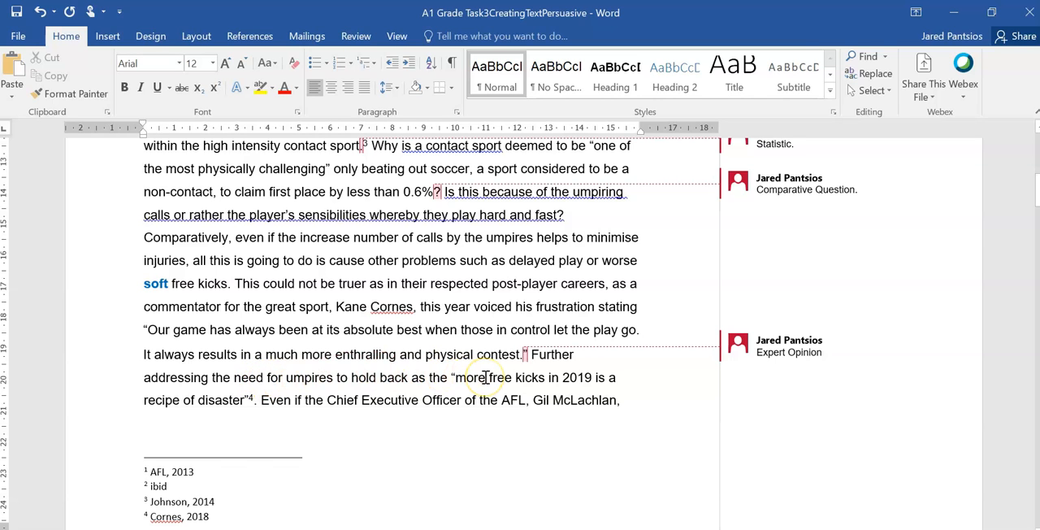
{"action": "scroll", "scroll_direction": "down", "scroll_amount": 3}
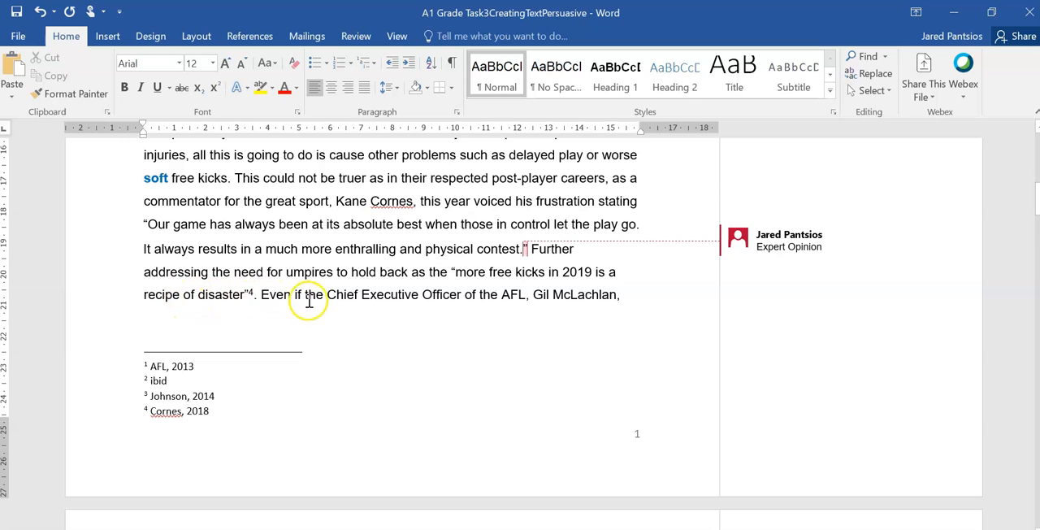
{"action": "mouse_move", "coordinate": [510, 294]}
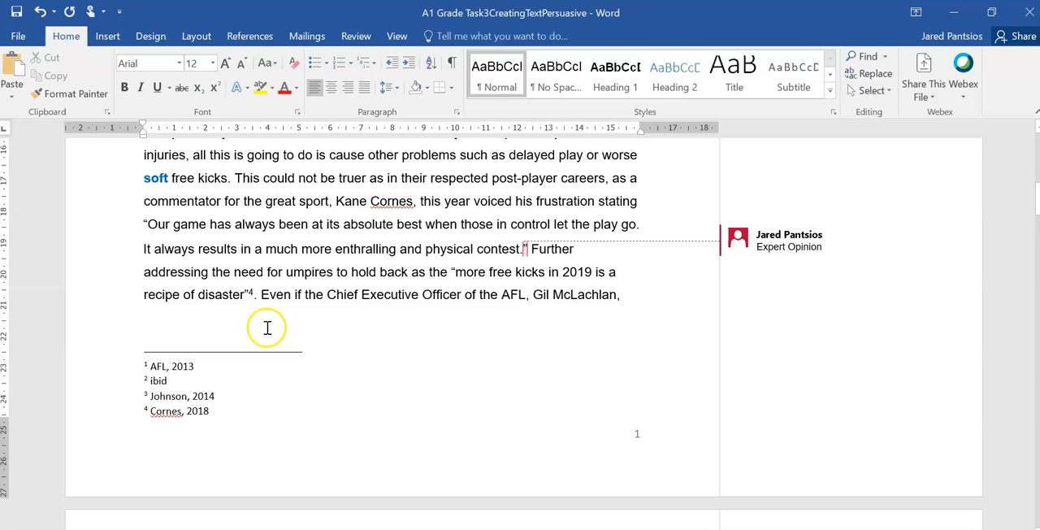
{"action": "mouse_move", "coordinate": [299, 308]}
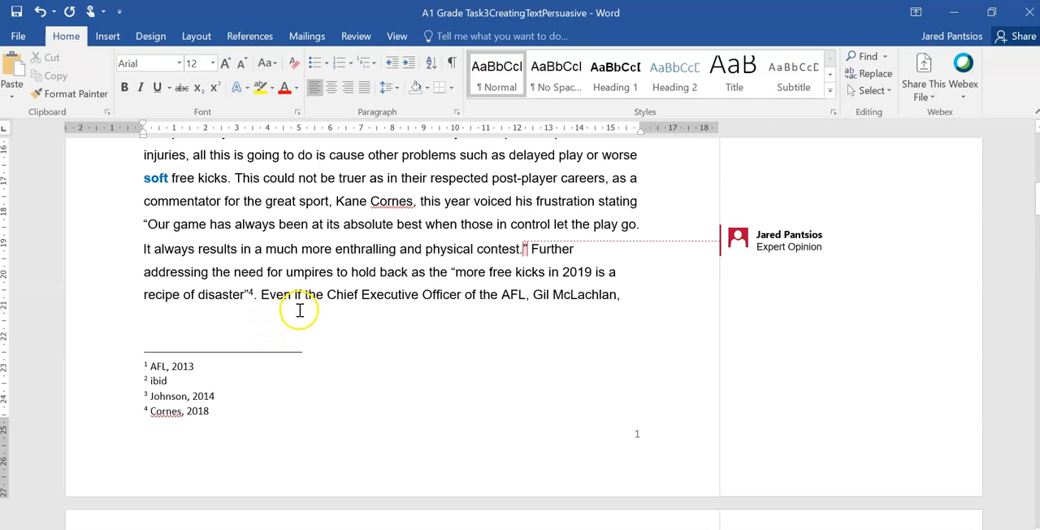
{"action": "scroll", "scroll_direction": "down", "scroll_amount": 3}
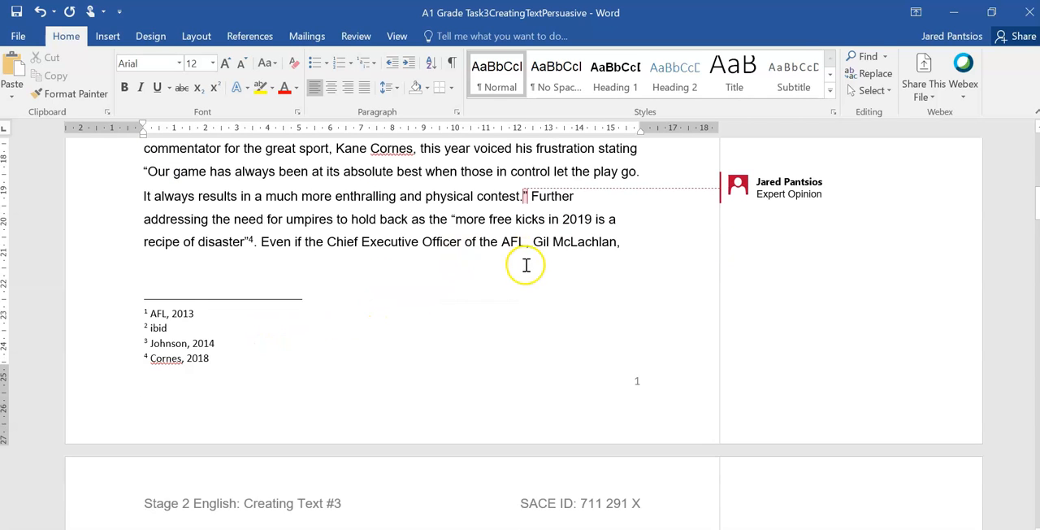
{"action": "scroll", "scroll_direction": "down", "scroll_amount": 3}
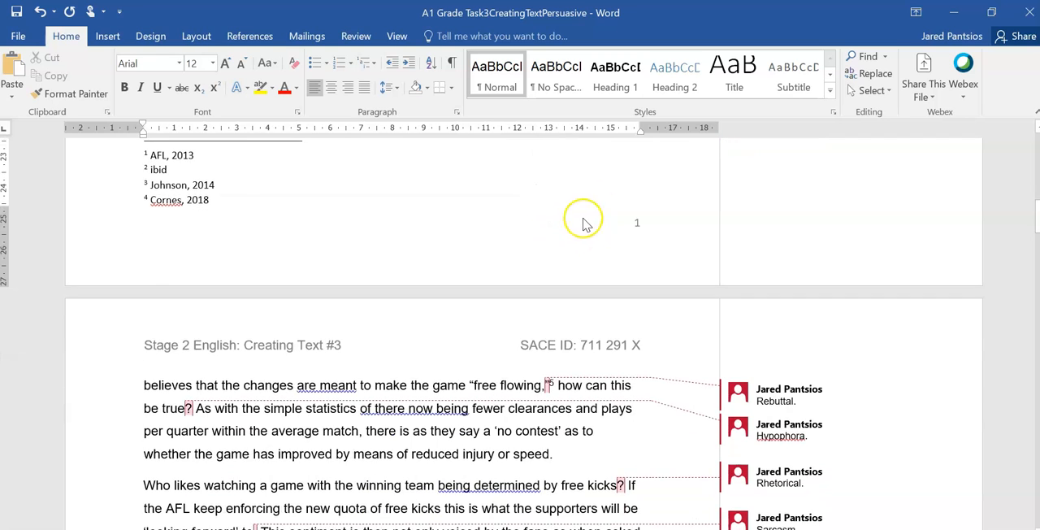
{"action": "scroll", "scroll_direction": "down", "scroll_amount": 3}
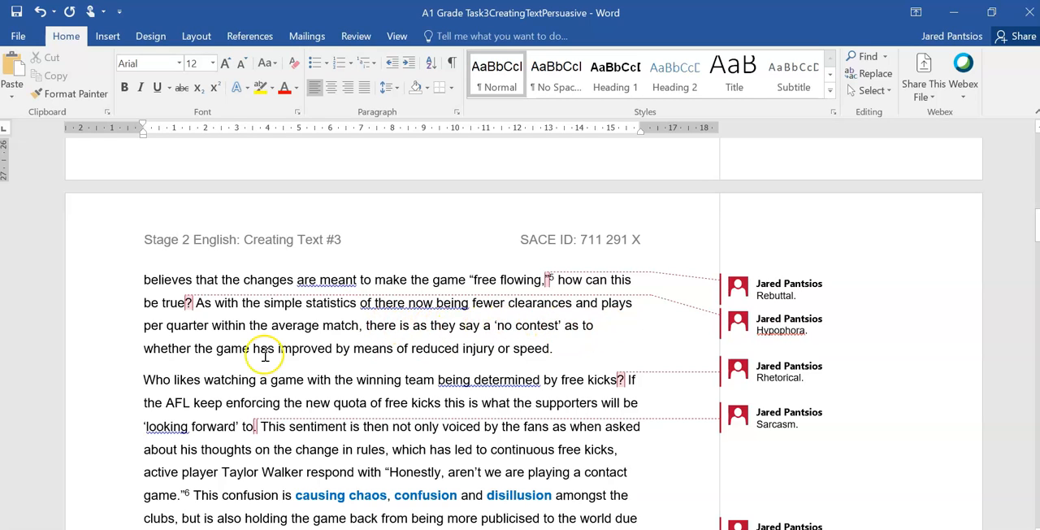
{"action": "mouse_move", "coordinate": [364, 339]}
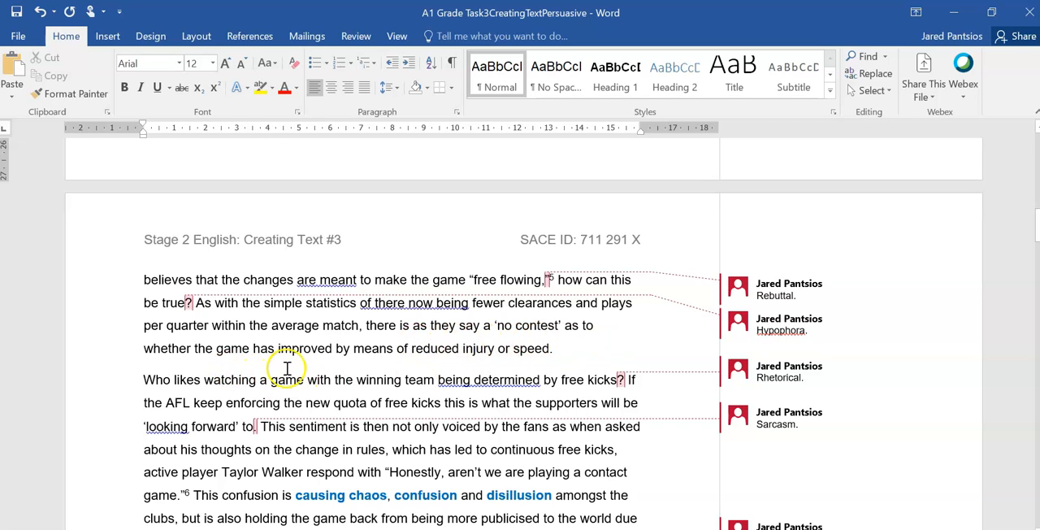
{"action": "mouse_move", "coordinate": [484, 384]}
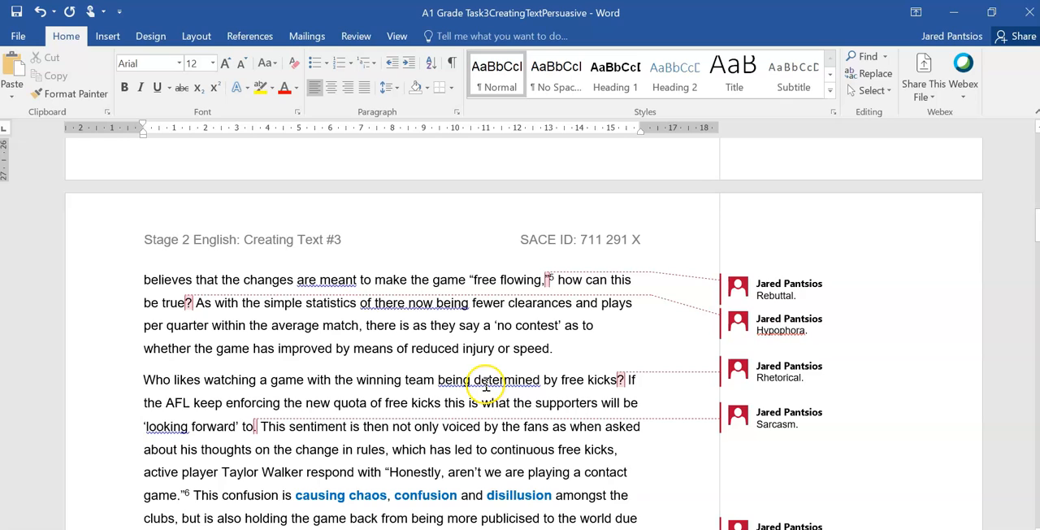
{"action": "mouse_move", "coordinate": [562, 325]}
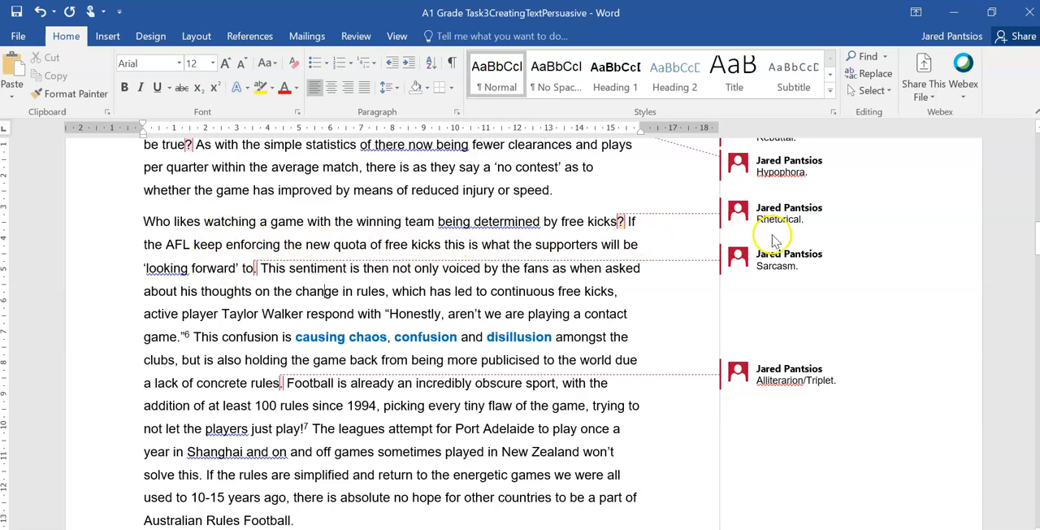
{"action": "left_click", "coordinate": [780, 219]}
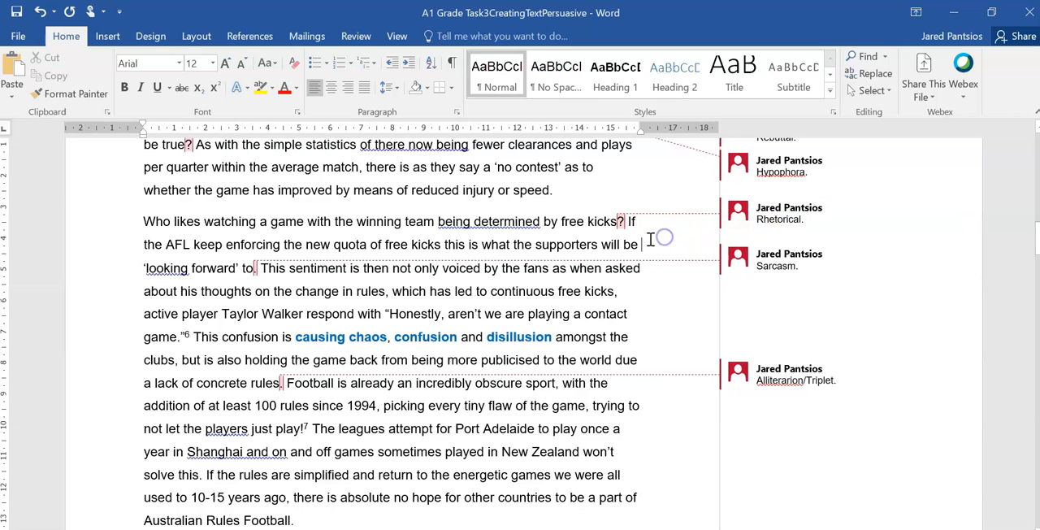
{"action": "mouse_move", "coordinate": [367, 267]}
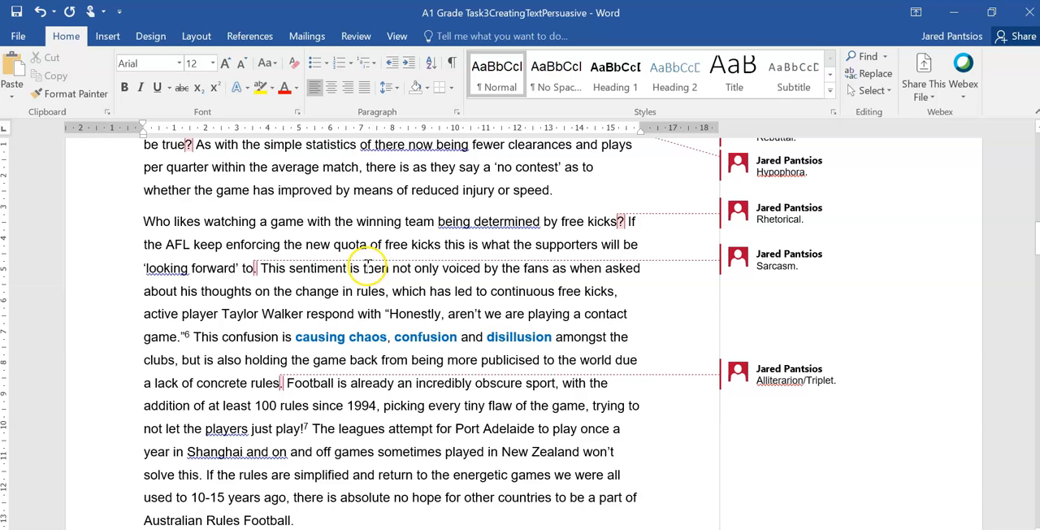
{"action": "mouse_move", "coordinate": [591, 268]}
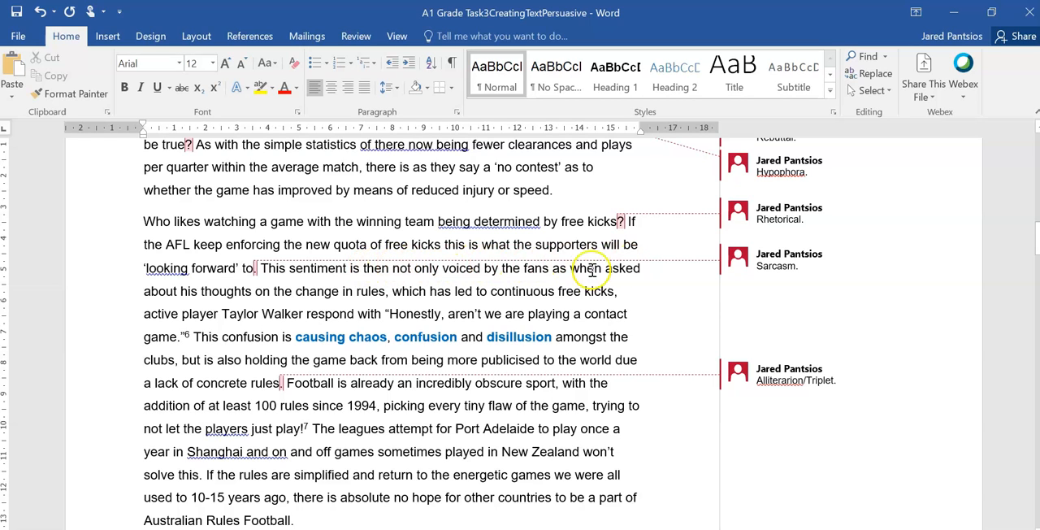
{"action": "mouse_move", "coordinate": [236, 289]}
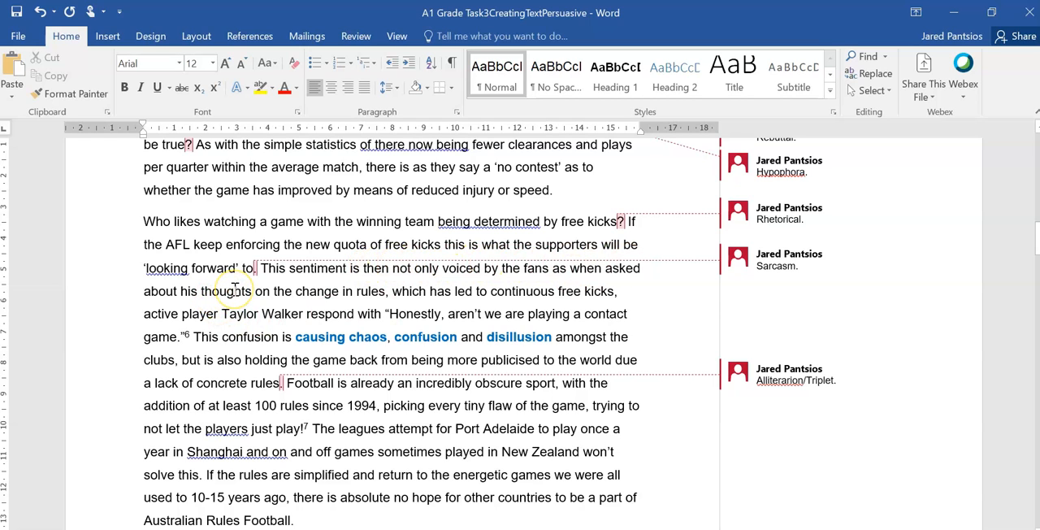
{"action": "scroll", "scroll_direction": "down", "scroll_amount": 3}
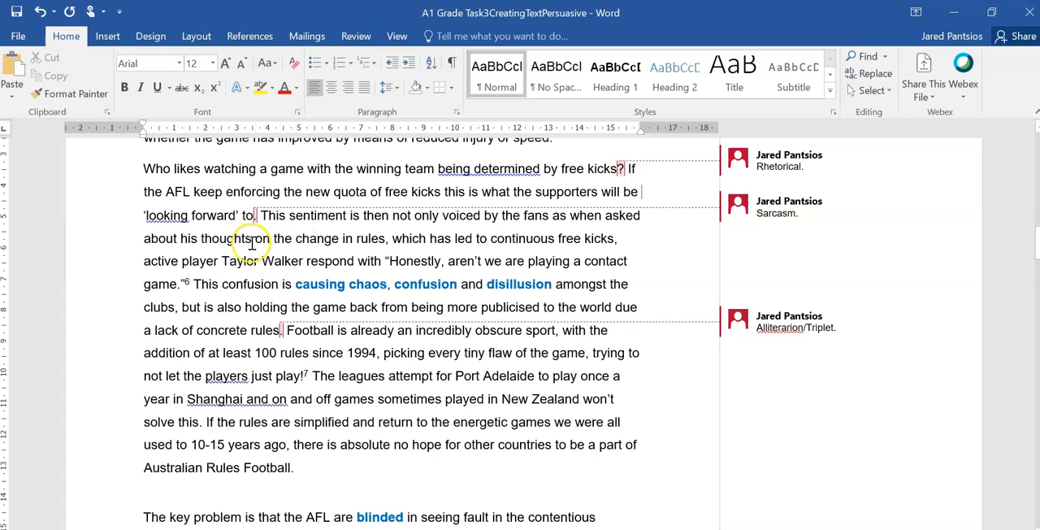
{"action": "mouse_move", "coordinate": [516, 236]}
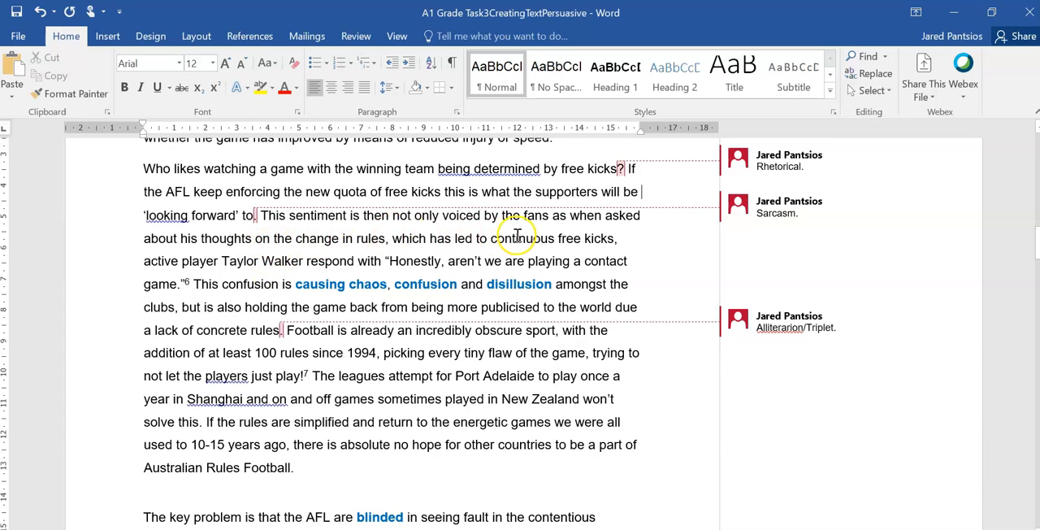
{"action": "mouse_move", "coordinate": [204, 253]}
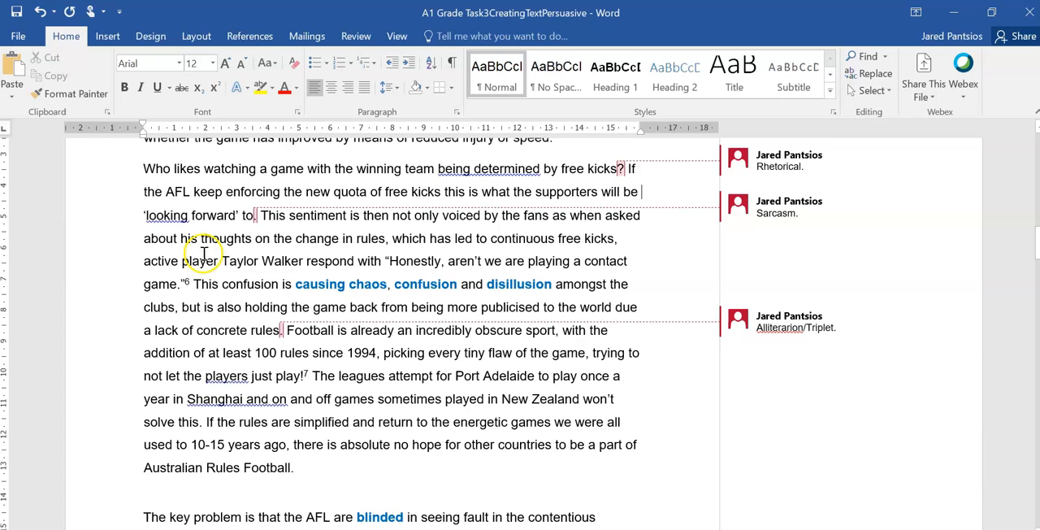
{"action": "mouse_move", "coordinate": [410, 257]}
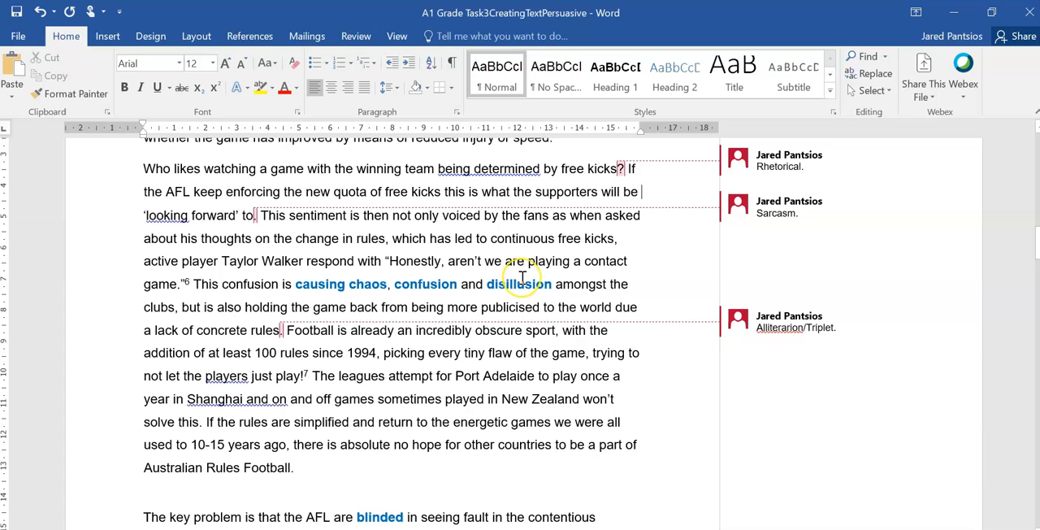
{"action": "mouse_move", "coordinate": [520, 269]}
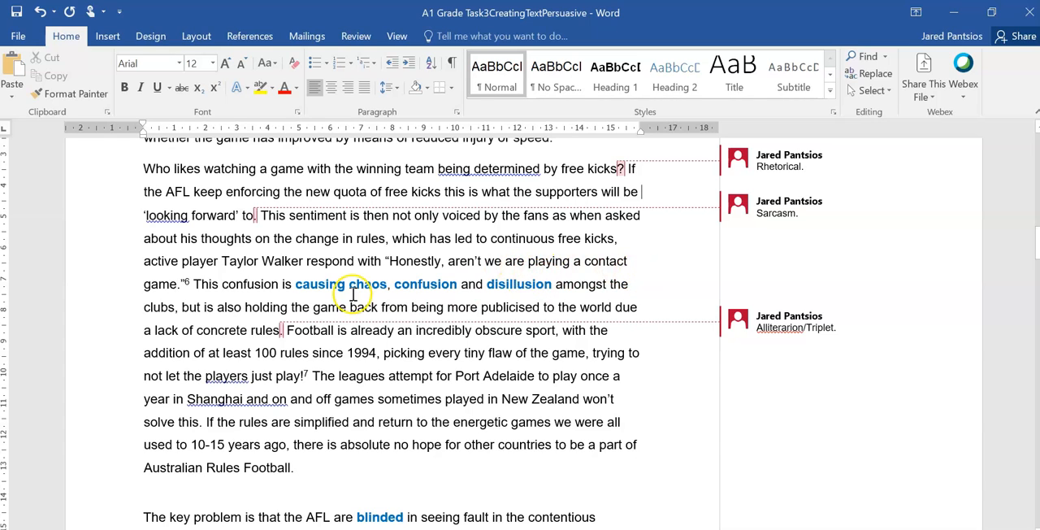
{"action": "scroll", "scroll_direction": "down", "scroll_amount": 3}
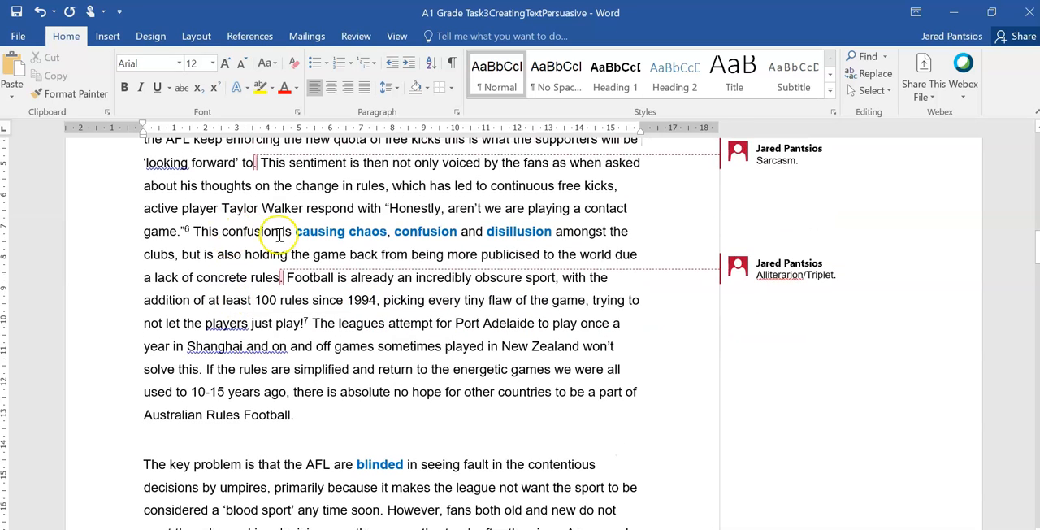
{"action": "left_click_drag", "start_coordinate": [449, 208], "coordinate": [561, 208]}
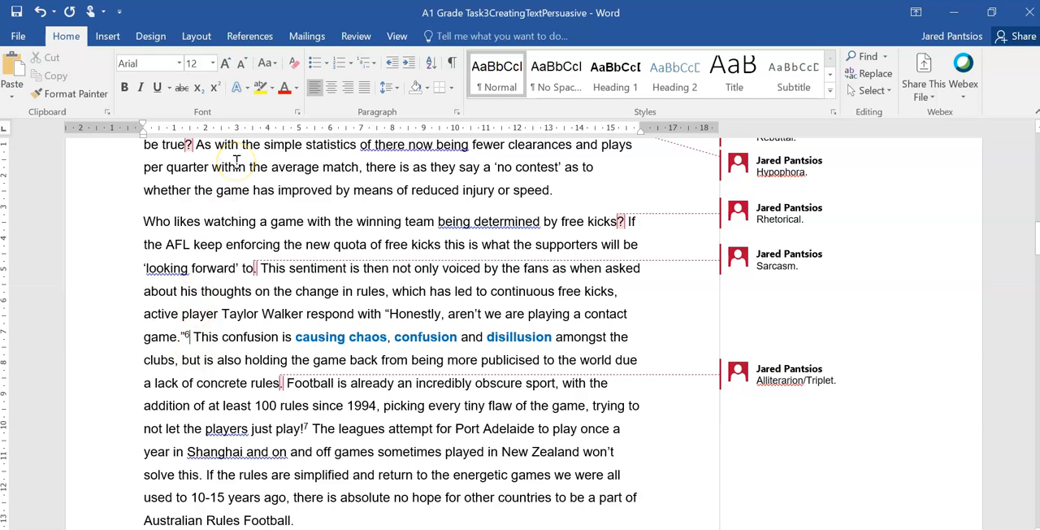
{"action": "scroll", "scroll_direction": "down", "scroll_amount": 3}
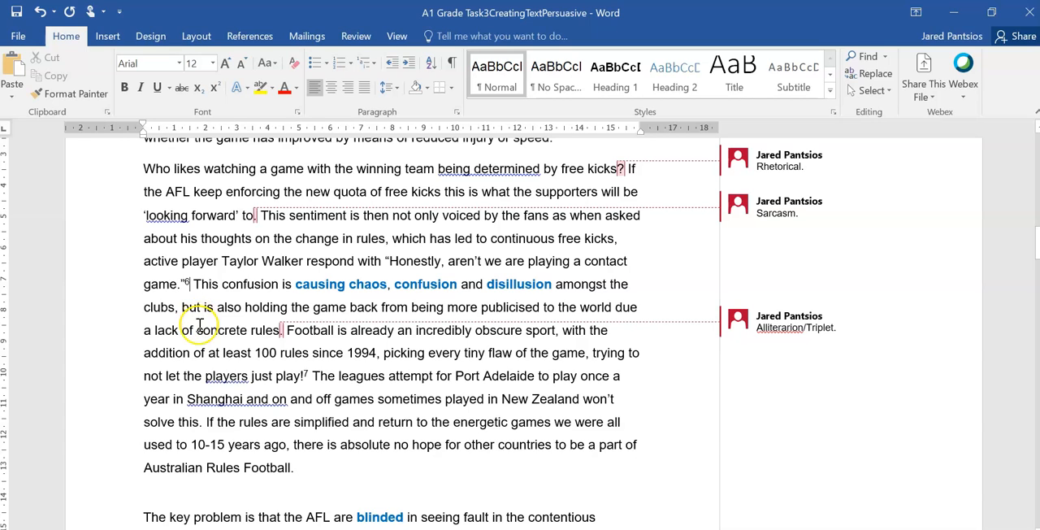
{"action": "mouse_move", "coordinate": [322, 294]}
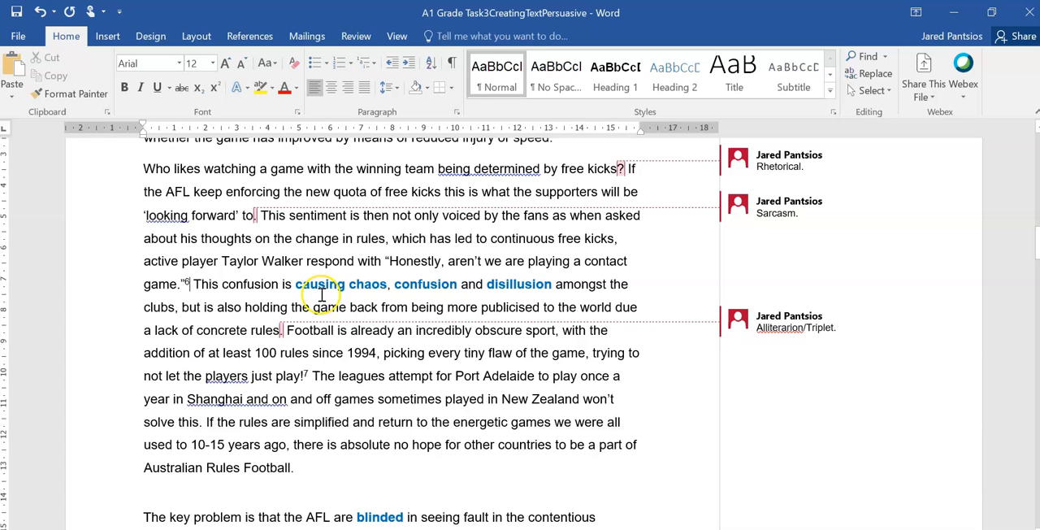
{"action": "mouse_move", "coordinate": [234, 285]}
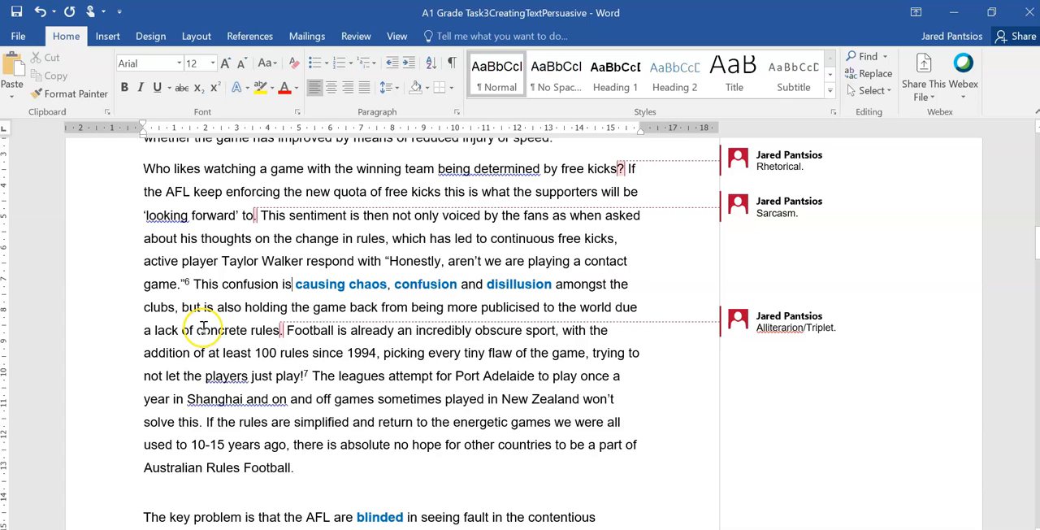
{"action": "mouse_move", "coordinate": [328, 312]}
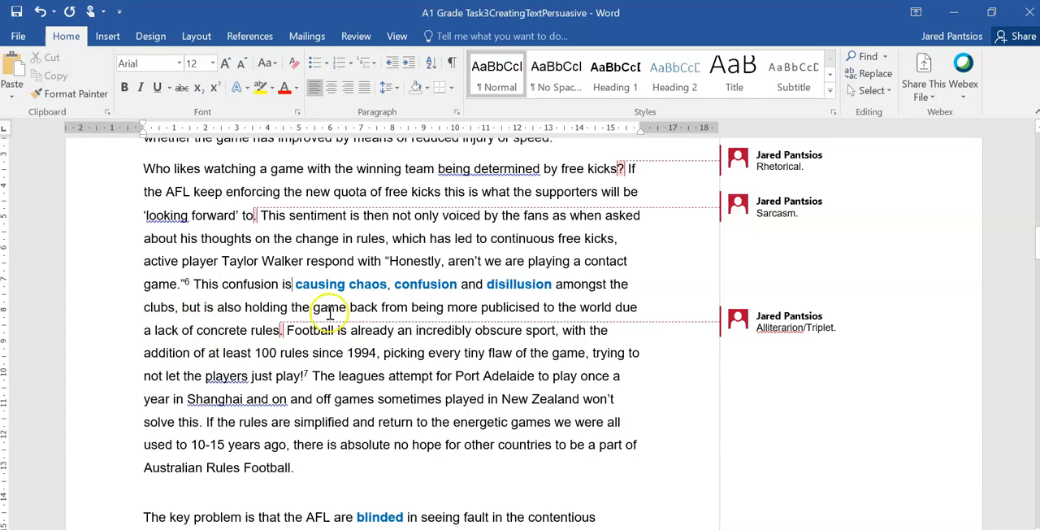
{"action": "mouse_move", "coordinate": [377, 318]}
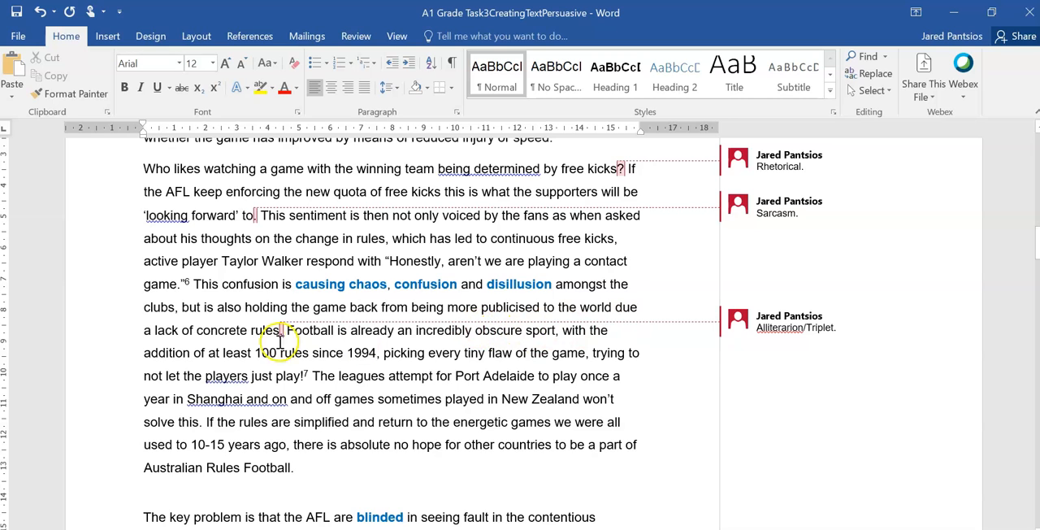
- Scroll to the paragraph beginning 'The key problem' with its Anecdote comment
{"action": "scroll", "scroll_direction": "down", "scroll_amount": 3}
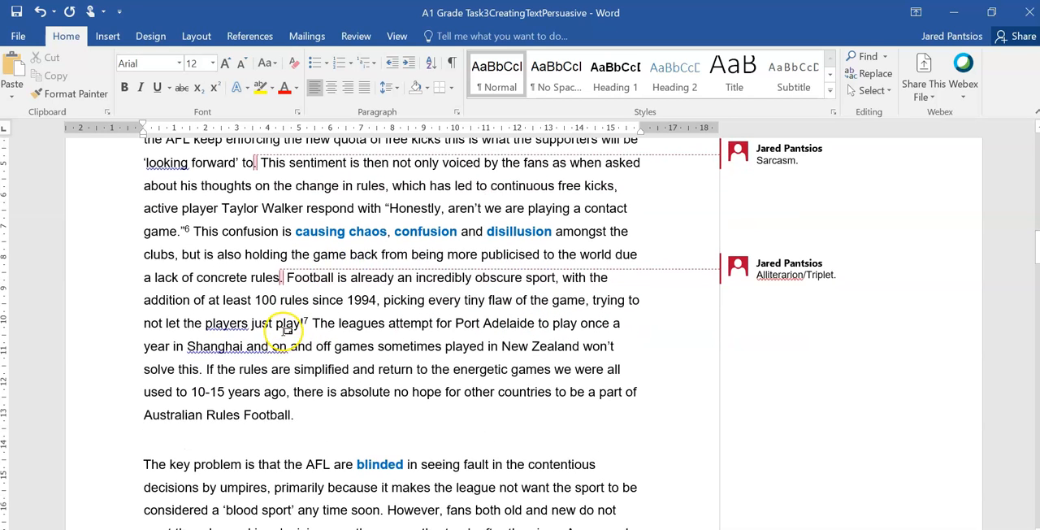
{"action": "scroll", "scroll_direction": "down", "scroll_amount": 3}
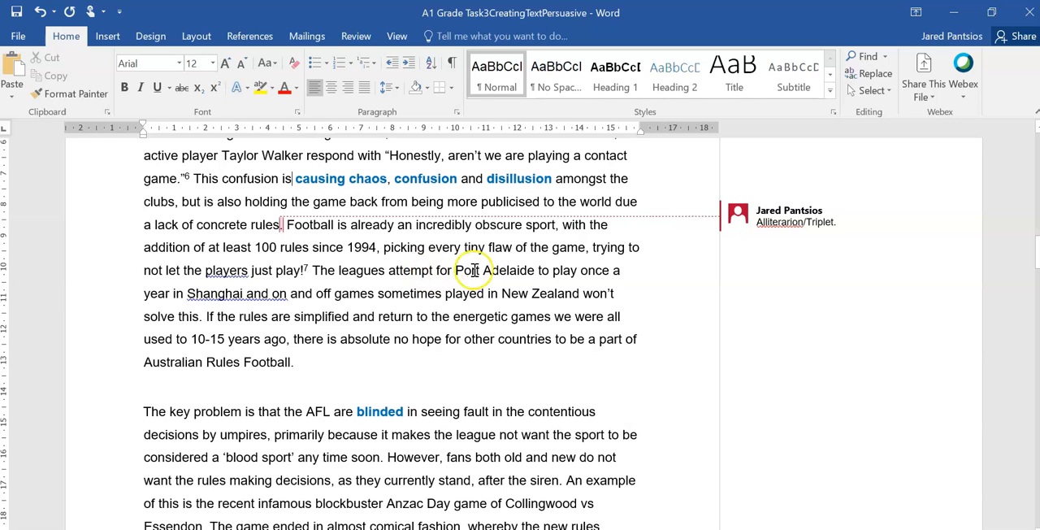
{"action": "mouse_move", "coordinate": [581, 262]}
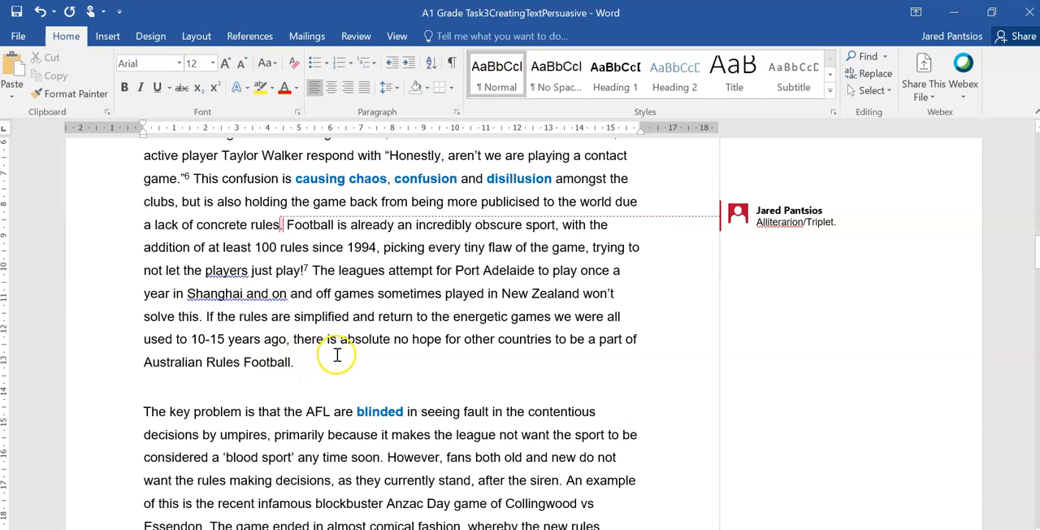
{"action": "mouse_move", "coordinate": [627, 344]}
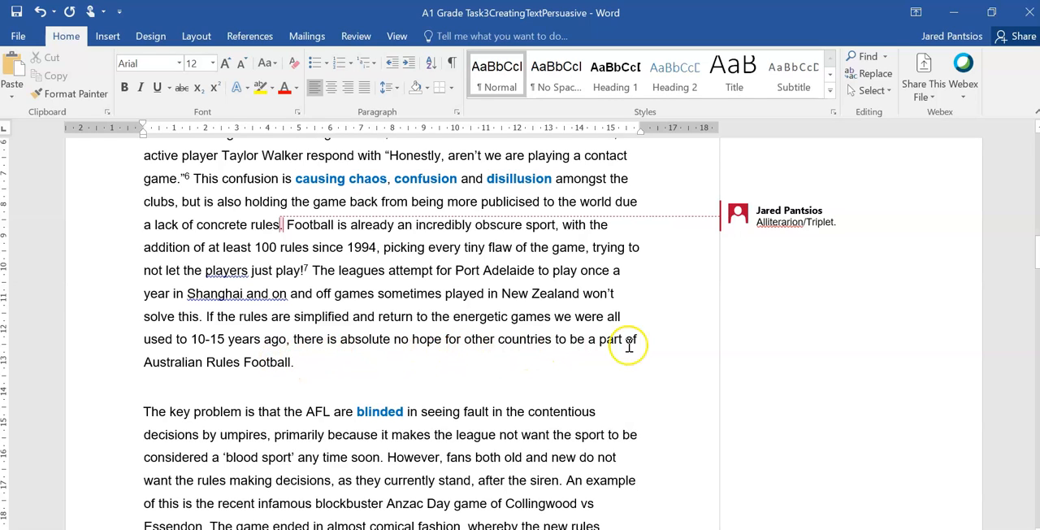
{"action": "mouse_move", "coordinate": [646, 254]}
{"action": "type", "text": "t"}
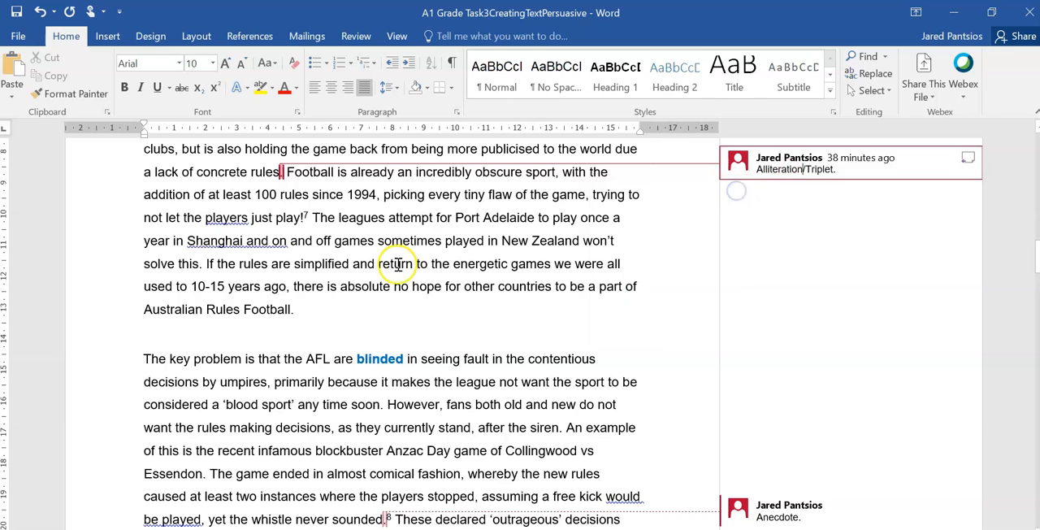
{"action": "scroll", "scroll_direction": "down", "scroll_amount": 3}
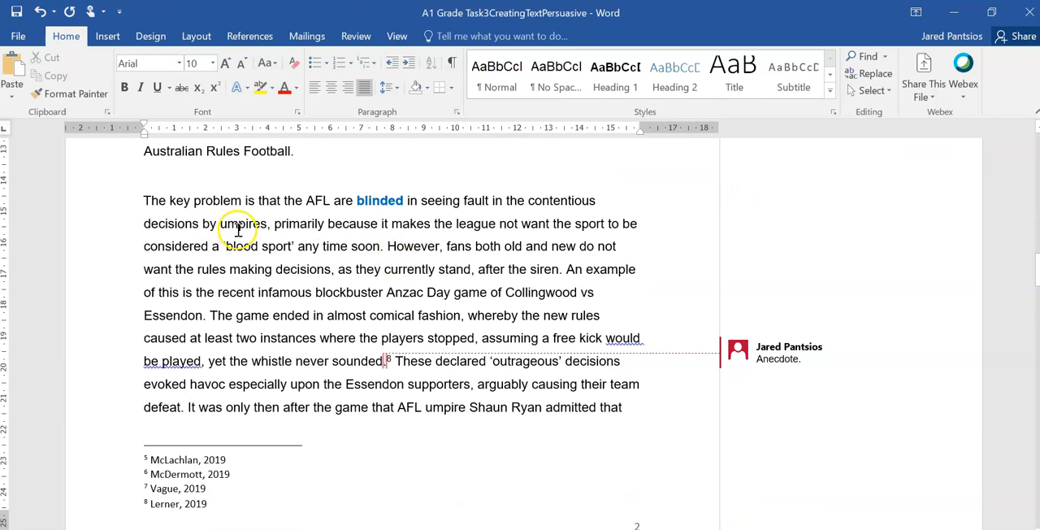
{"action": "mouse_move", "coordinate": [226, 213]}
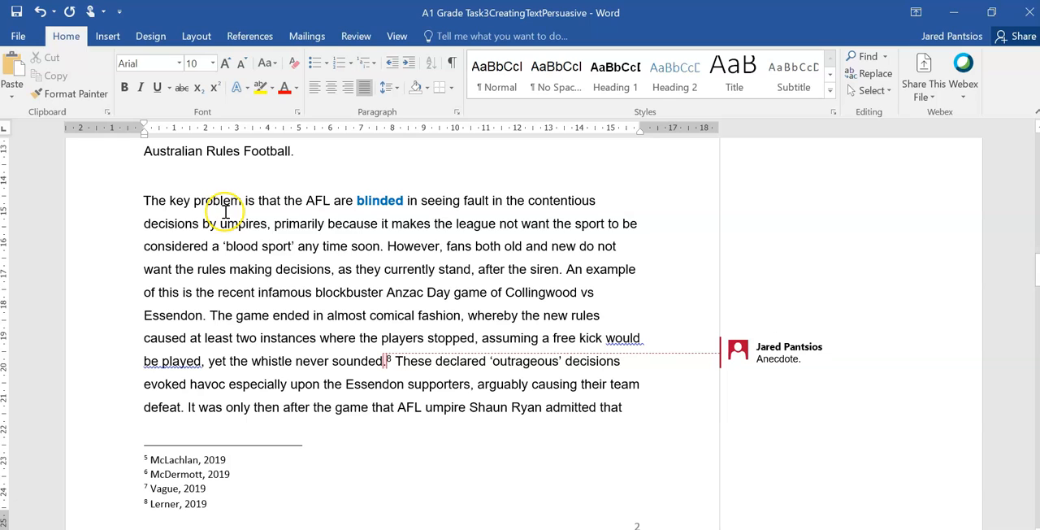
{"action": "mouse_move", "coordinate": [403, 220]}
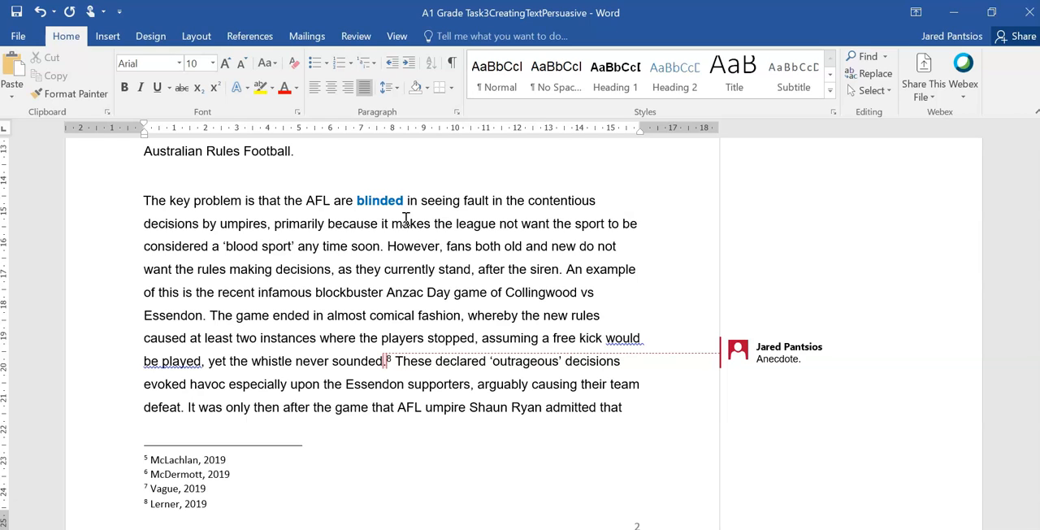
{"action": "mouse_move", "coordinate": [643, 247]}
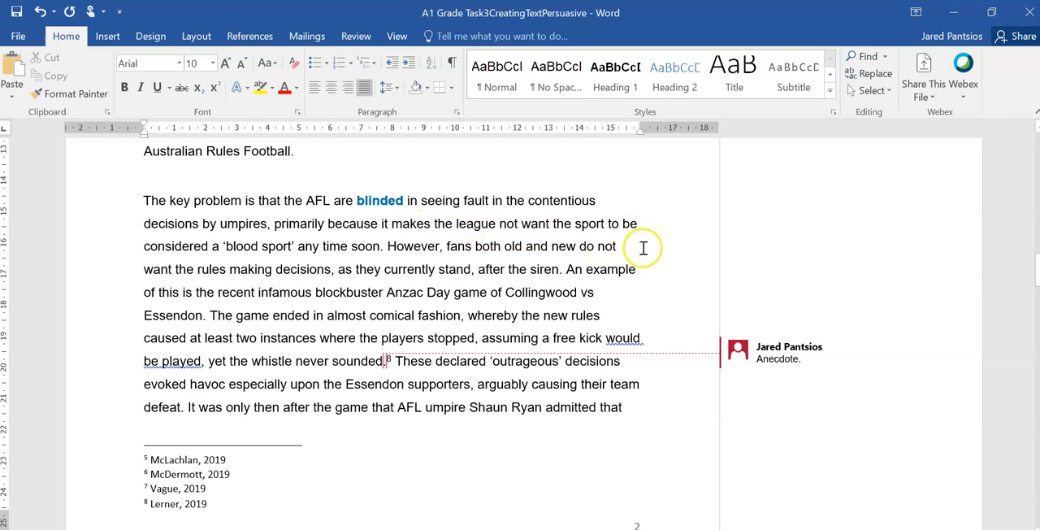
{"action": "mouse_move", "coordinate": [341, 274]}
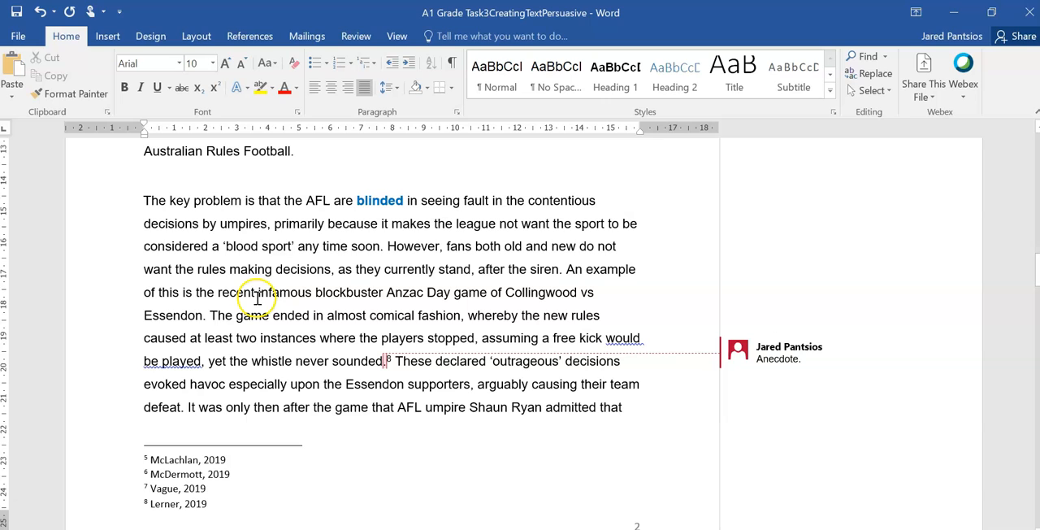
{"action": "mouse_move", "coordinate": [469, 292]}
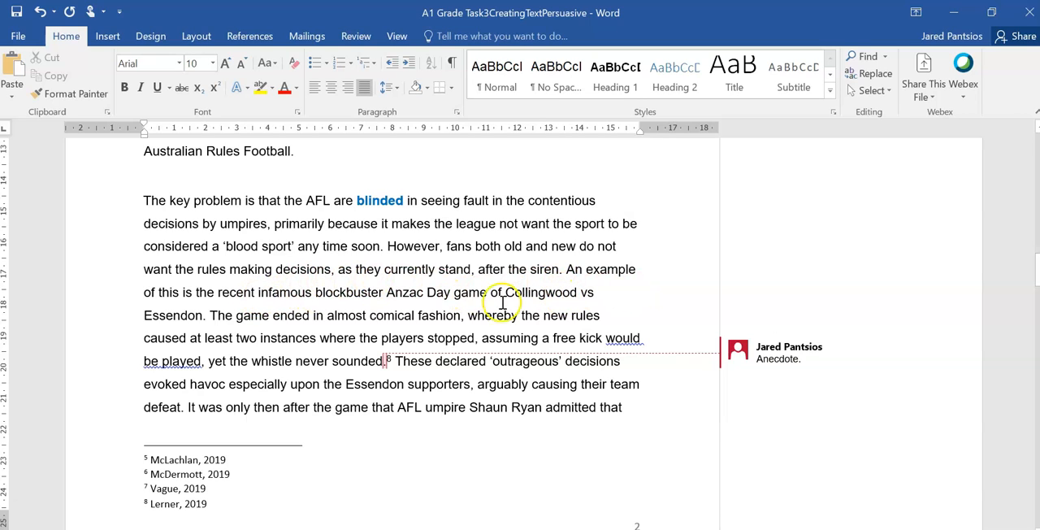
{"action": "mouse_move", "coordinate": [367, 309]}
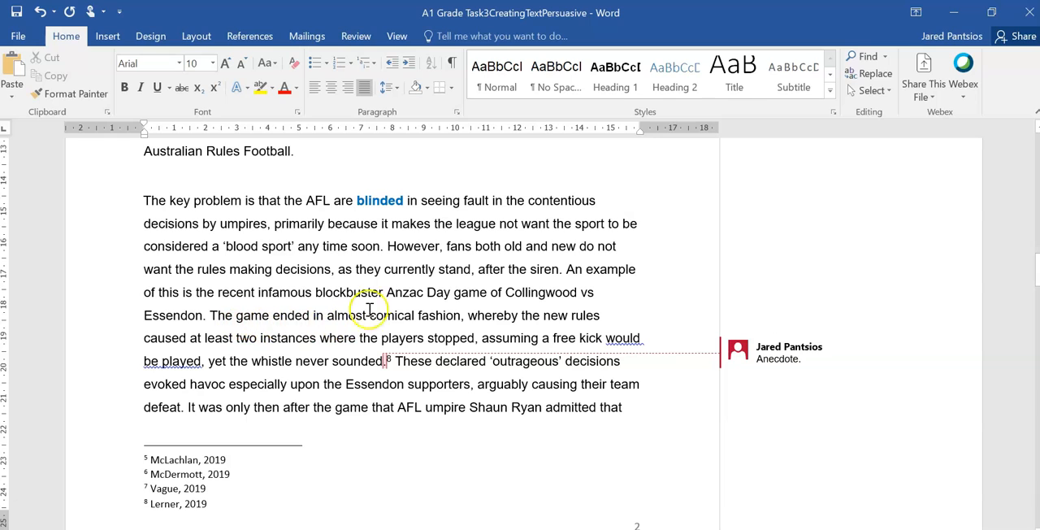
{"action": "mouse_move", "coordinate": [436, 305]}
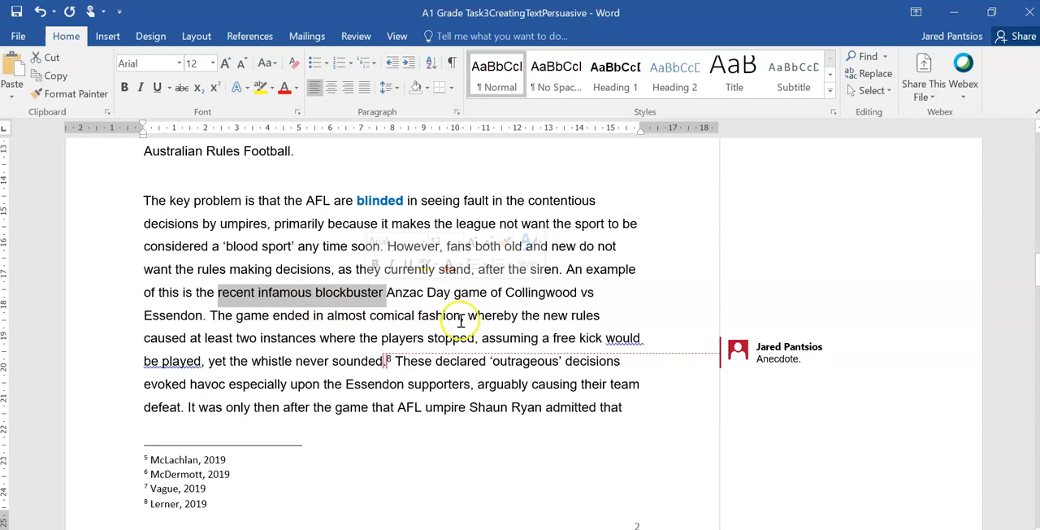
{"action": "scroll", "scroll_direction": "down", "scroll_amount": 3}
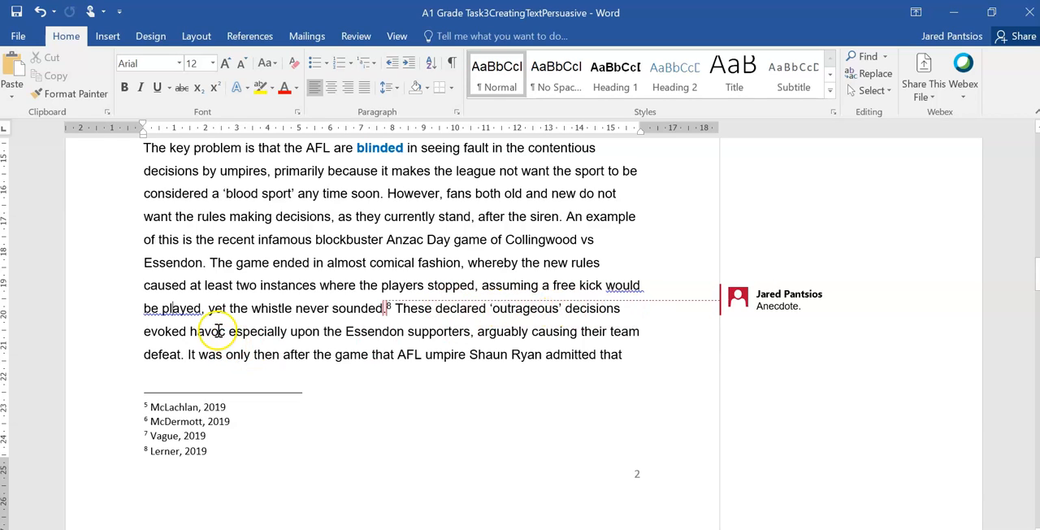
{"action": "mouse_move", "coordinate": [381, 325]}
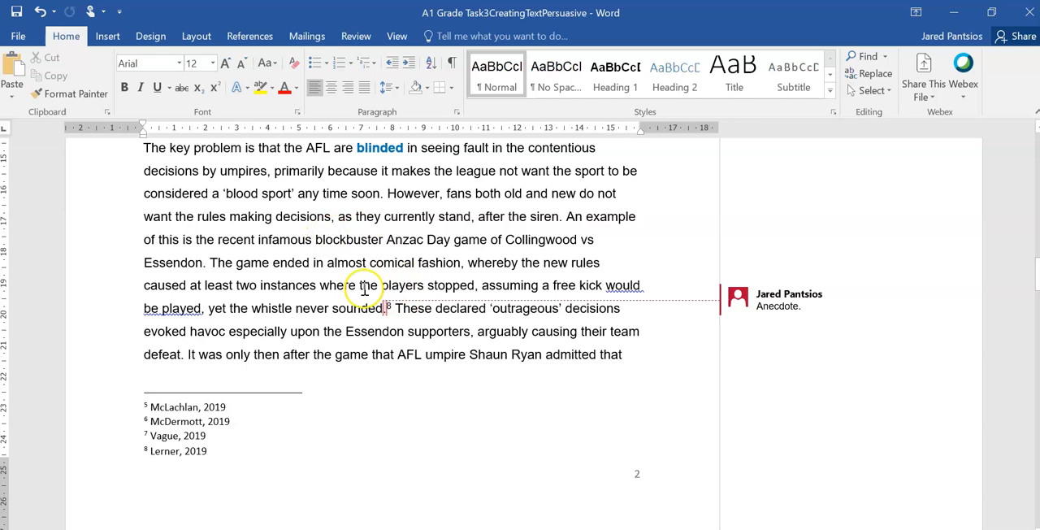
- Scroll toward page 3's inconsistent-umpiring passage marked with the Metaphor comment
{"action": "scroll", "scroll_direction": "down", "scroll_amount": 3}
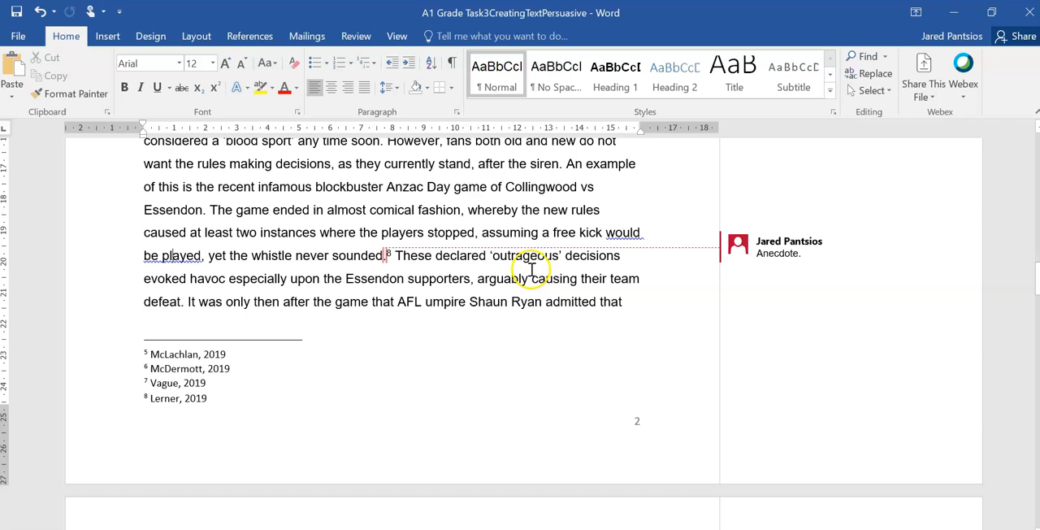
{"action": "mouse_move", "coordinate": [273, 307]}
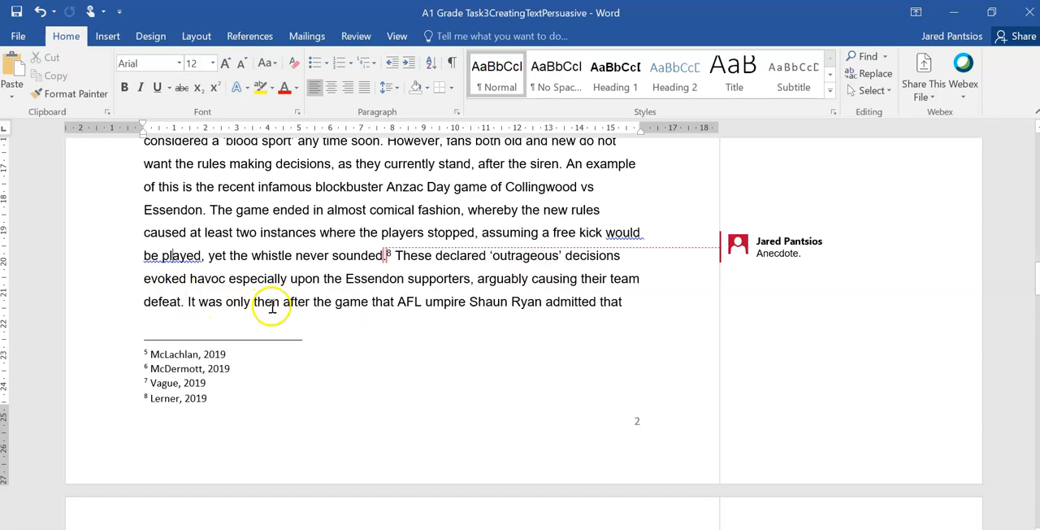
{"action": "mouse_move", "coordinate": [481, 301]}
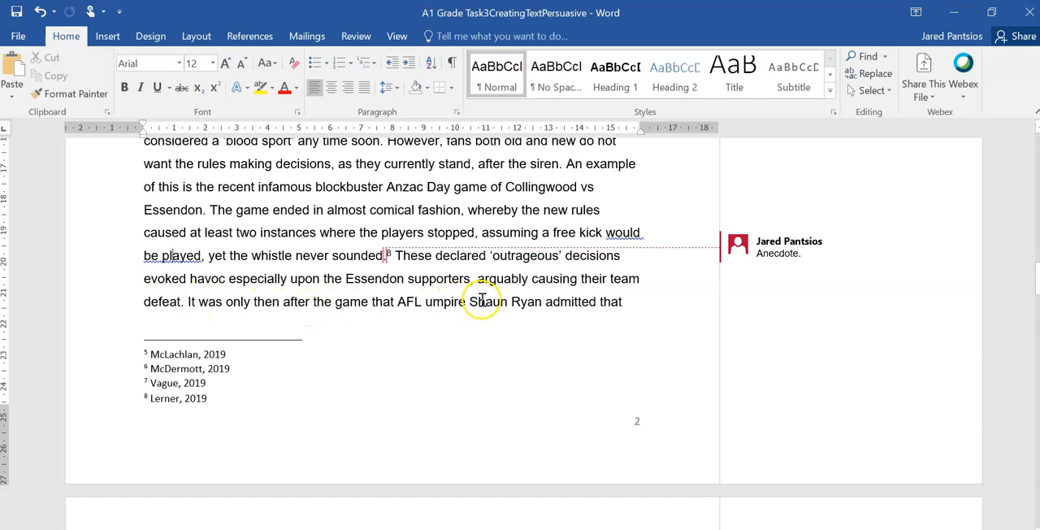
{"action": "mouse_move", "coordinate": [603, 299]}
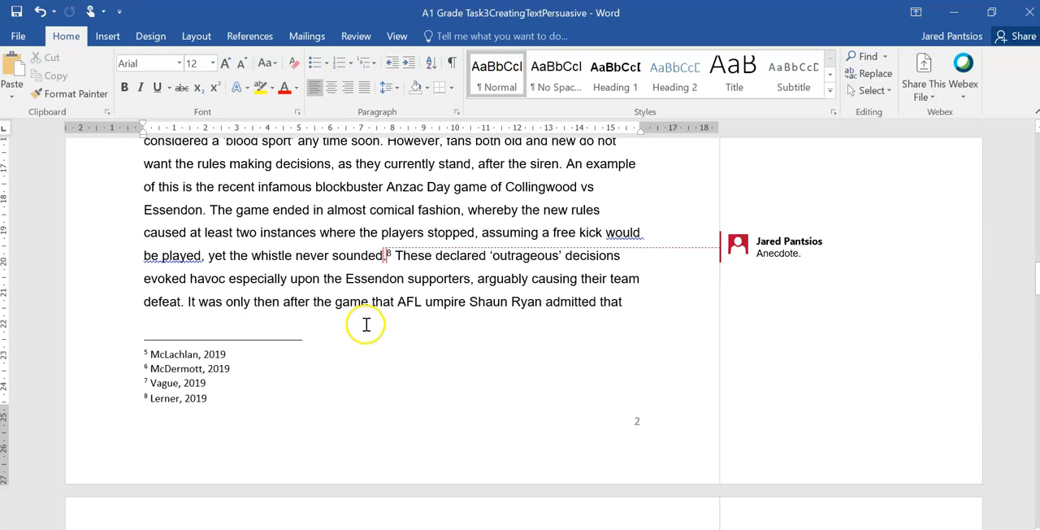
{"action": "mouse_move", "coordinate": [601, 315]}
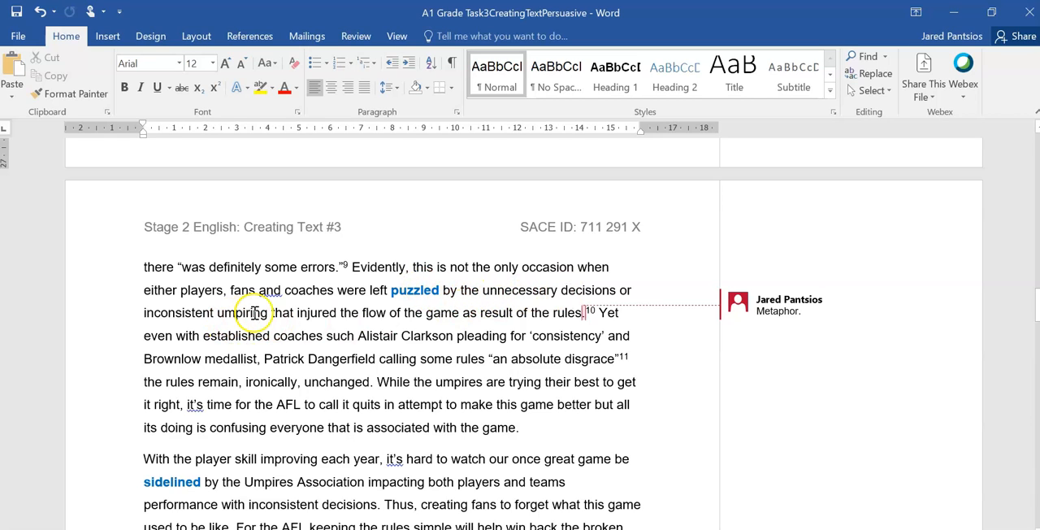
{"action": "mouse_move", "coordinate": [461, 312]}
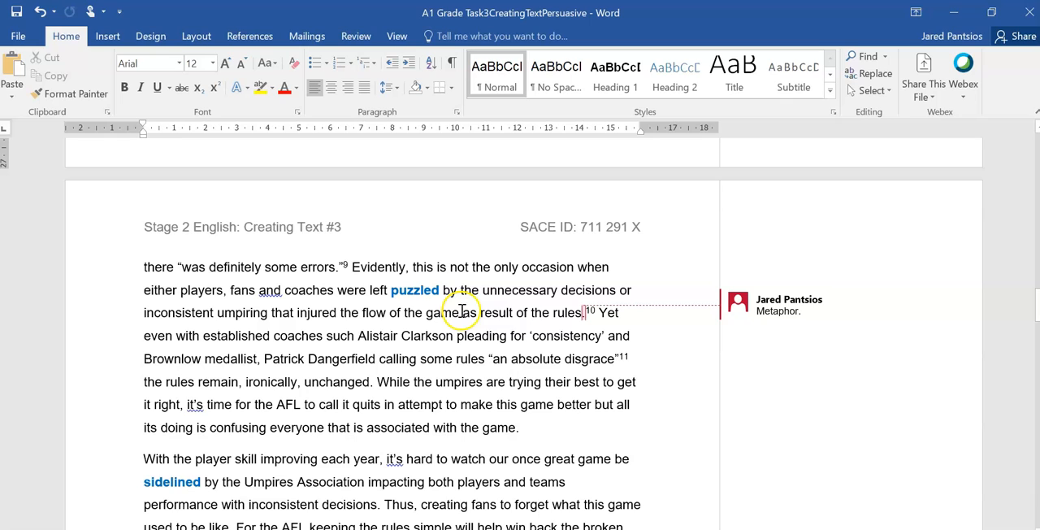
{"action": "mouse_move", "coordinate": [252, 340]}
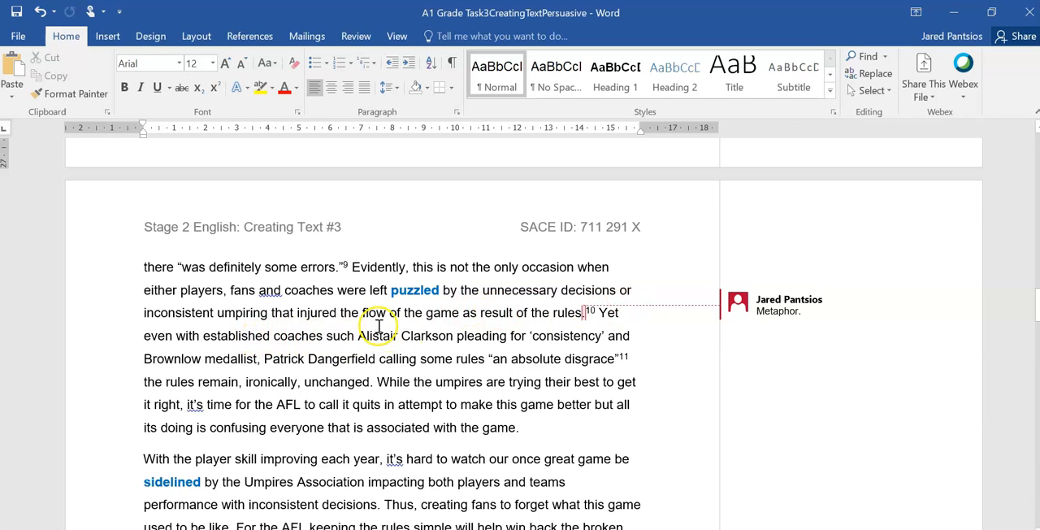
{"action": "mouse_move", "coordinate": [291, 323]}
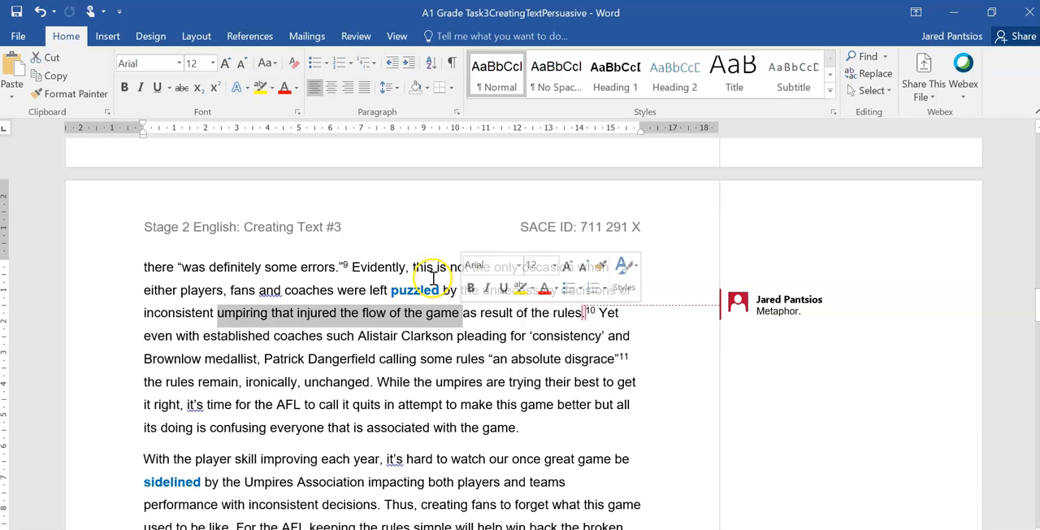
{"action": "scroll", "scroll_direction": "down", "scroll_amount": 3}
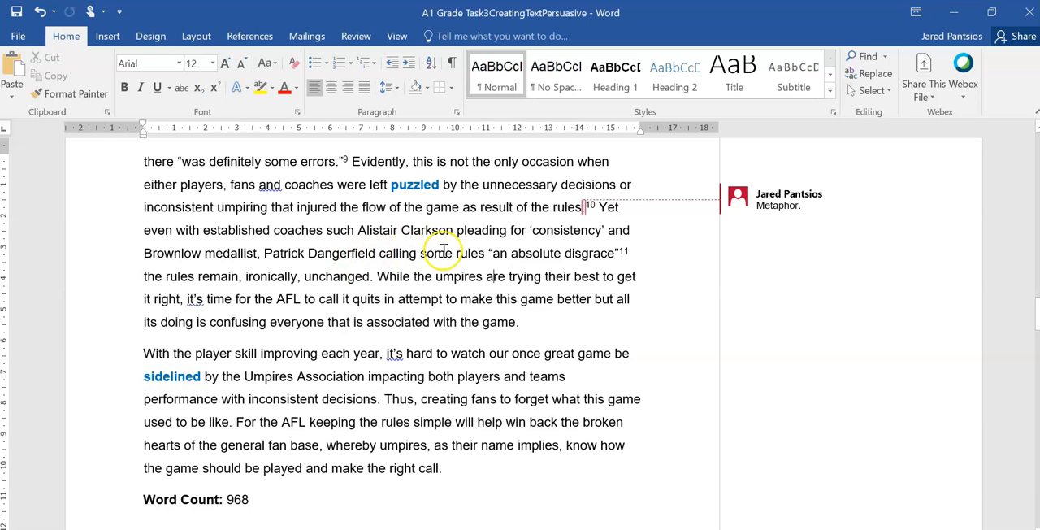
{"action": "mouse_move", "coordinate": [218, 271]}
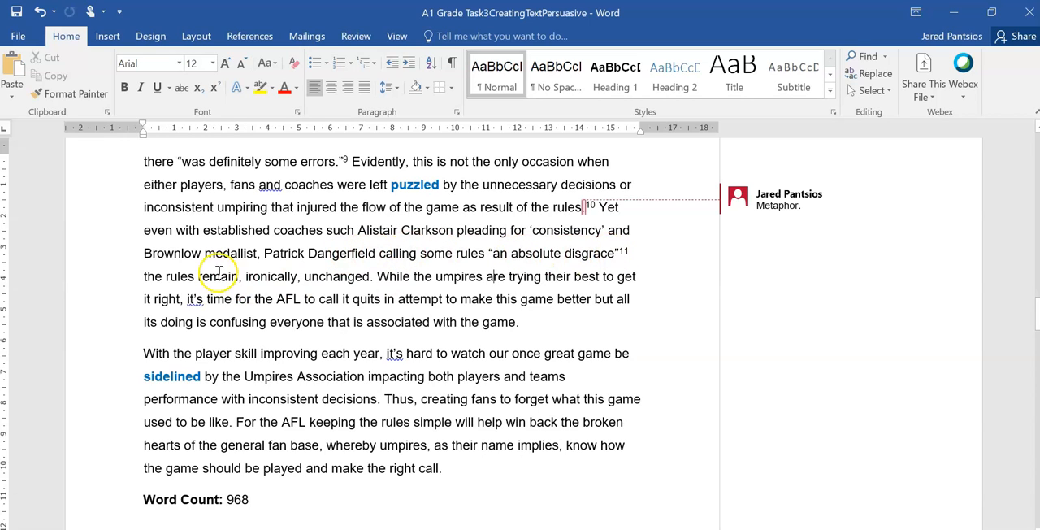
{"action": "mouse_move", "coordinate": [346, 276]}
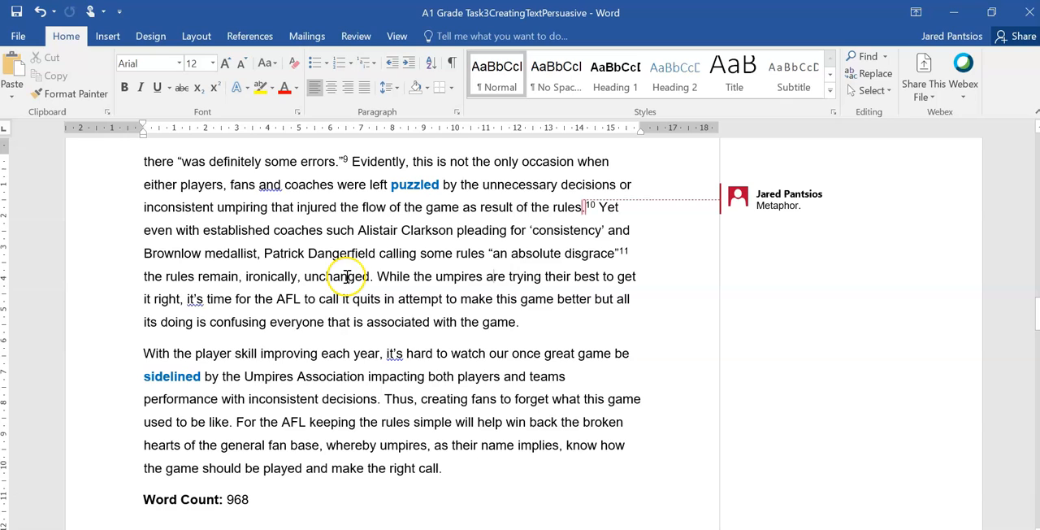
{"action": "mouse_move", "coordinate": [640, 268]}
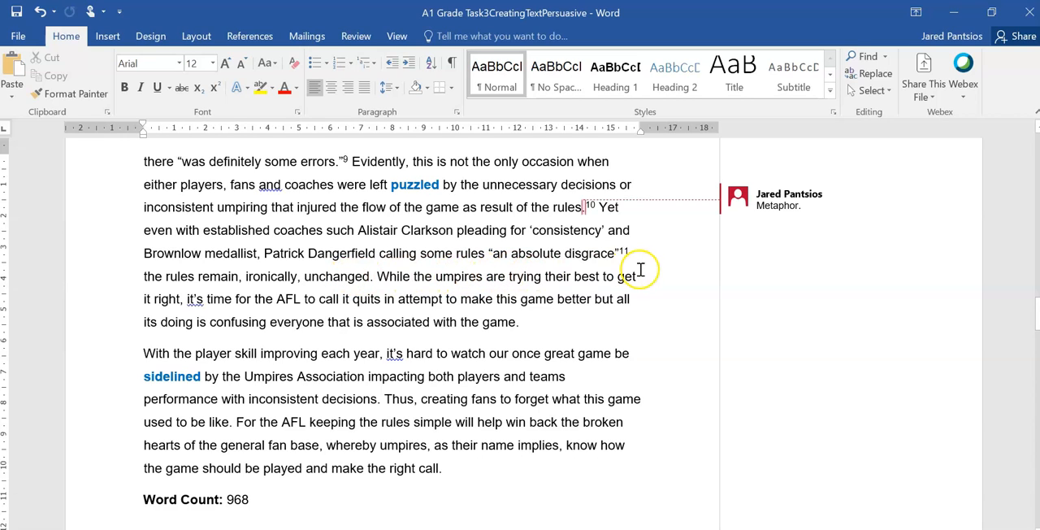
{"action": "mouse_move", "coordinate": [307, 292]}
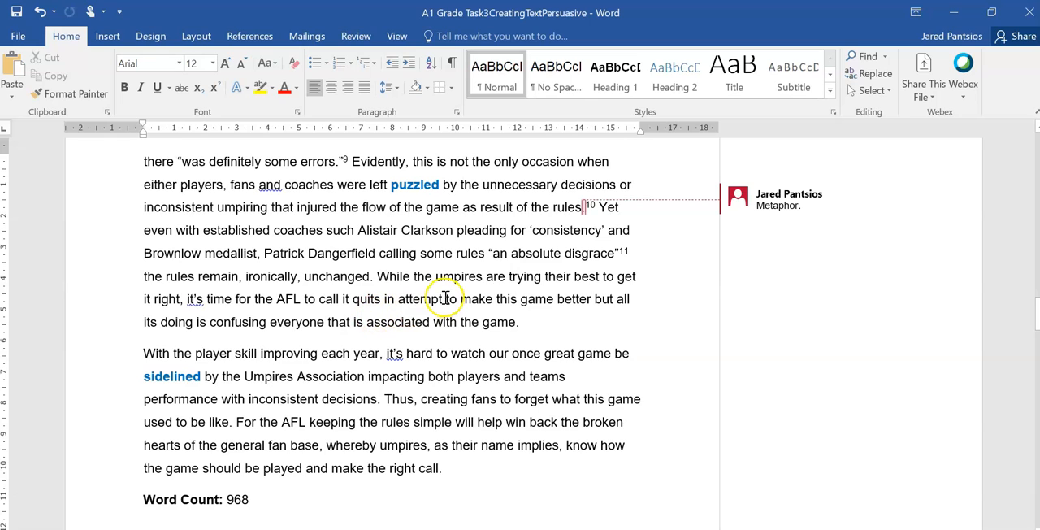
{"action": "mouse_move", "coordinate": [210, 322]}
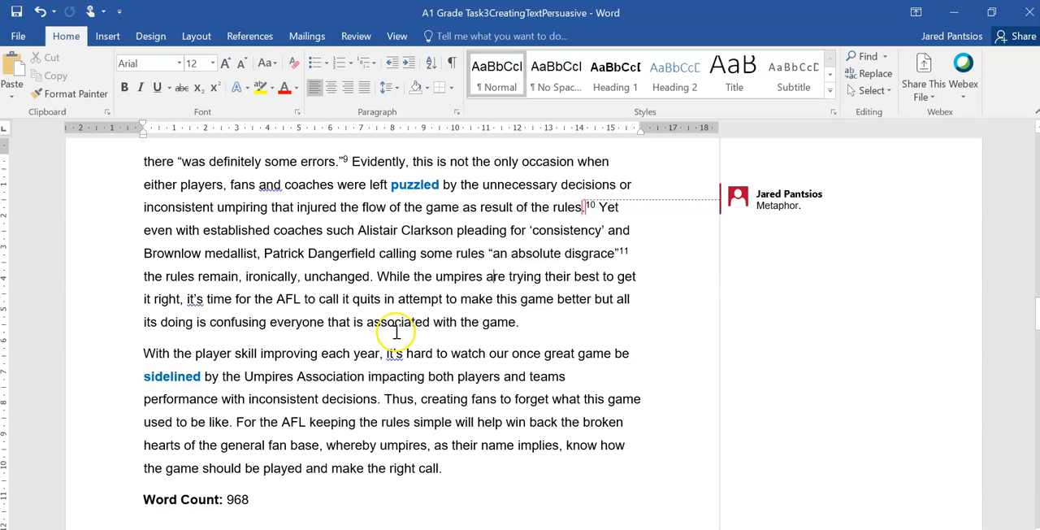
{"action": "mouse_move", "coordinate": [620, 318]}
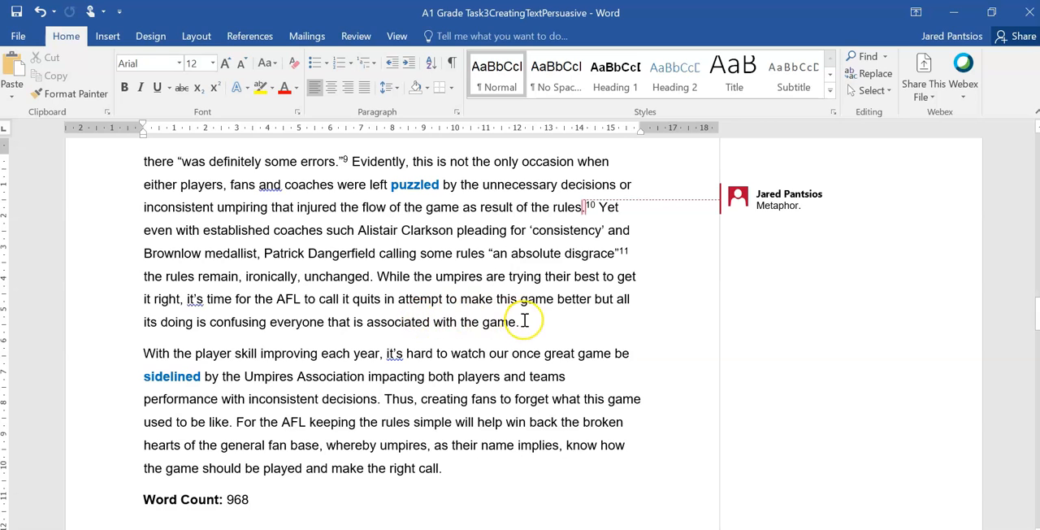
{"action": "mouse_move", "coordinate": [289, 343]}
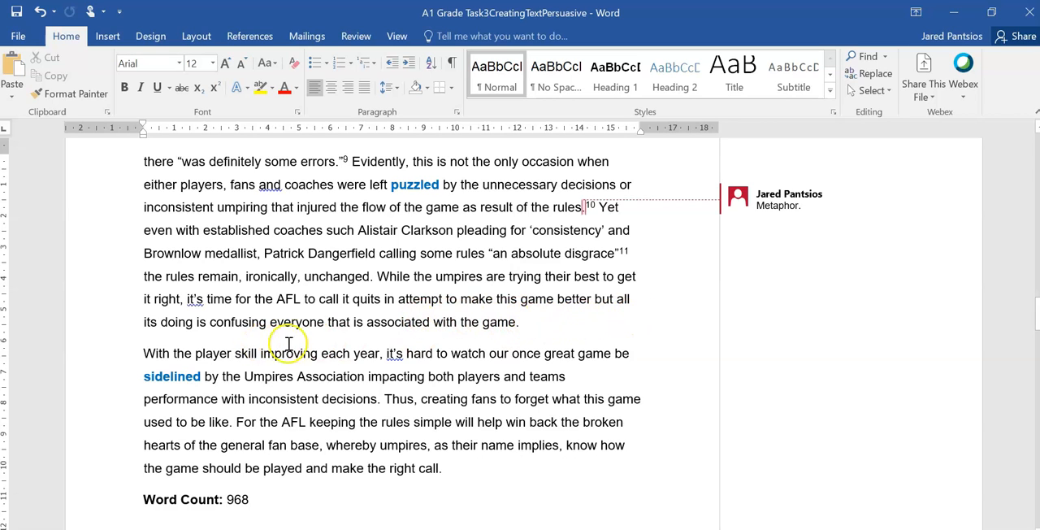
{"action": "scroll", "scroll_direction": "down", "scroll_amount": 3}
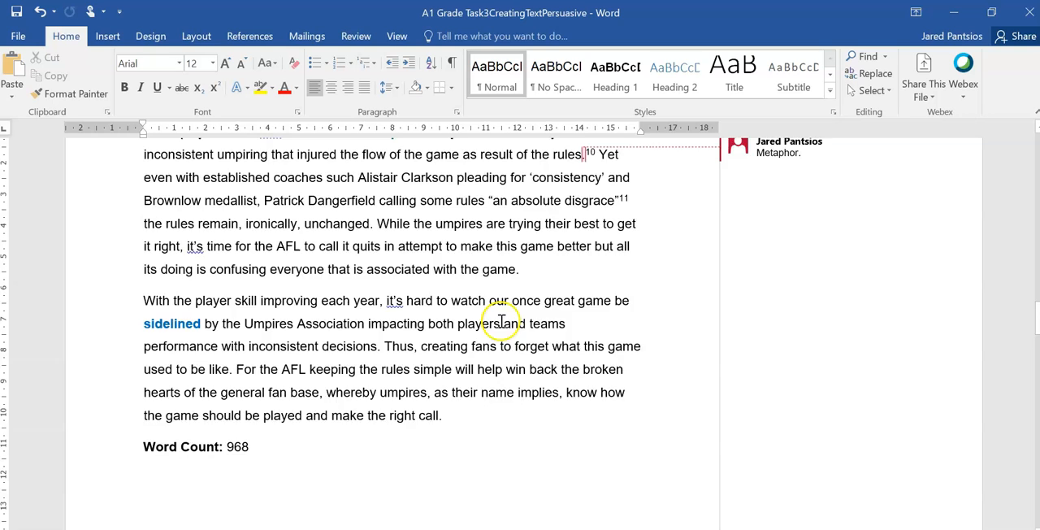
{"action": "scroll", "scroll_direction": "down", "scroll_amount": 3}
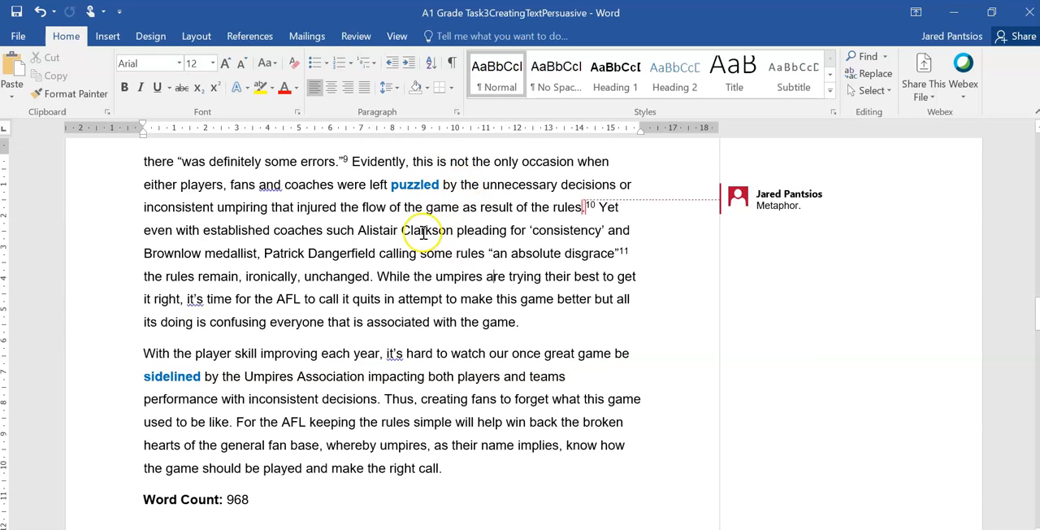
- Highlight the conclusion's final sentence about keeping rules simple, near the 968 word count
{"action": "scroll", "scroll_direction": "down", "scroll_amount": 3}
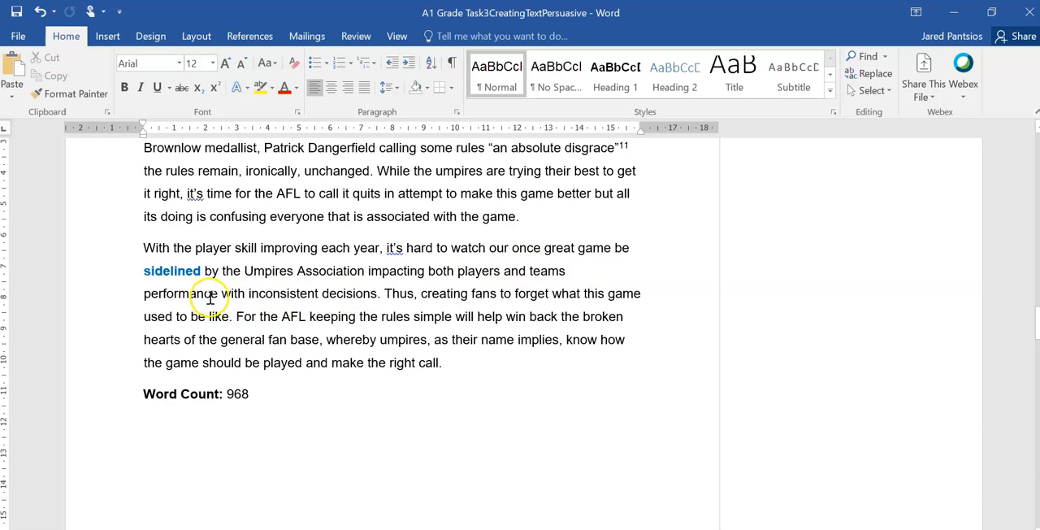
{"action": "double_click", "coordinate": [173, 271]}
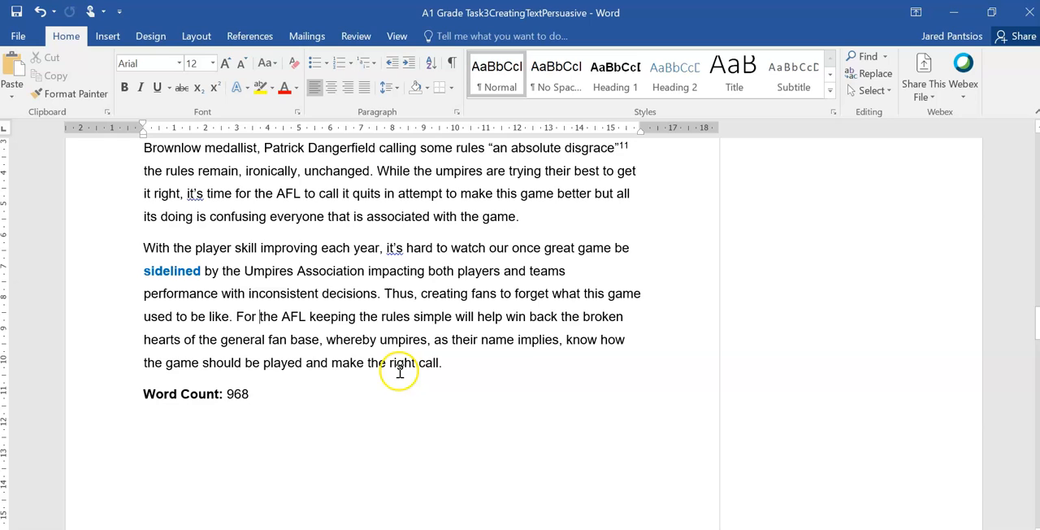
{"action": "mouse_move", "coordinate": [627, 361]}
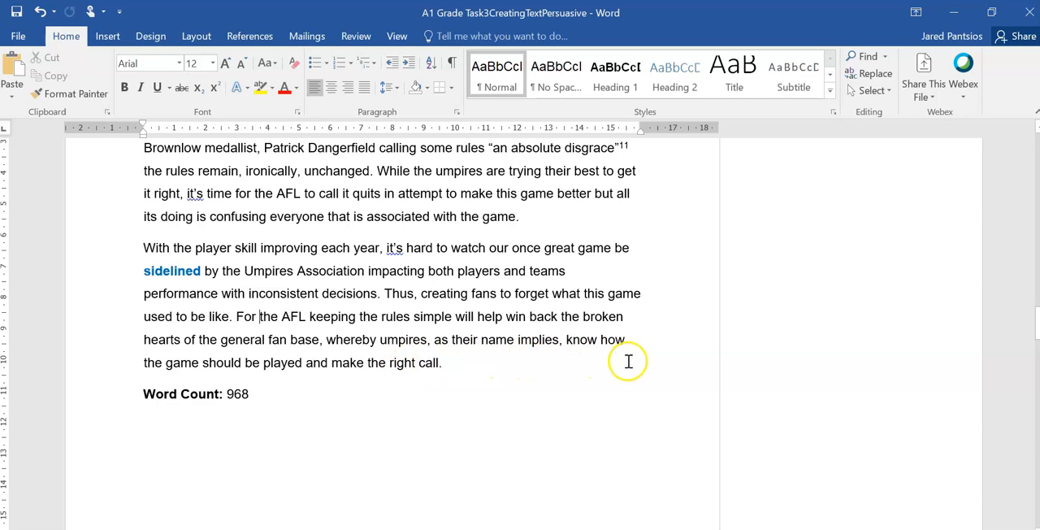
{"action": "mouse_move", "coordinate": [419, 382]}
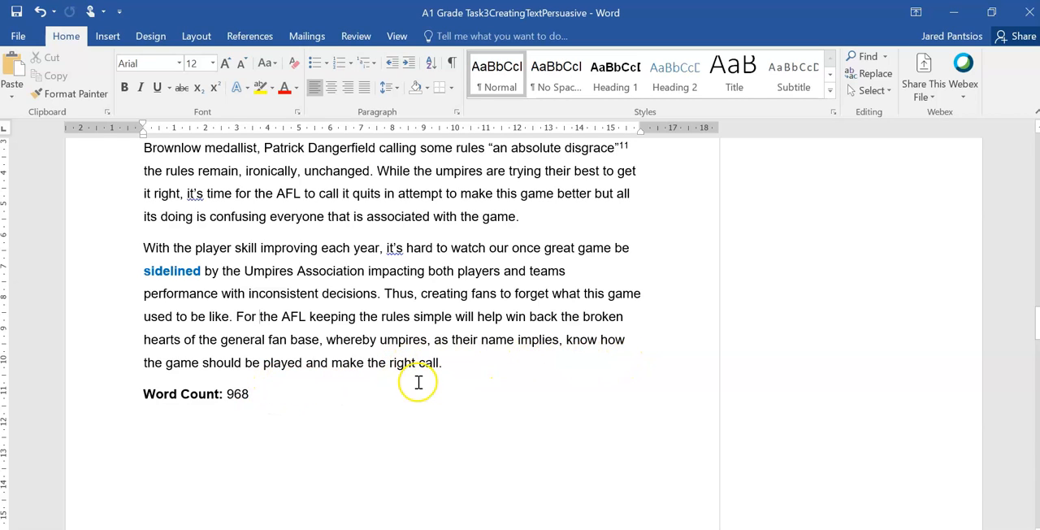
{"action": "left_click_drag", "start_coordinate": [382, 315], "coordinate": [442, 362]}
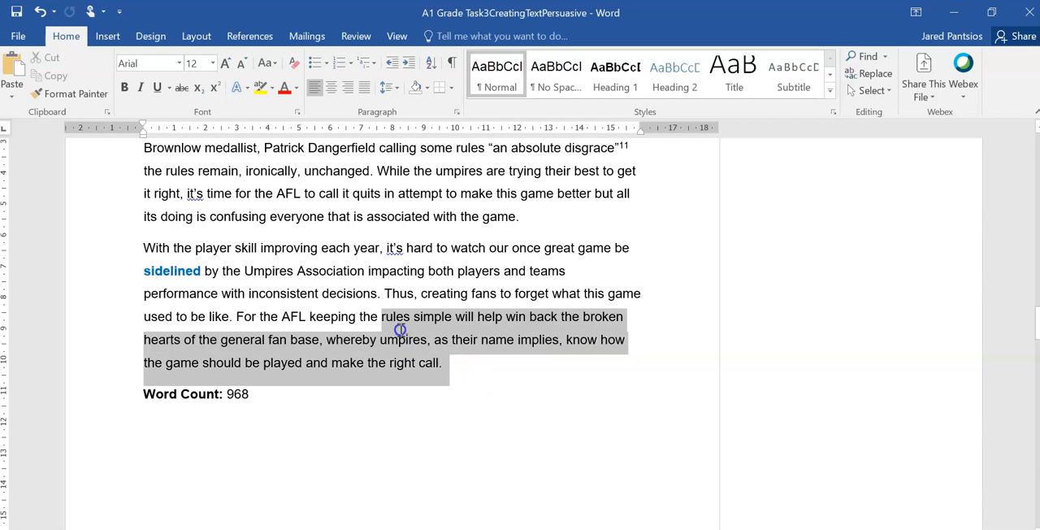
{"action": "right_click", "coordinate": [400, 340]}
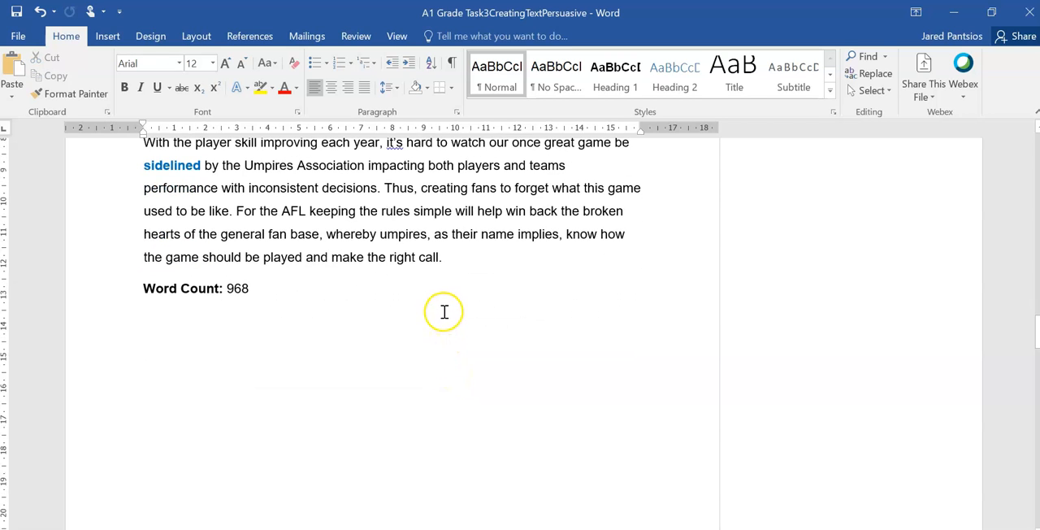
- Scroll through the Bibliography's online sources with access dates to the end
{"action": "scroll", "scroll_direction": "down", "scroll_amount": 3}
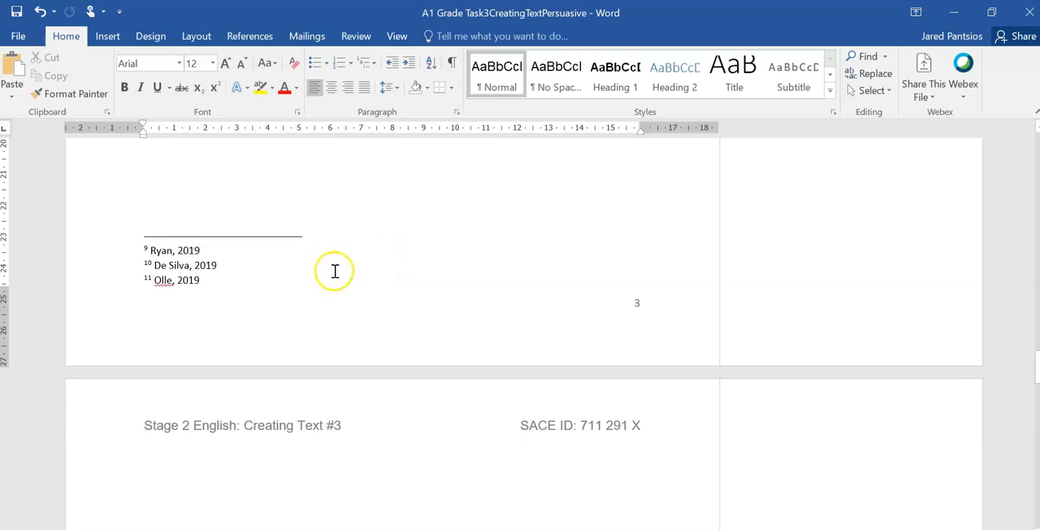
{"action": "scroll", "scroll_direction": "down", "scroll_amount": 3}
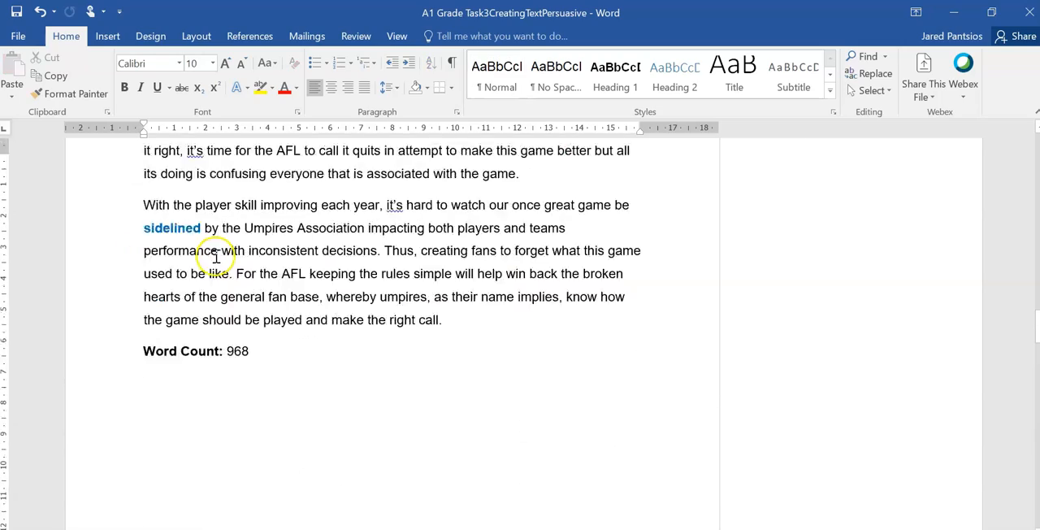
{"action": "scroll", "scroll_direction": "down", "scroll_amount": 3}
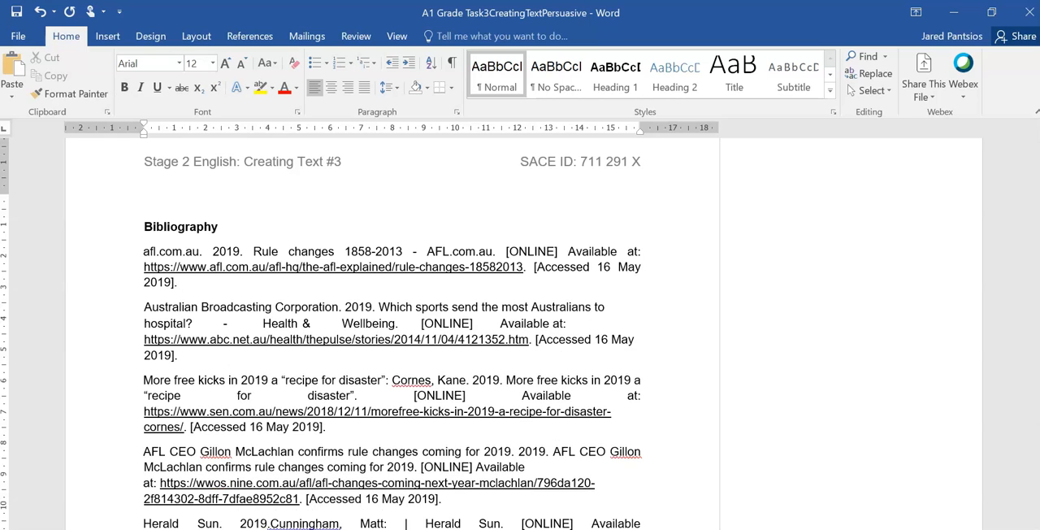
{"action": "scroll", "scroll_direction": "down", "scroll_amount": 3}
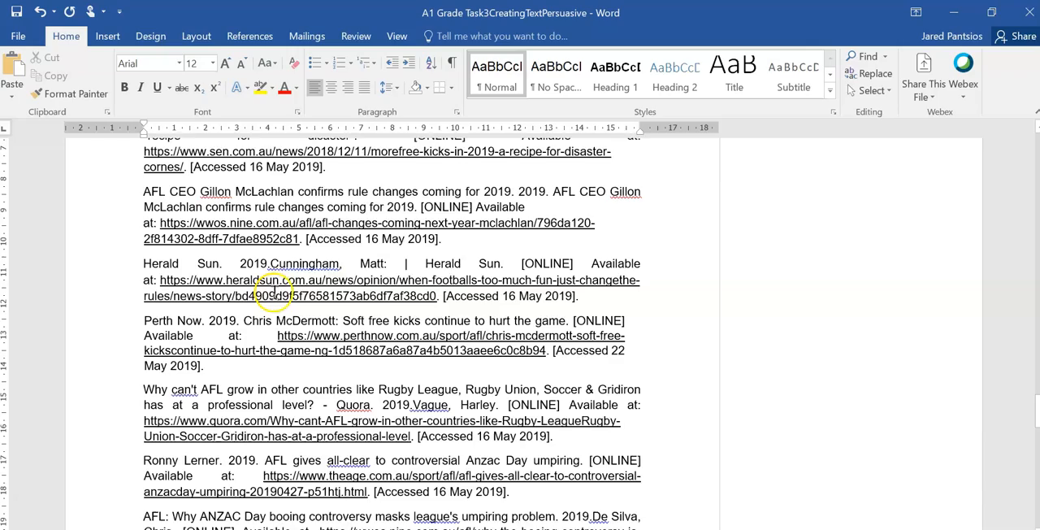
{"action": "scroll", "scroll_direction": "down", "scroll_amount": 3}
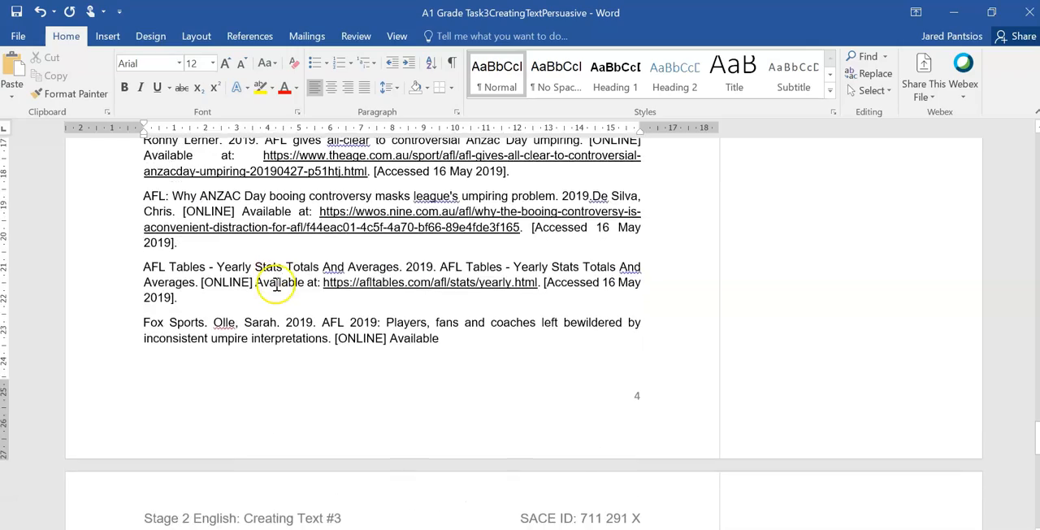